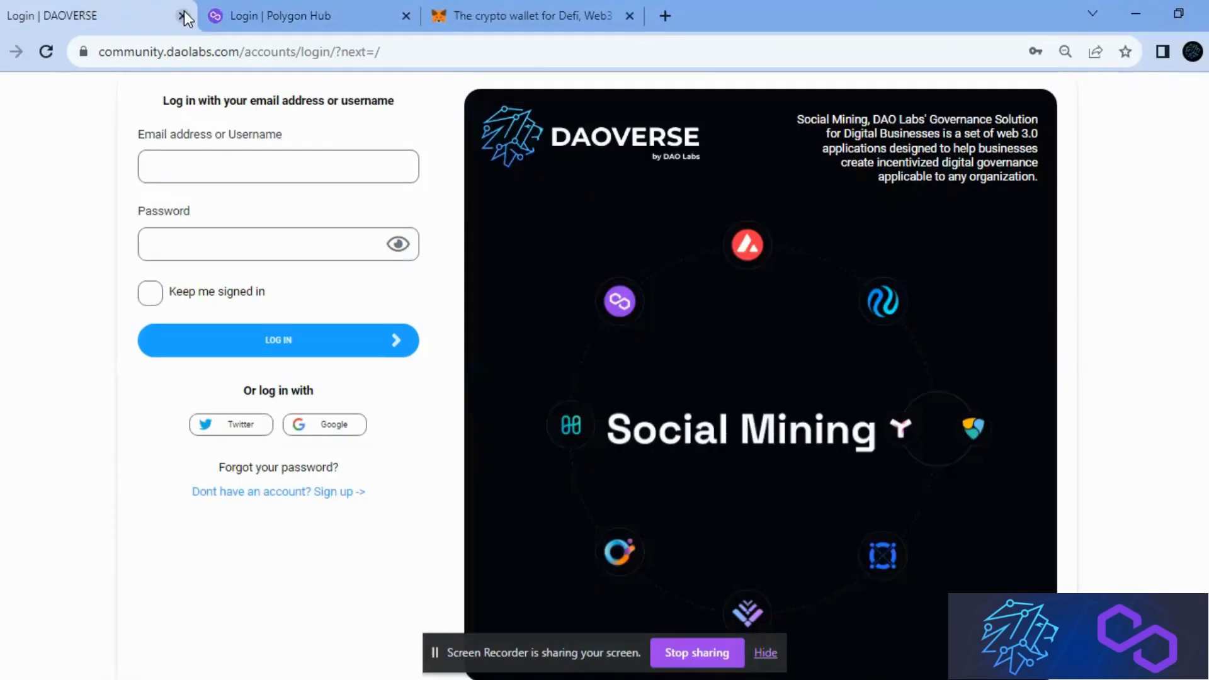
mouse_move(283, 9)
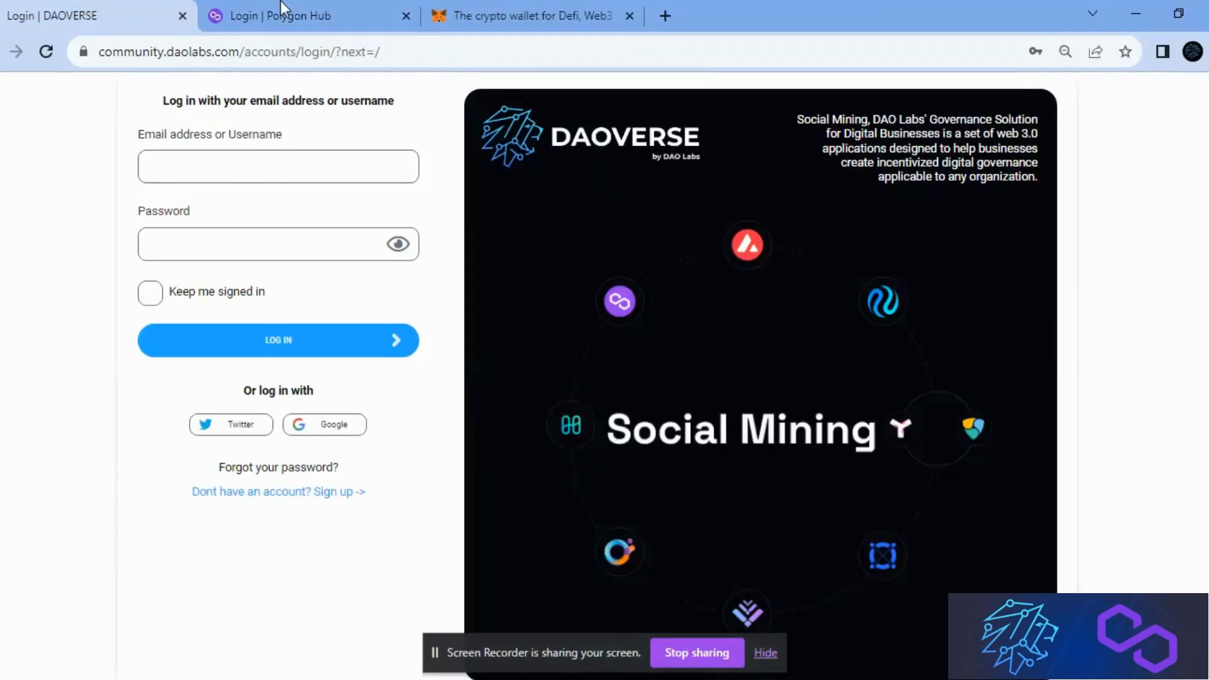
Switch to the metamask.io tab and scroll to the Chrome download offer.
left_click(527, 15)
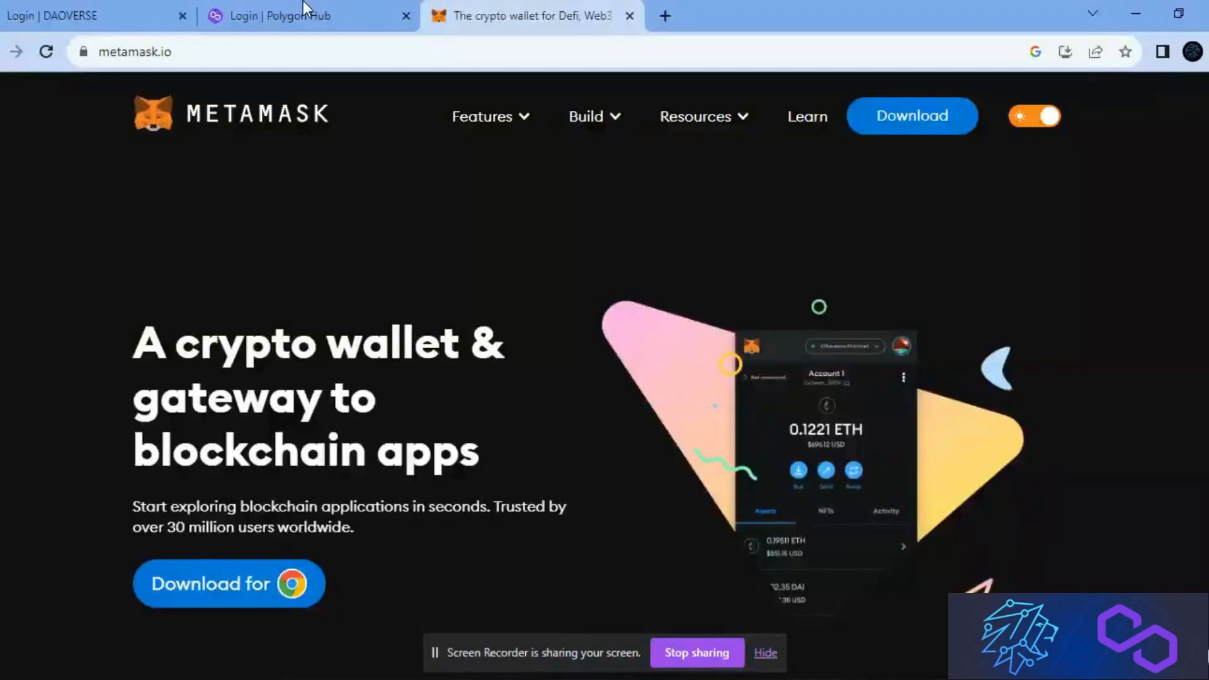
mouse_move(689, 191)
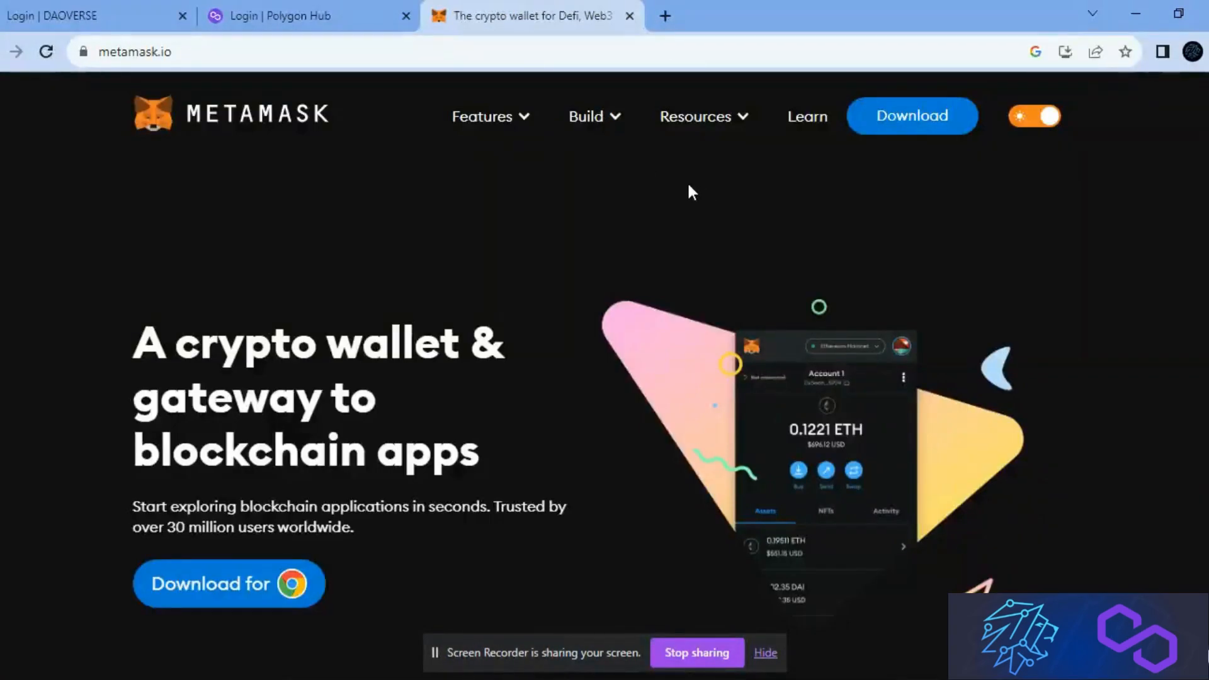
mouse_move(969, 385)
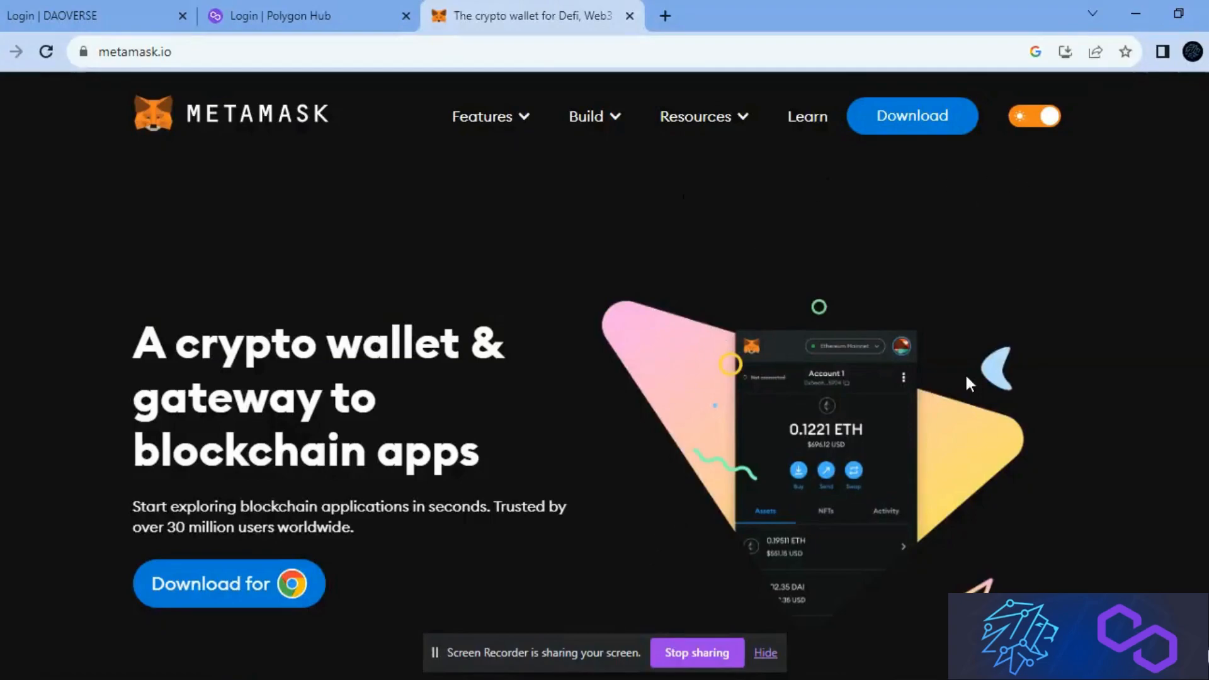
mouse_move(729, 418)
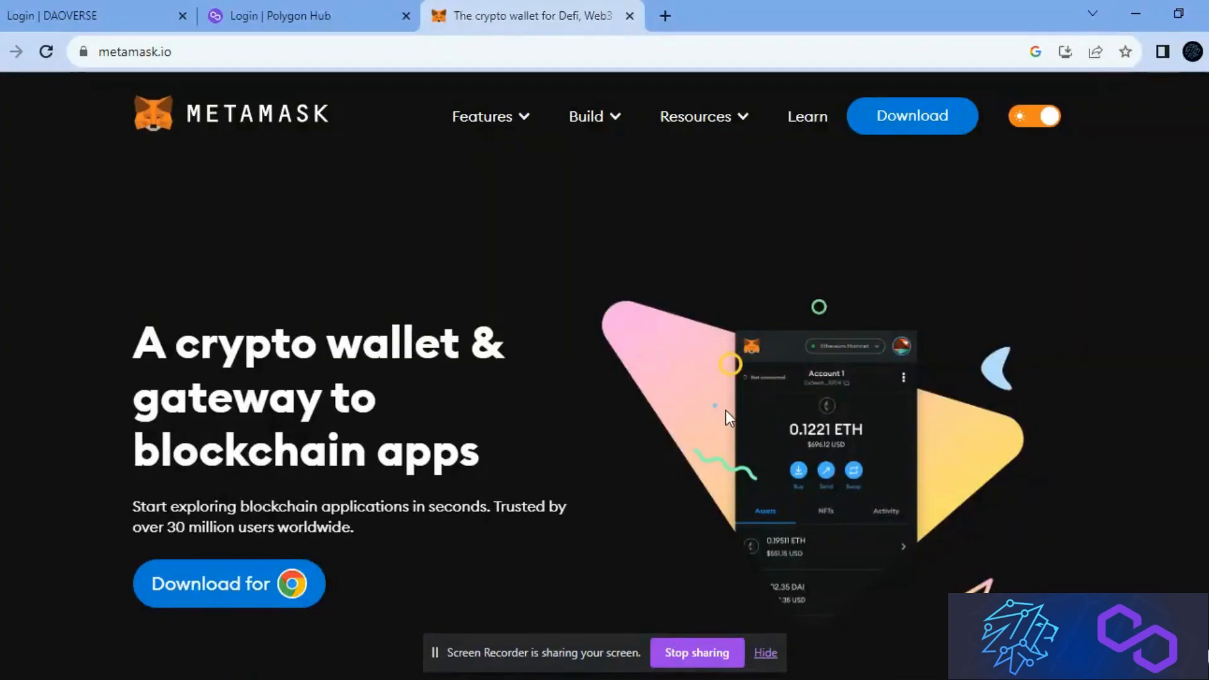
scroll("down", 3)
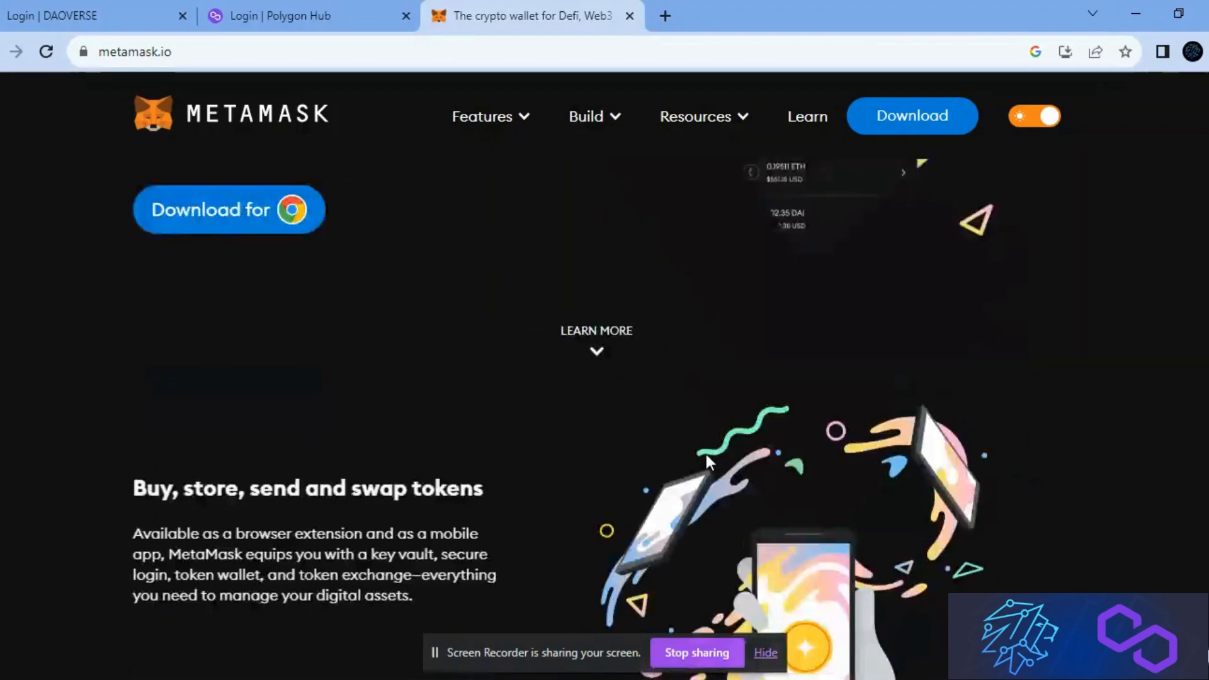
scroll("down", 3)
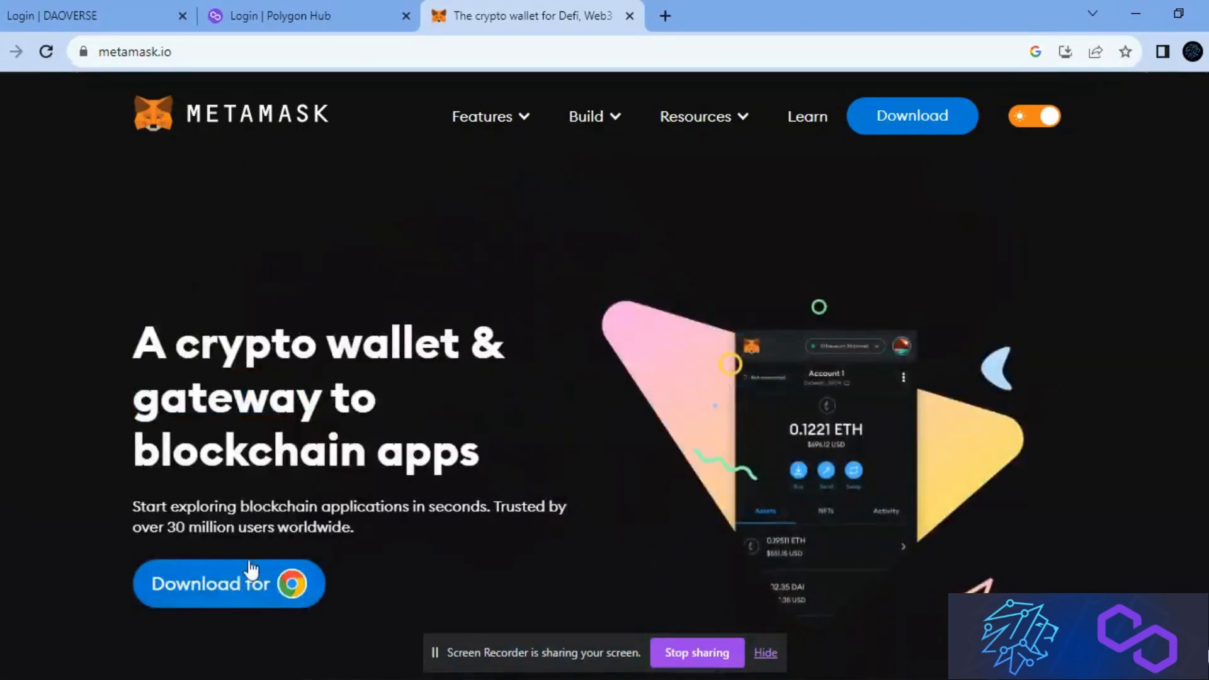
Get MetaMask for Chrome and confirm adding the extension from its Web Store listing.
left_click(228, 583)
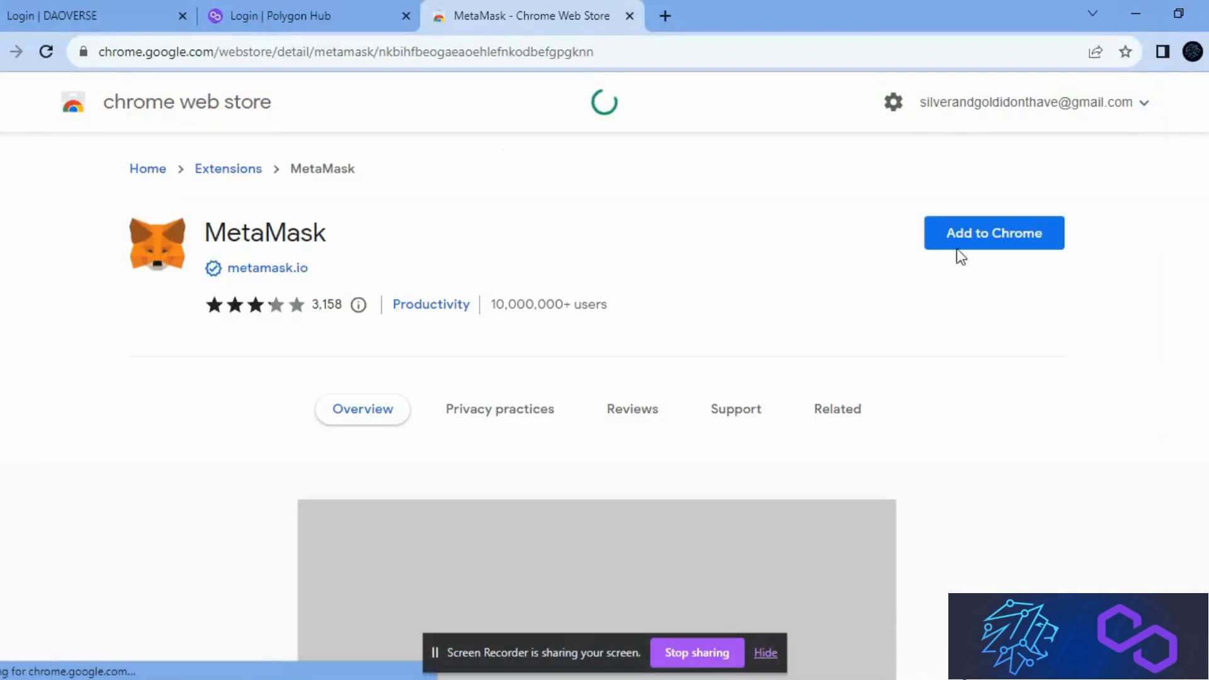
left_click(994, 233)
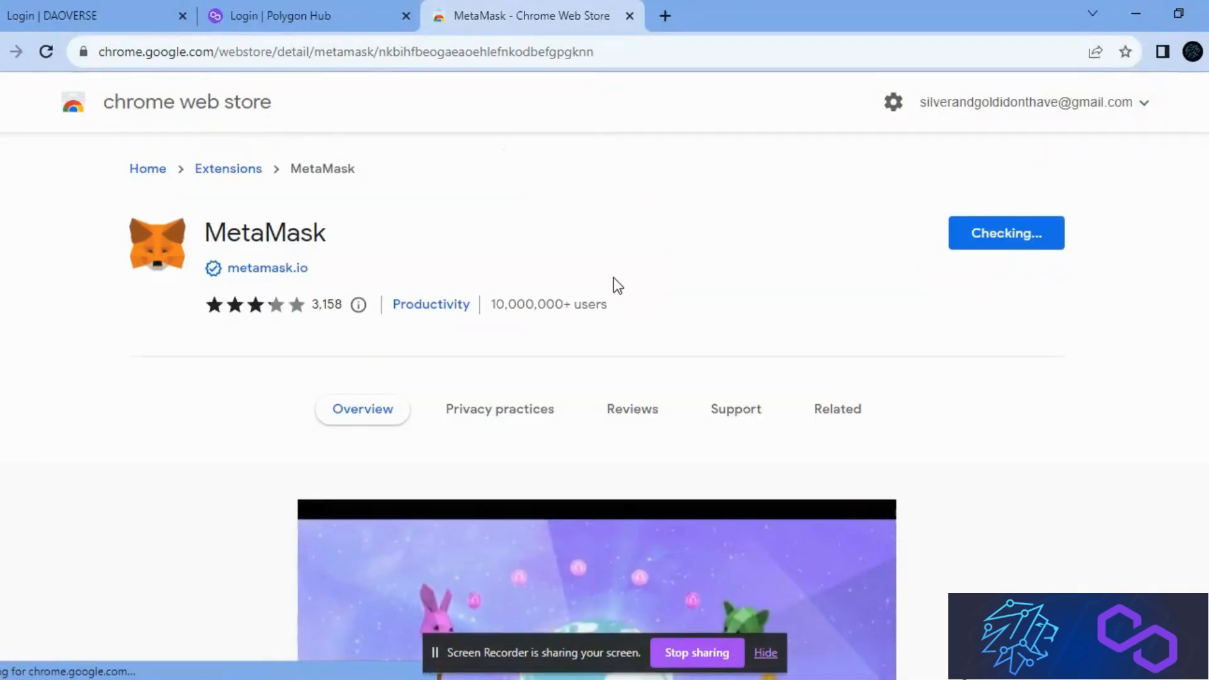
left_click(1005, 233)
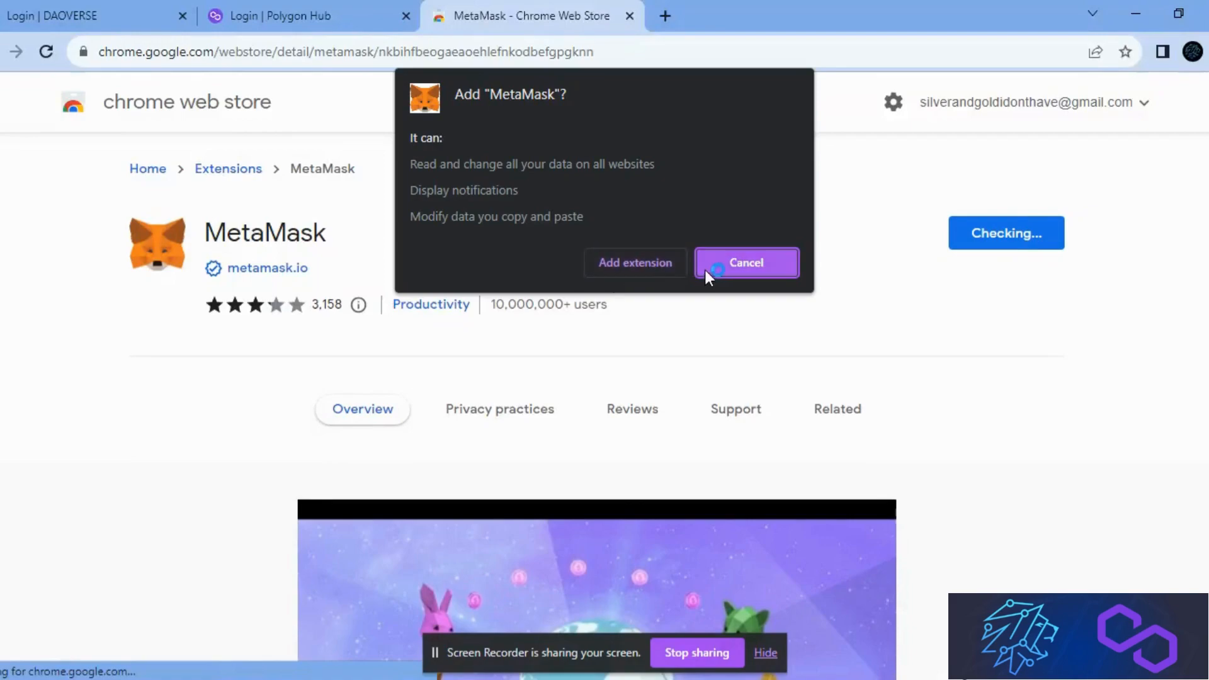
left_click(745, 262)
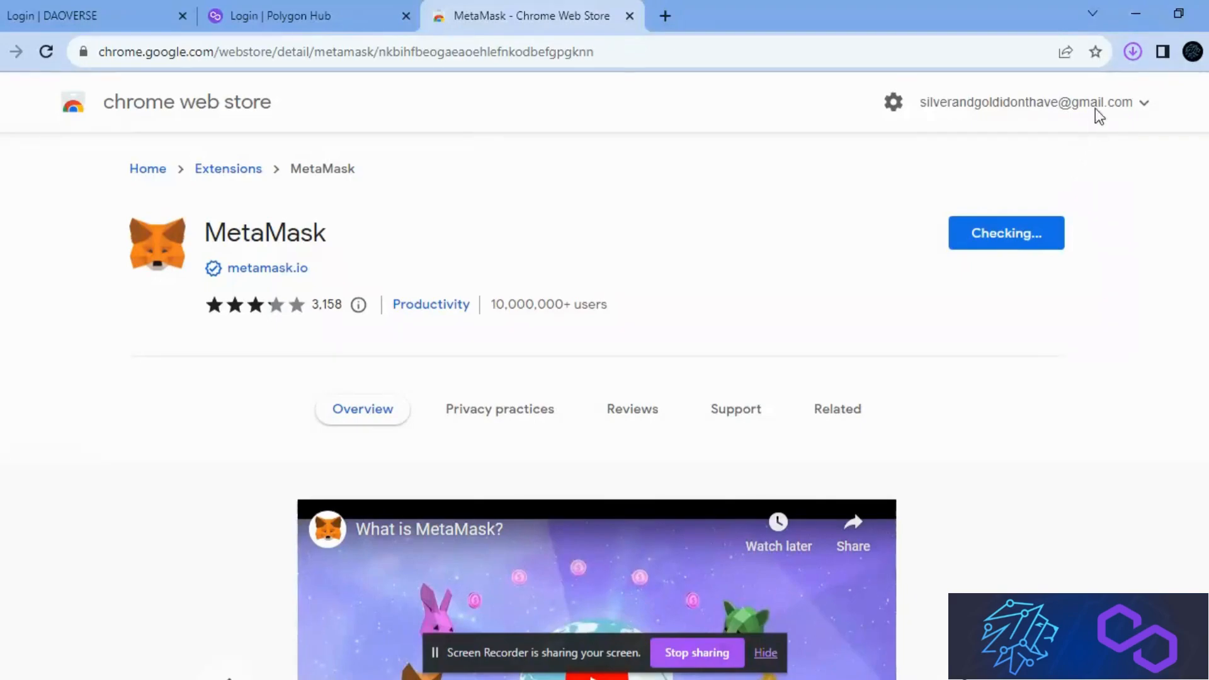
mouse_move(825, 210)
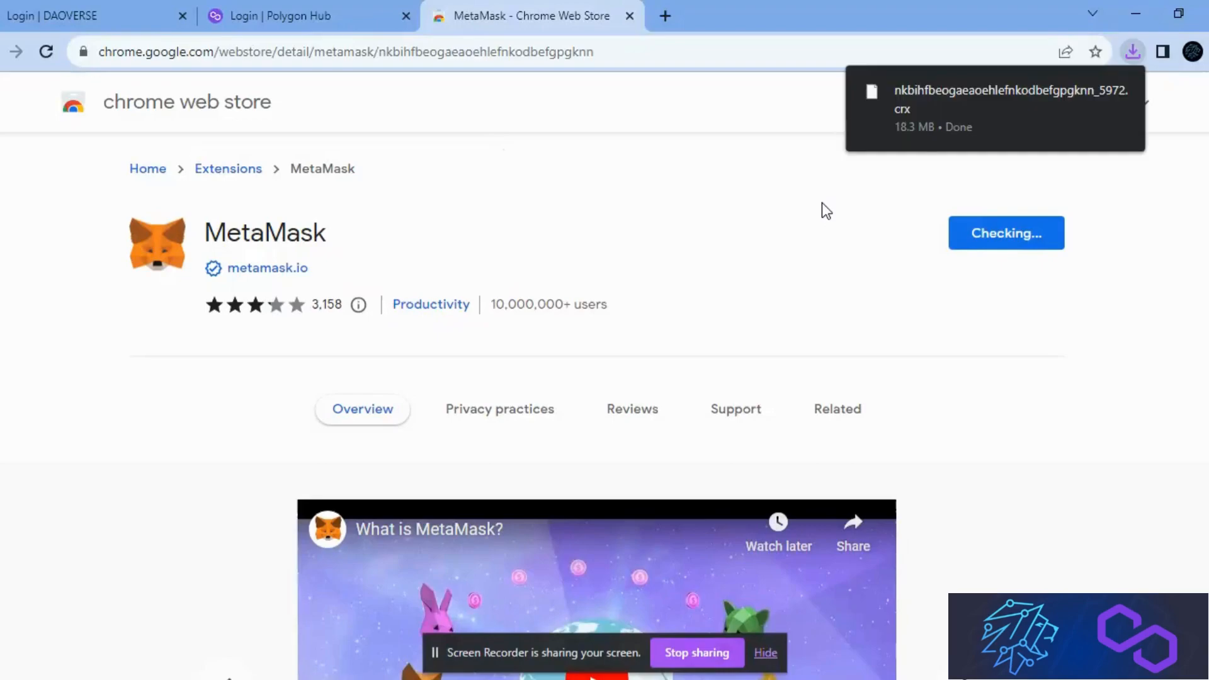
mouse_move(953, 111)
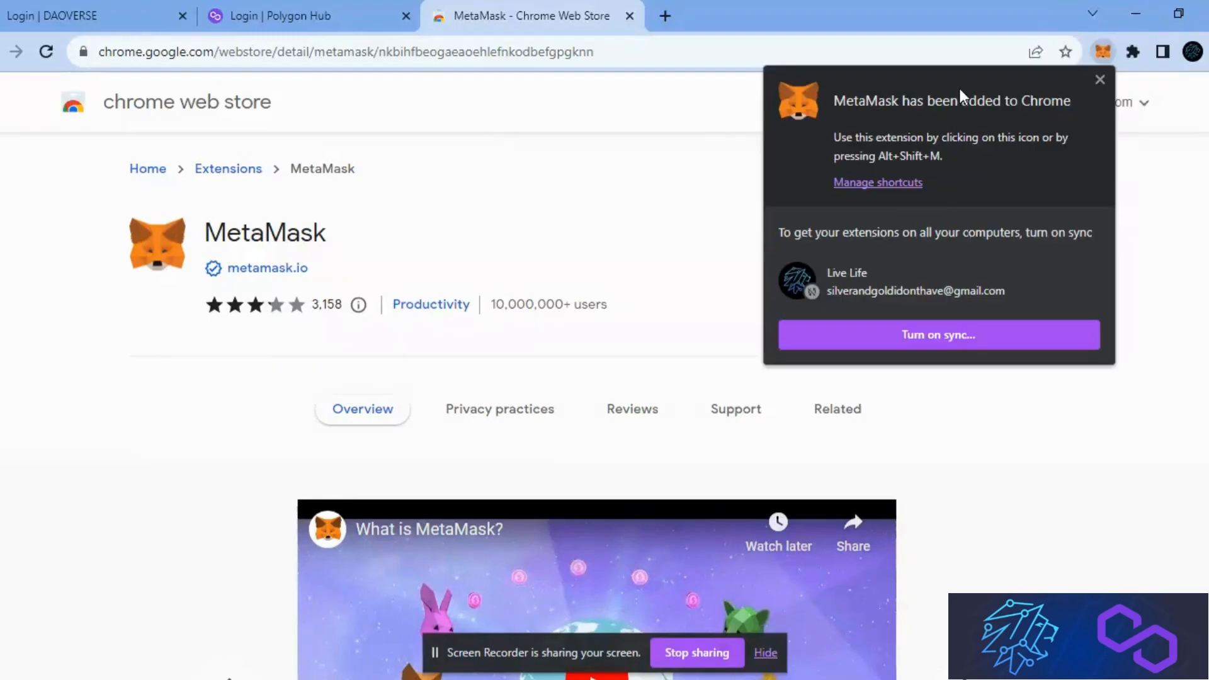
Dismiss the extension-added notice and bookmark the MetaMask welcome page.
left_click(836, 408)
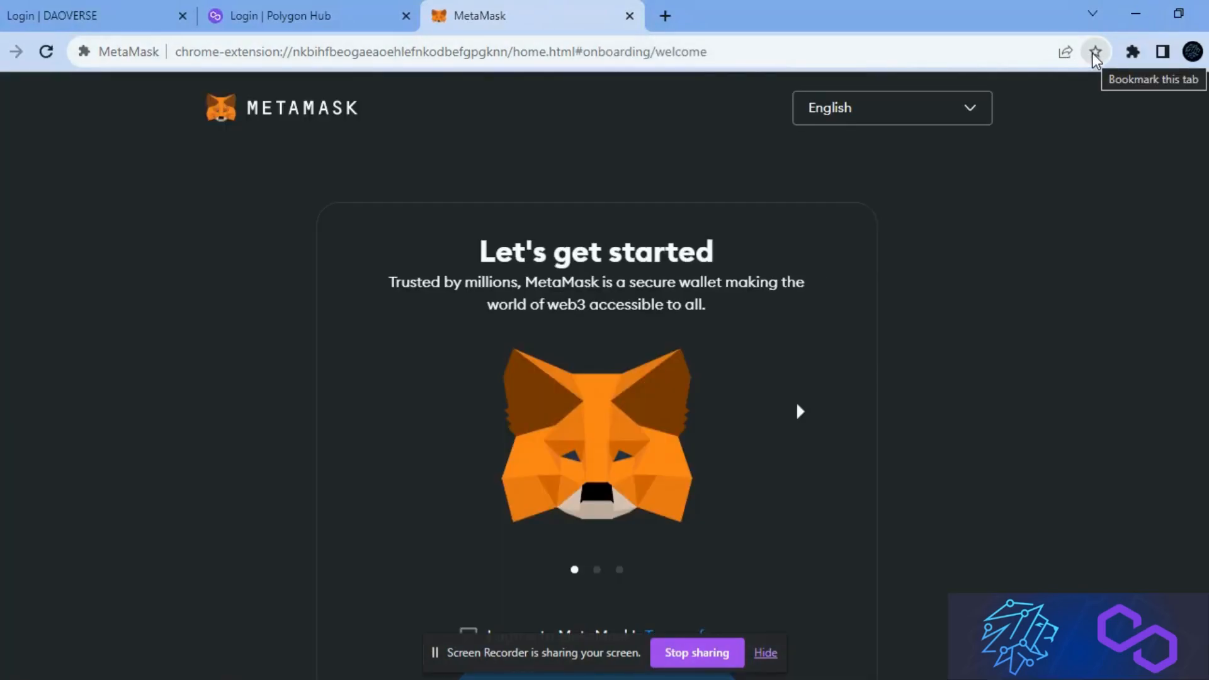
left_click(1095, 52)
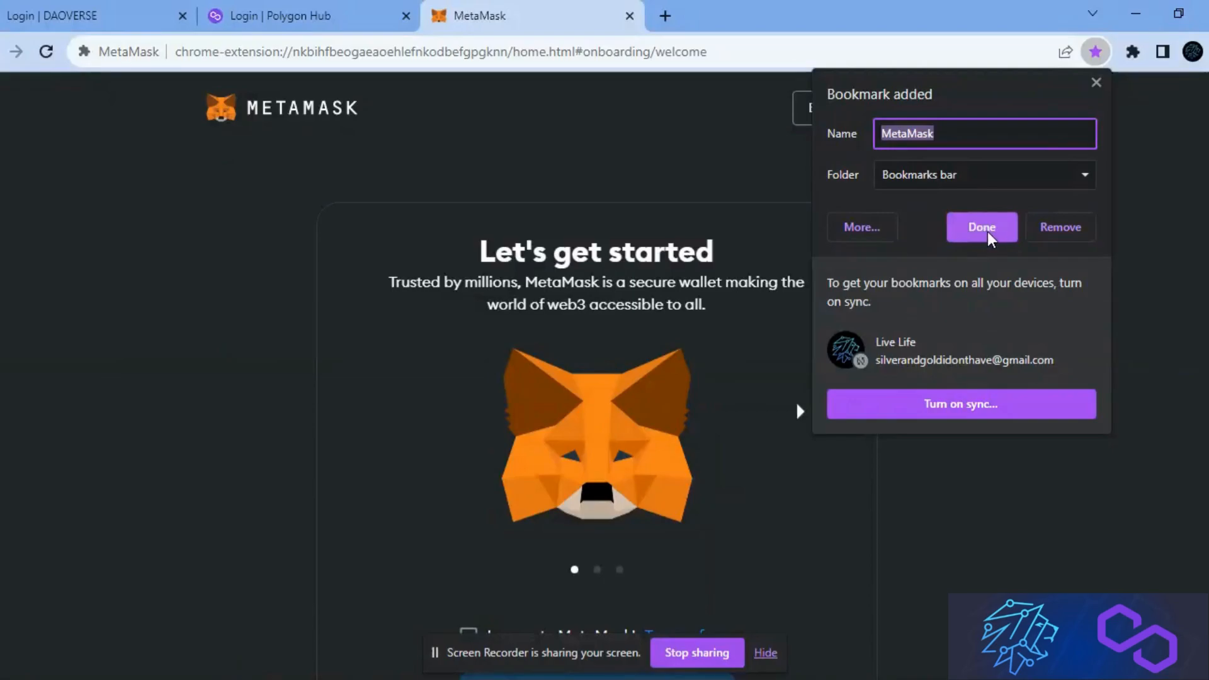
left_click(981, 226)
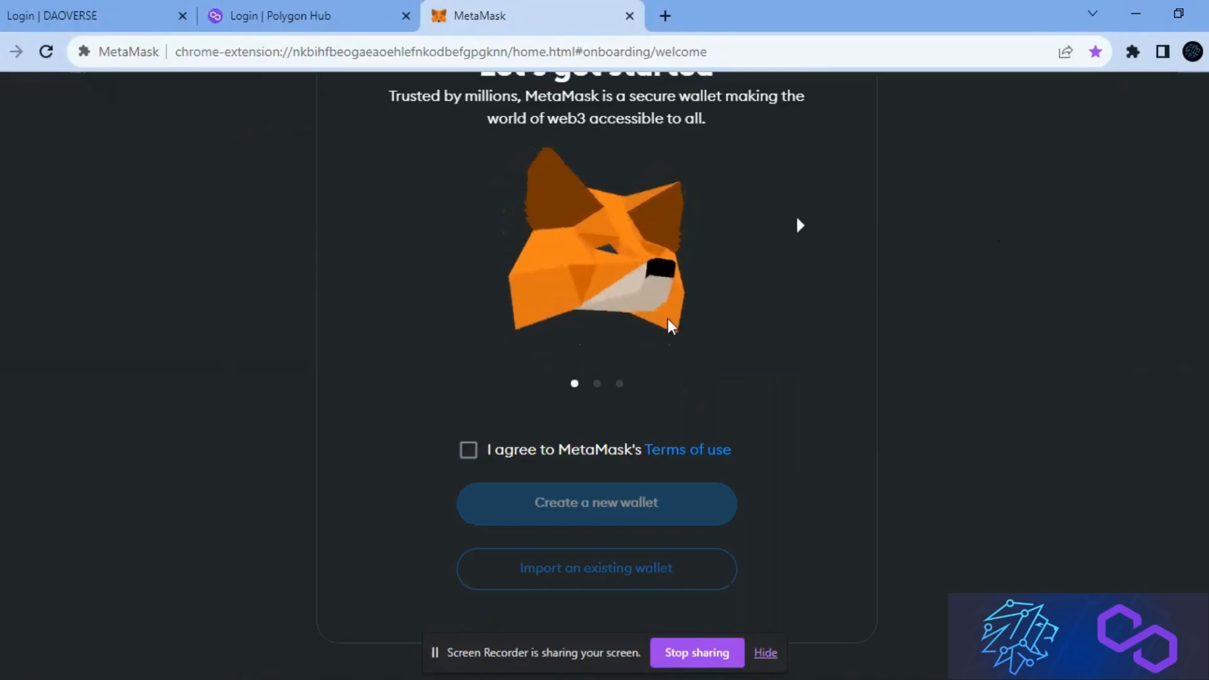
Agree to the Terms of use and create a new wallet, passing the pin-extension instructions.
left_click(469, 450)
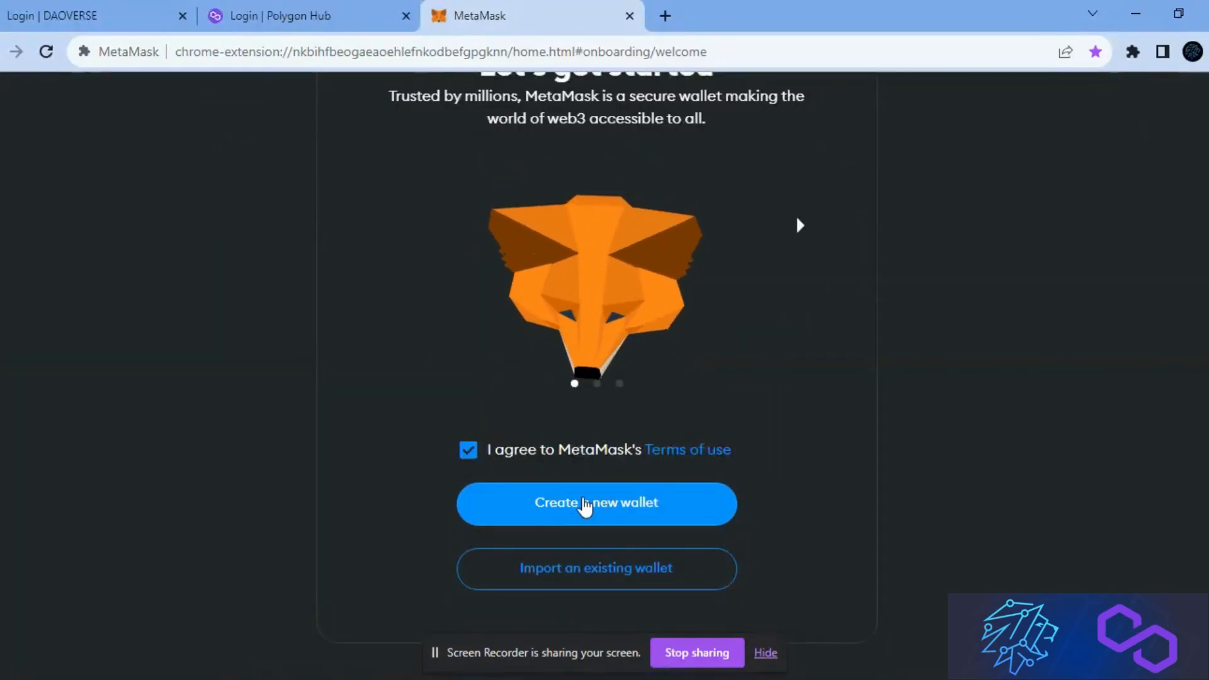
left_click(595, 503)
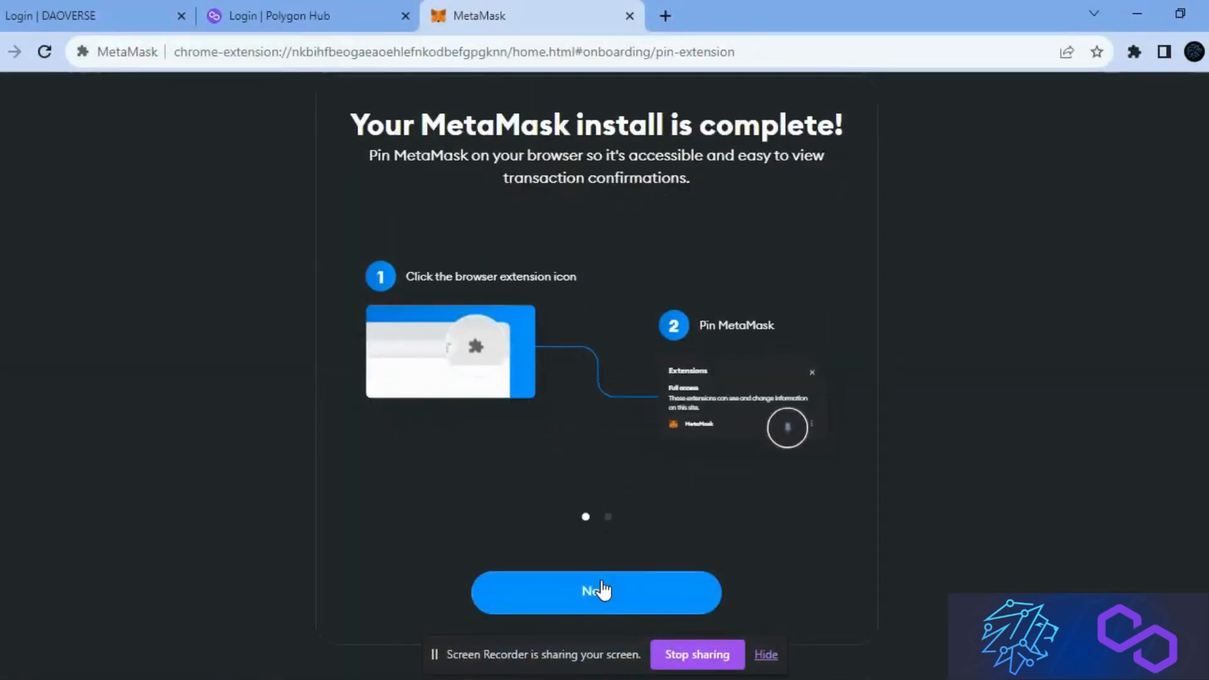
left_click(596, 590)
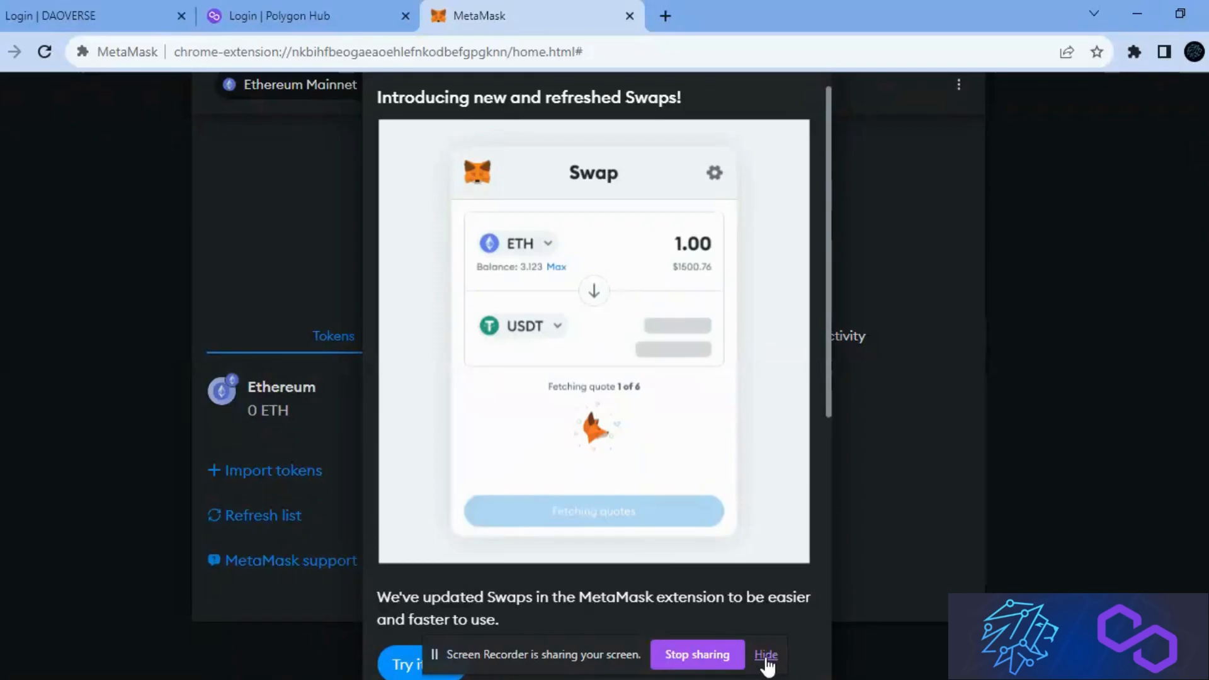
Dismiss the Swaps announcement and briefly check the wallet's network list.
left_click(765, 655)
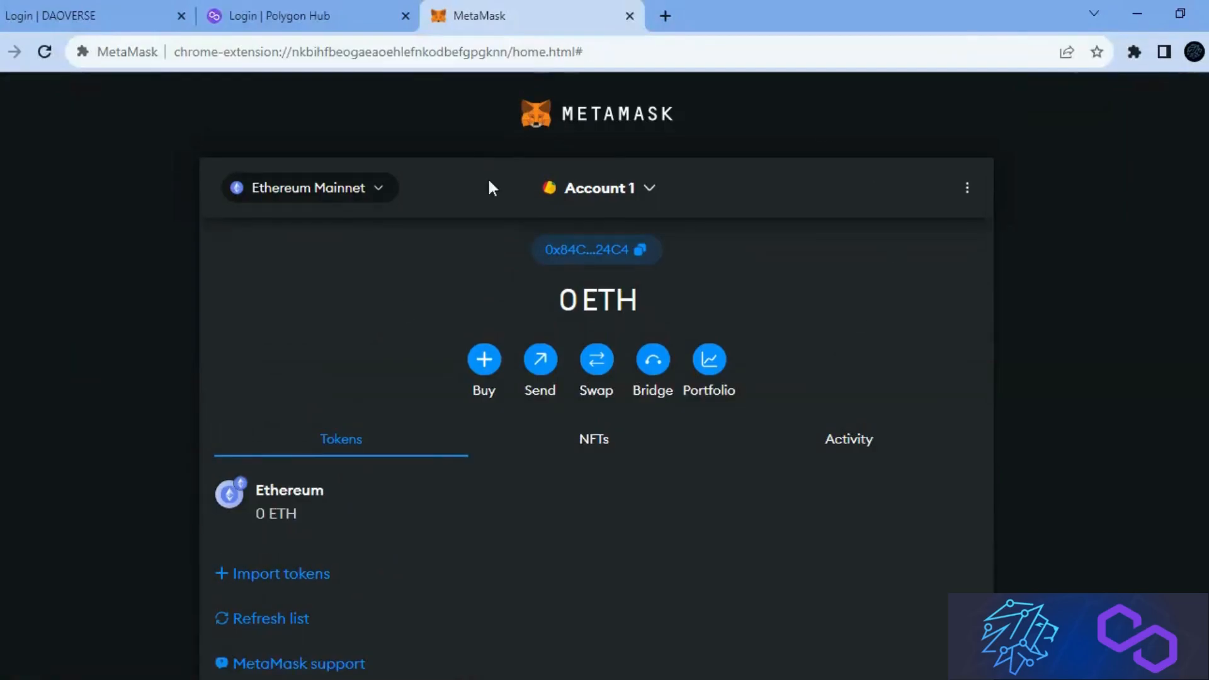
mouse_move(813, 412)
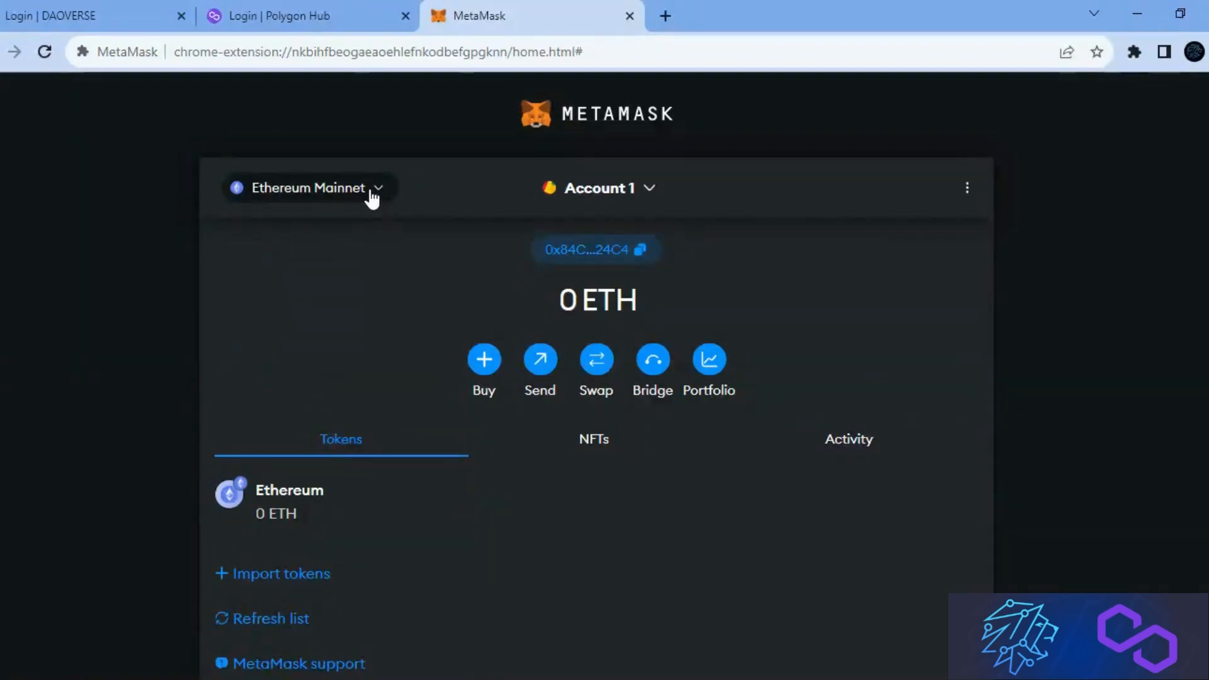
left_click(92, 15)
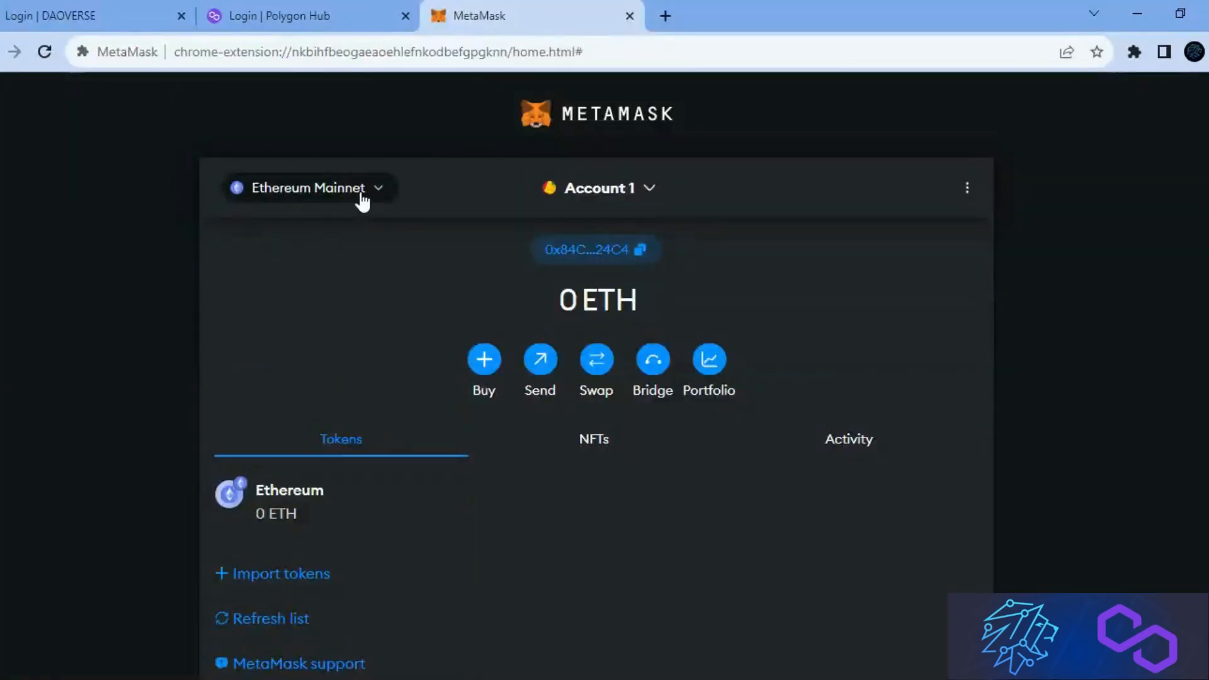
mouse_move(377, 208)
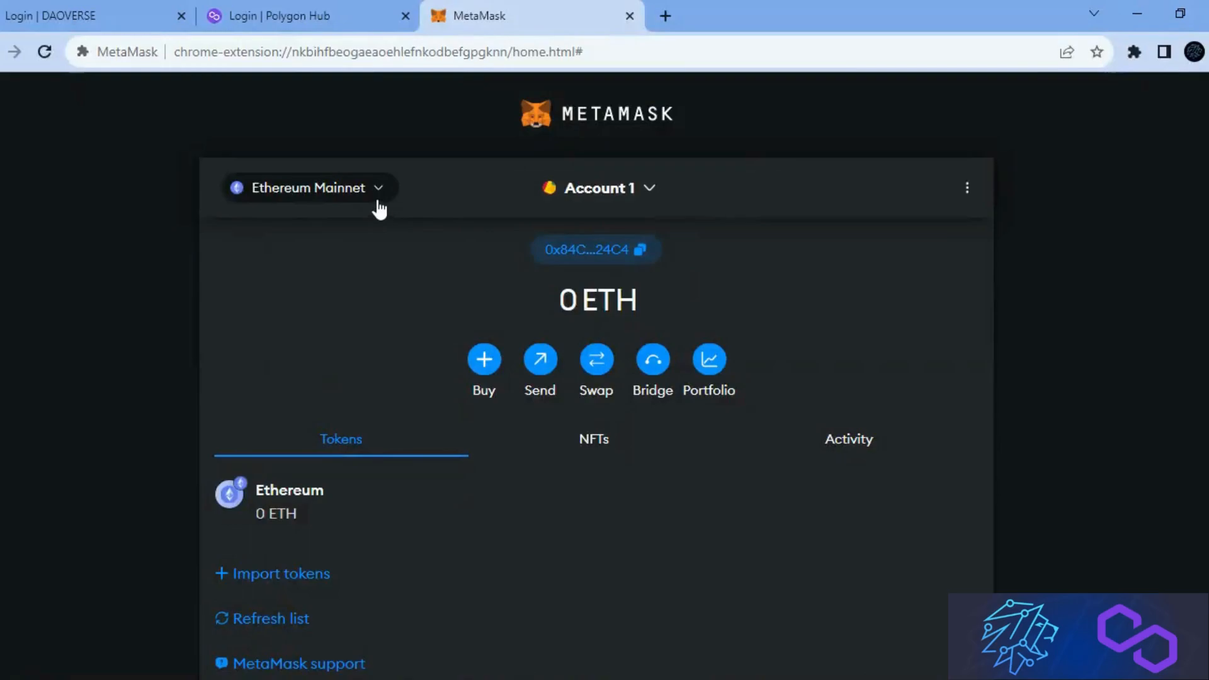
left_click(309, 188)
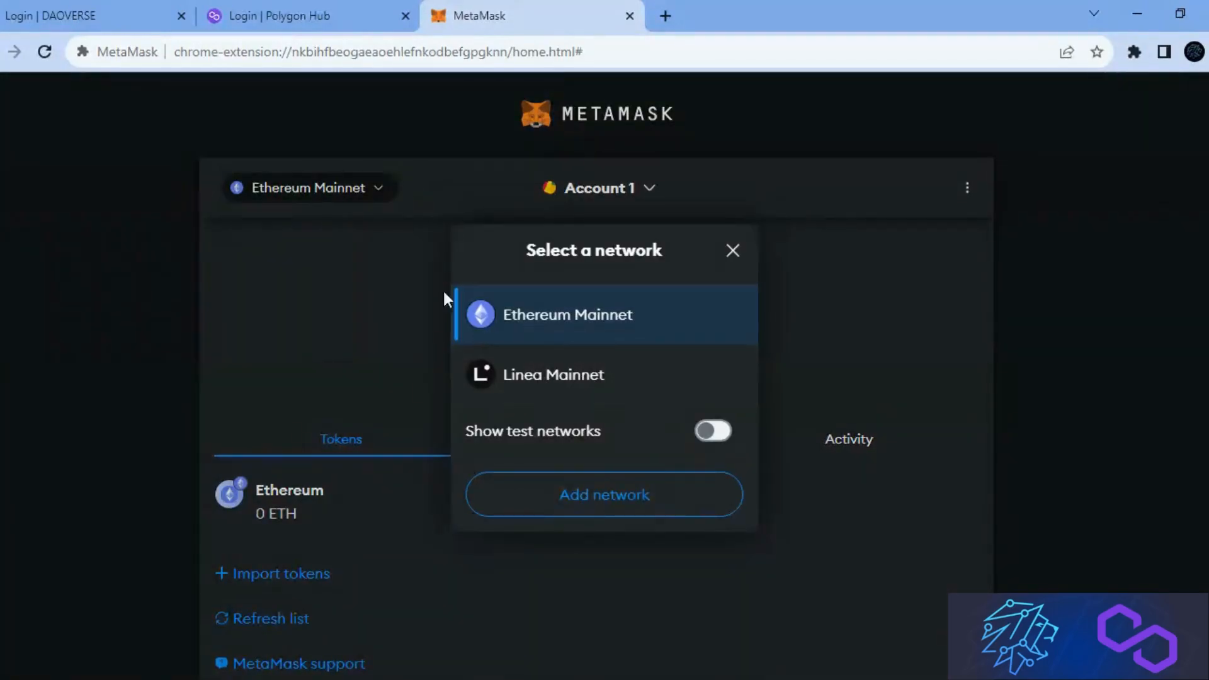
left_click(731, 250)
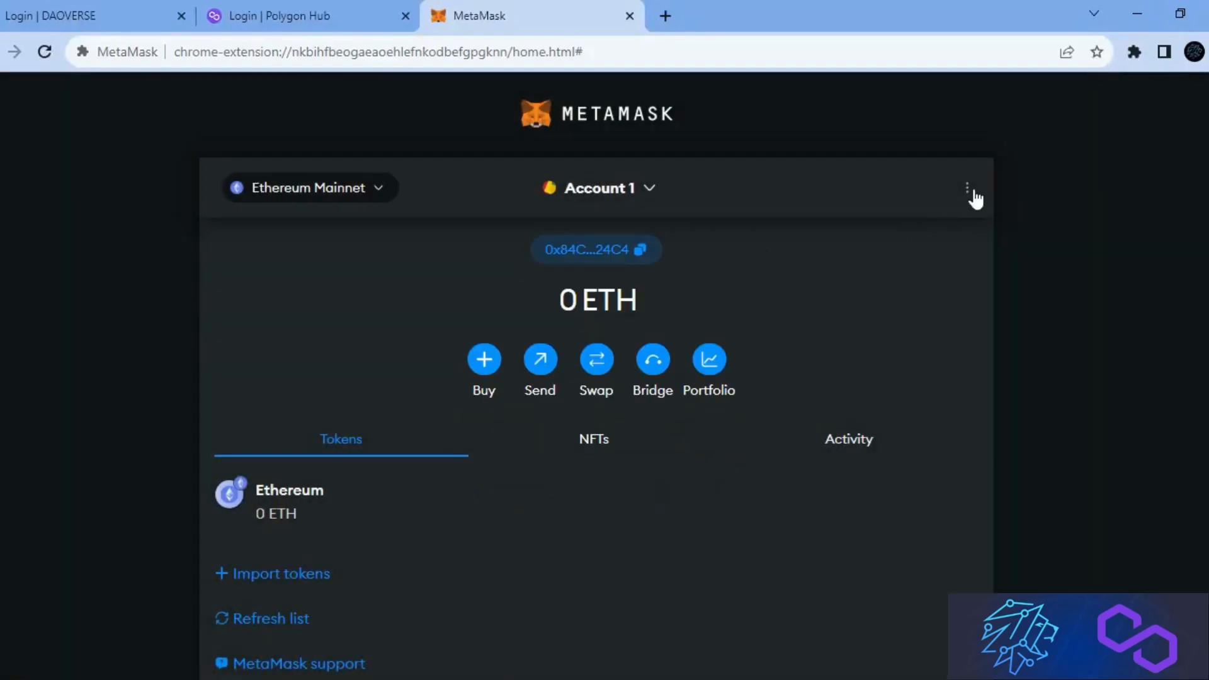
Go to Settings > Networks > Add a network and browse the popular networks list.
left_click(967, 188)
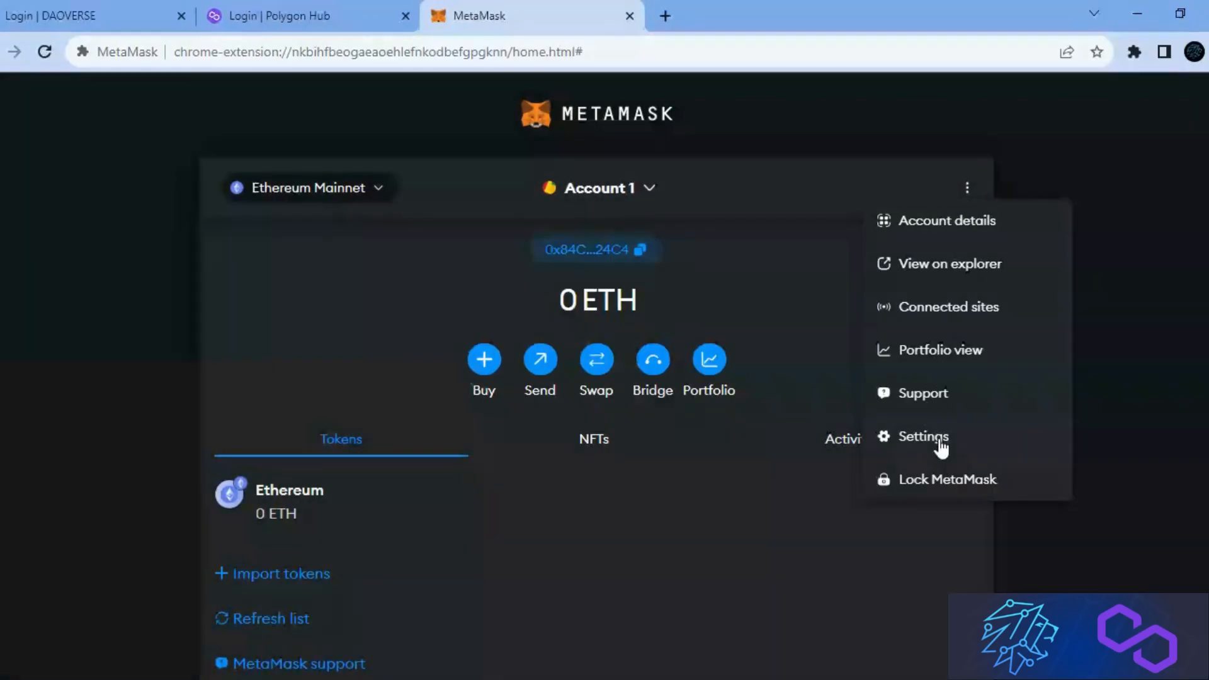
left_click(921, 437)
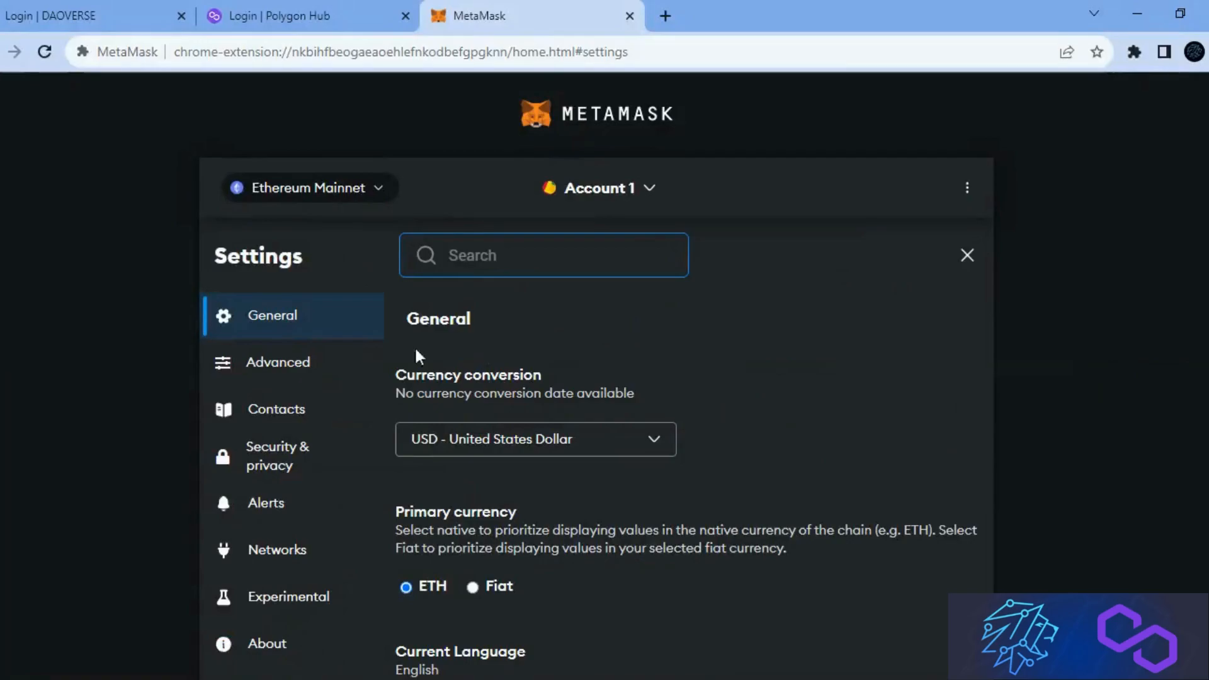
left_click(277, 549)
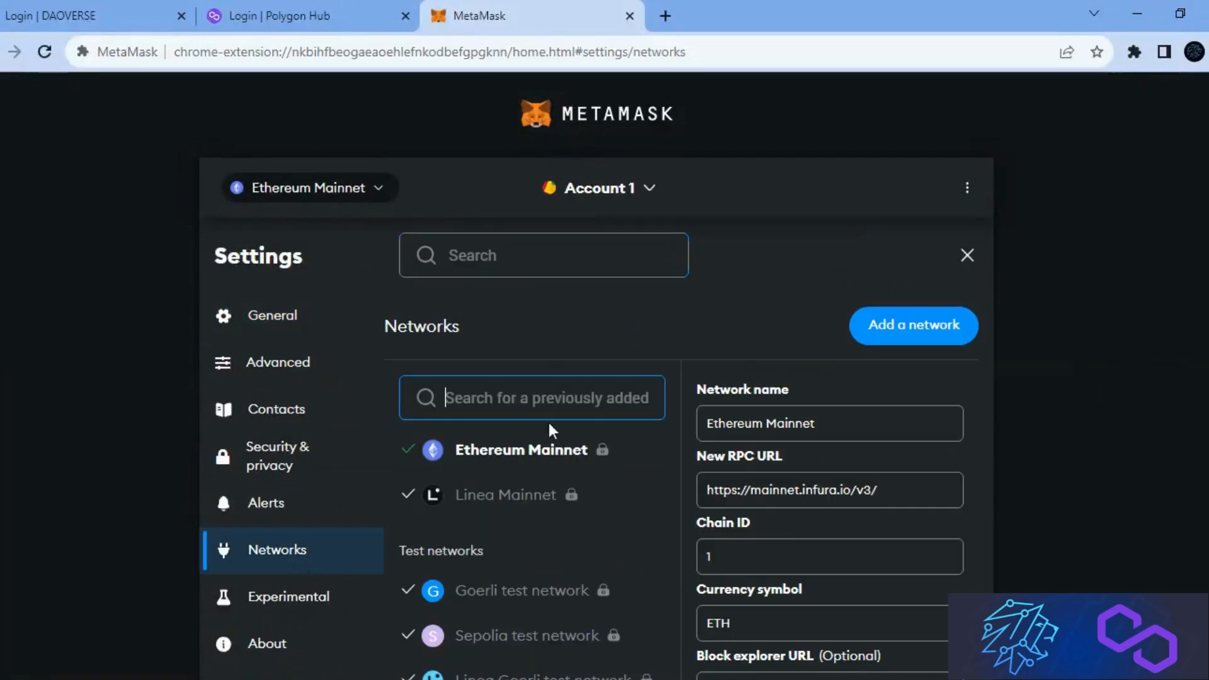
left_click(913, 325)
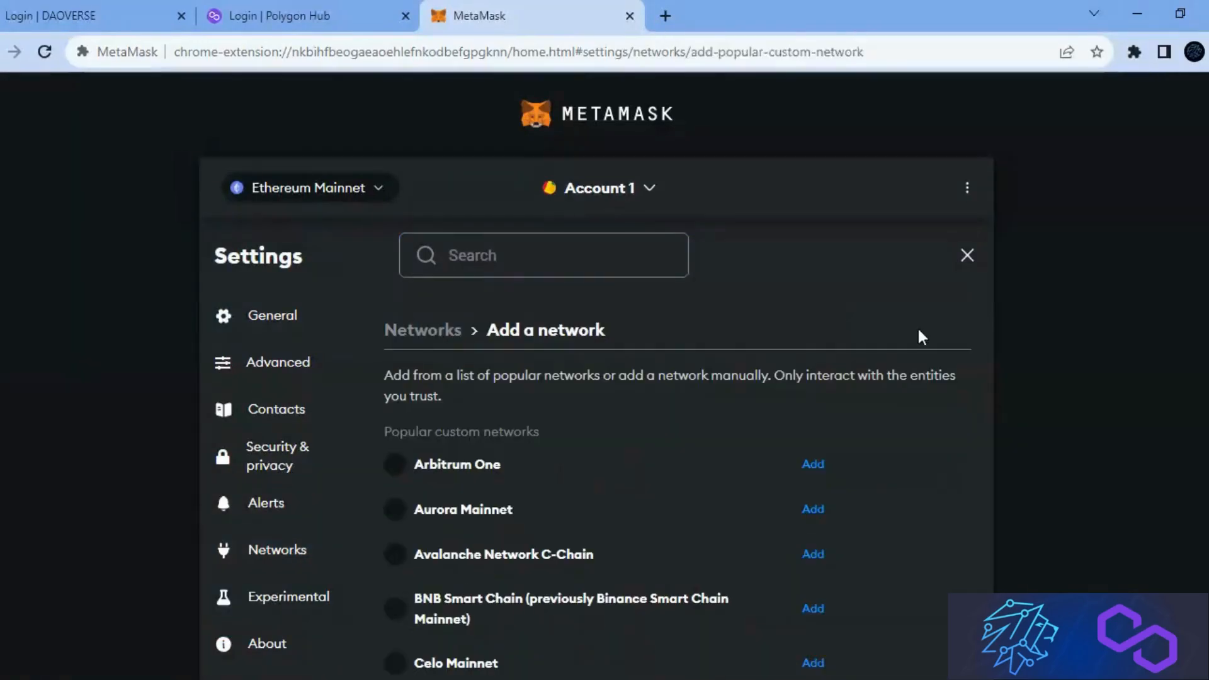
scroll("down", 3)
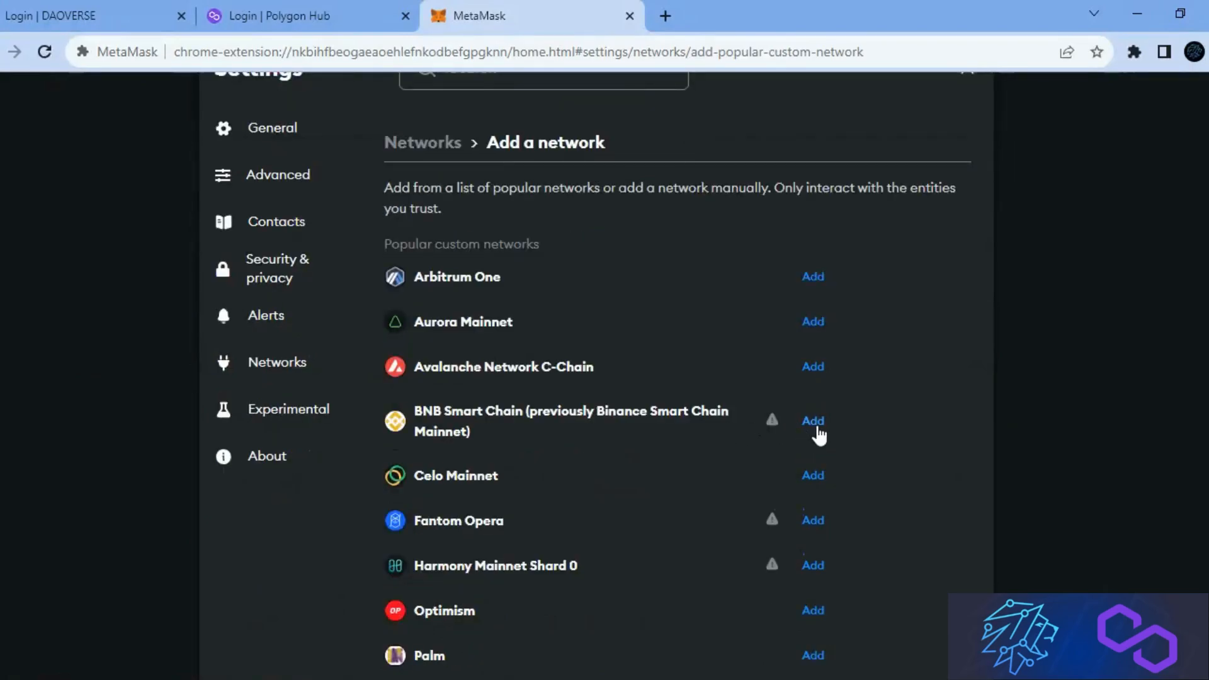
scroll("down", 3)
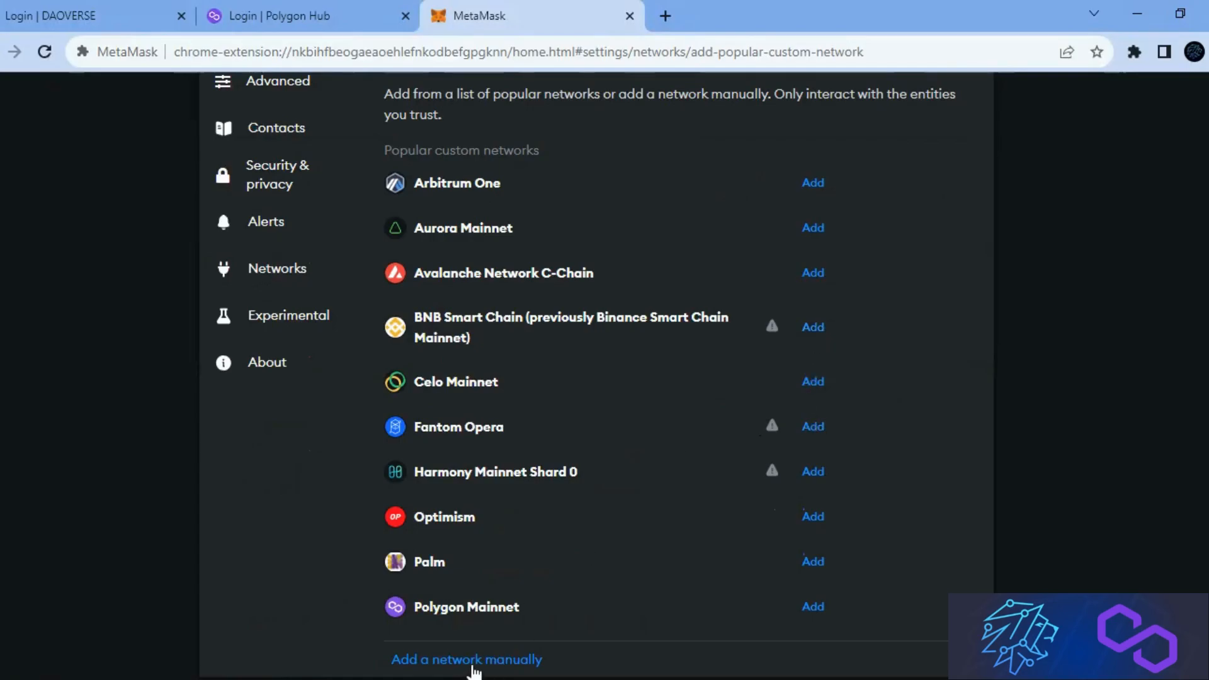
left_click(466, 658)
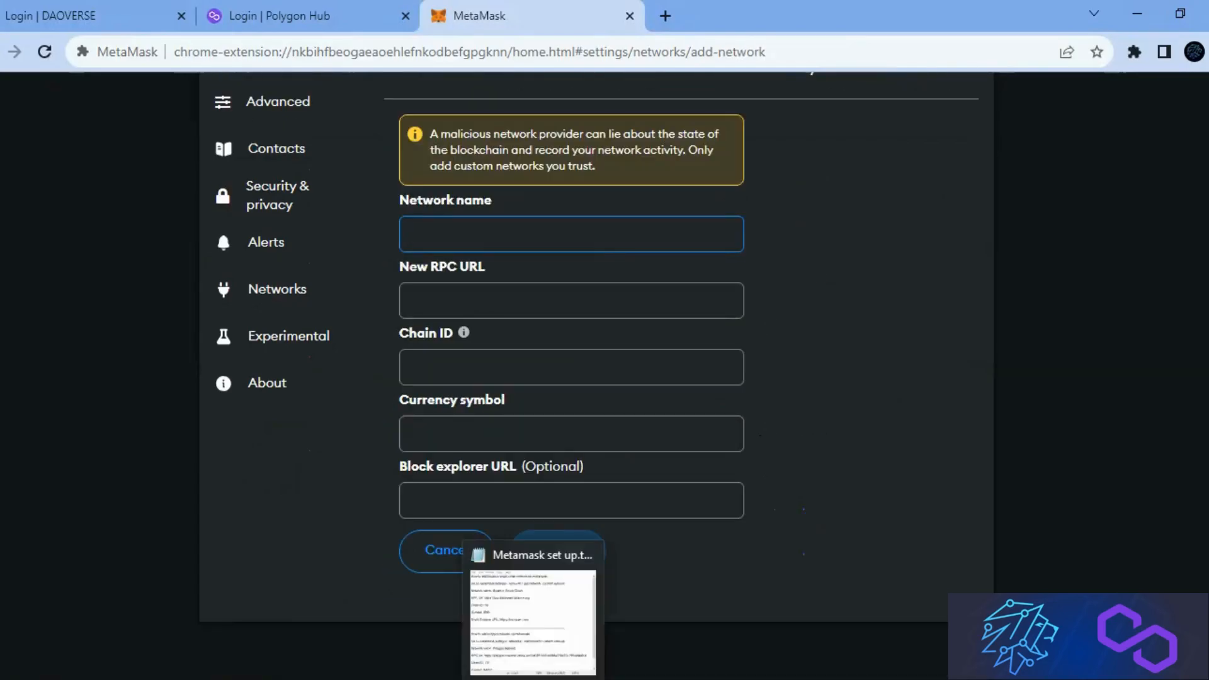
left_click(530, 554)
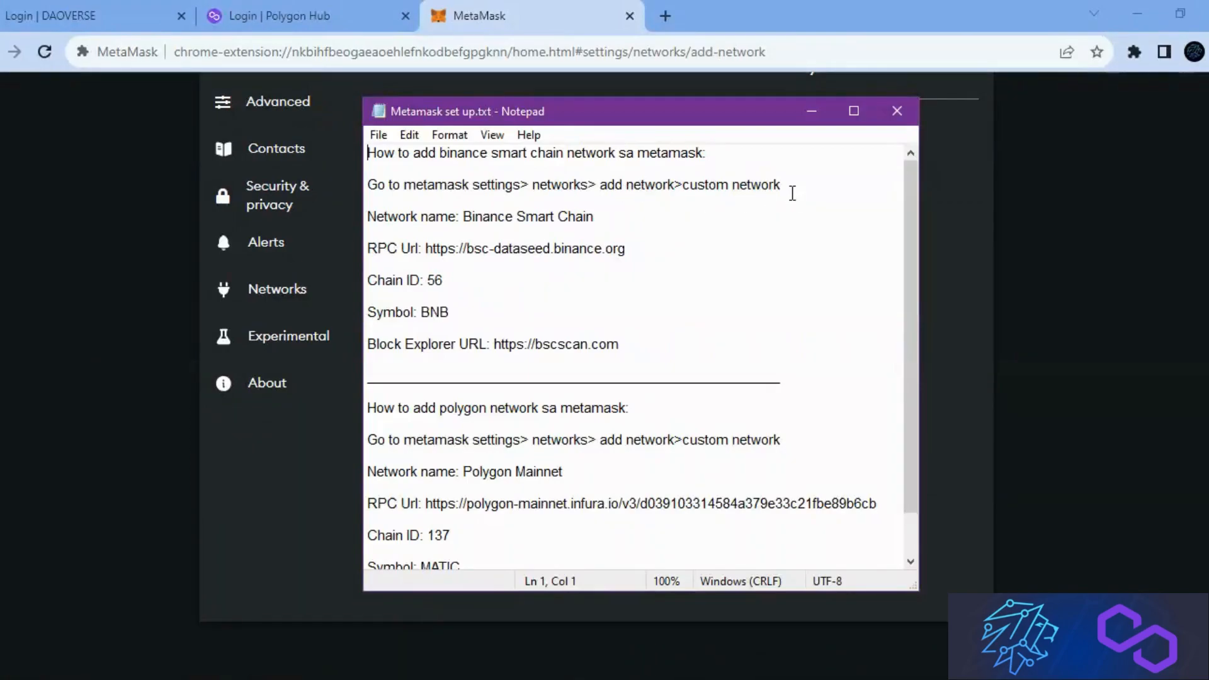
left_click_drag(503, 217, 593, 217)
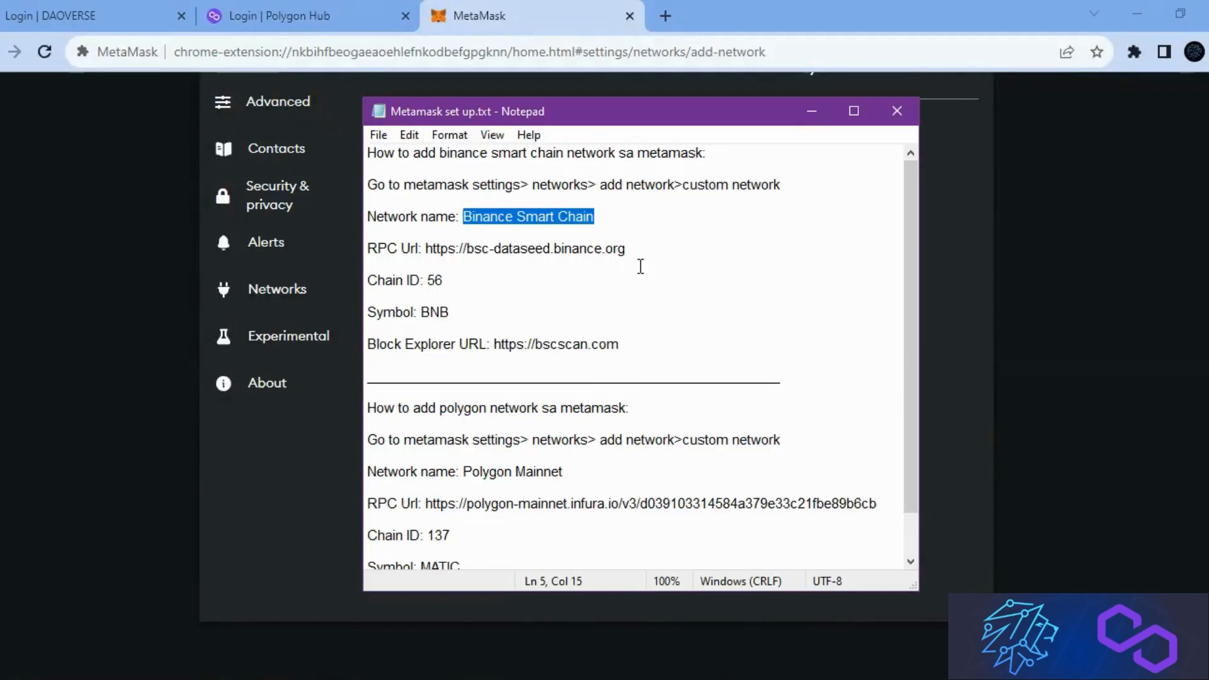
double_click(524, 248)
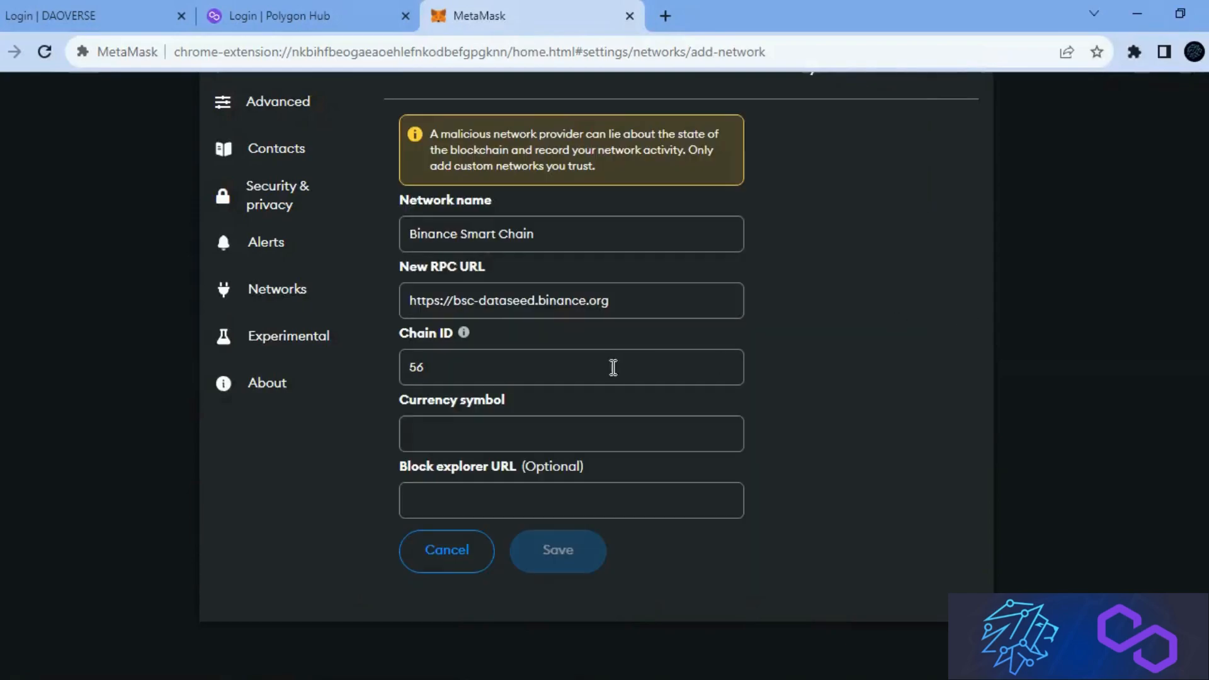
type("BNB")
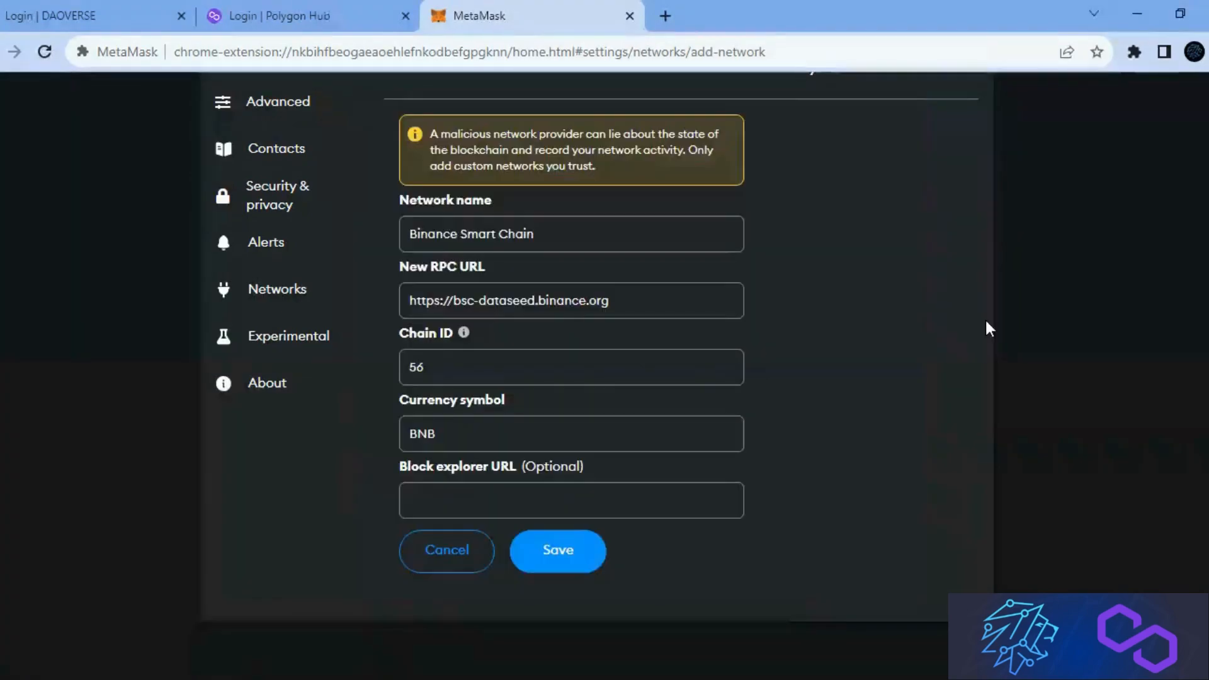
type("https://bscscan.com")
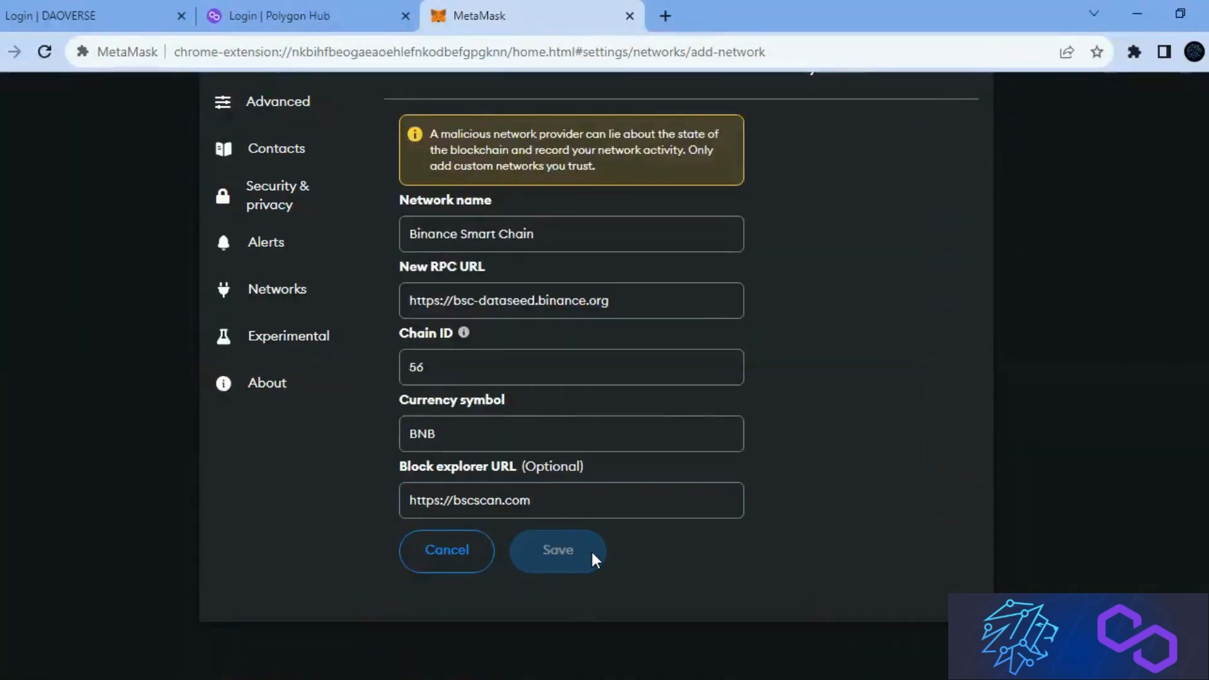
left_click(557, 549)
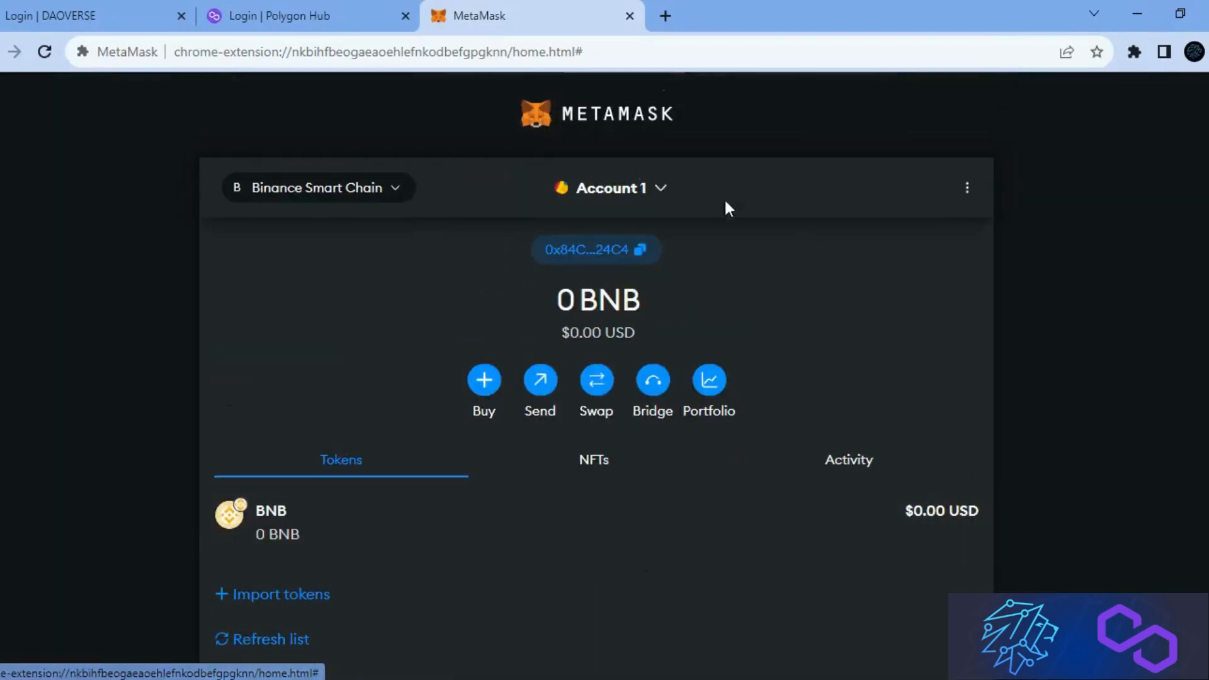
mouse_move(276, 322)
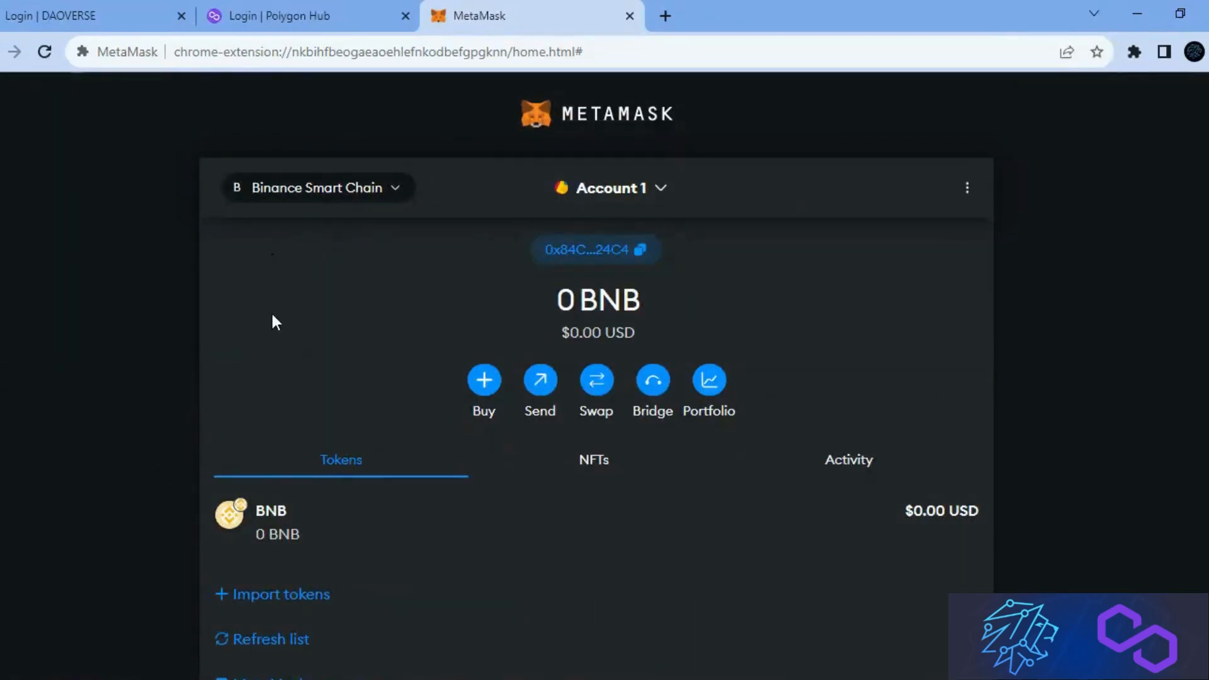
mouse_move(943, 443)
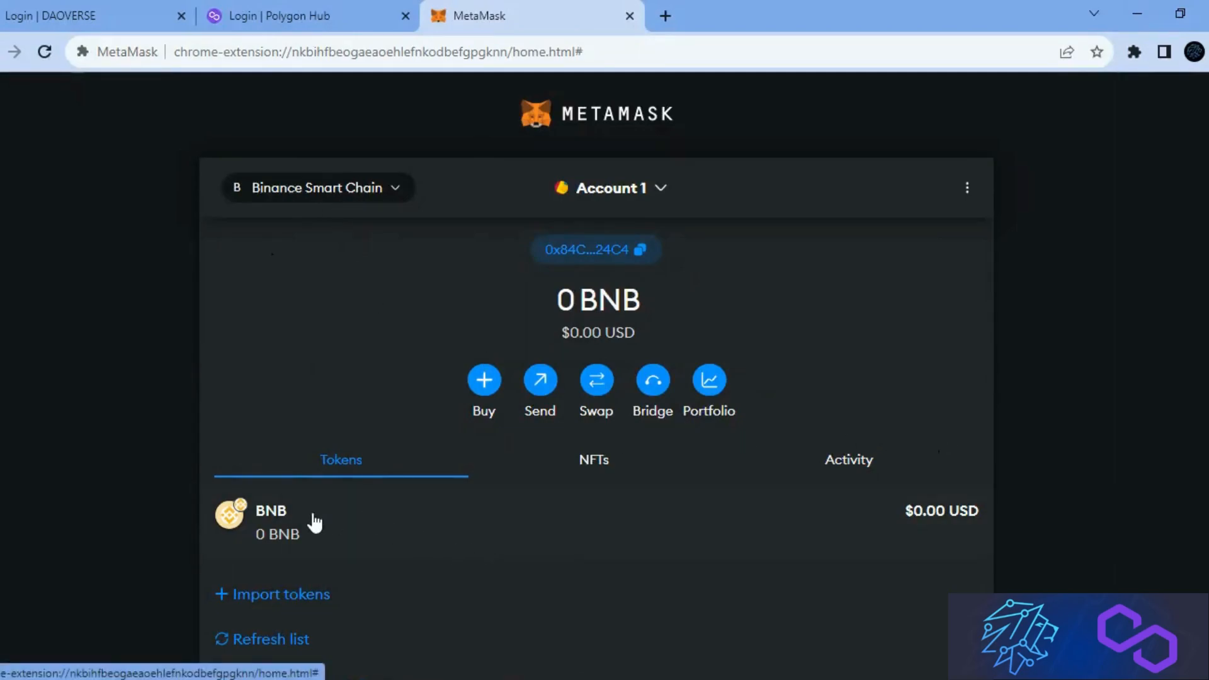
mouse_move(362, 534)
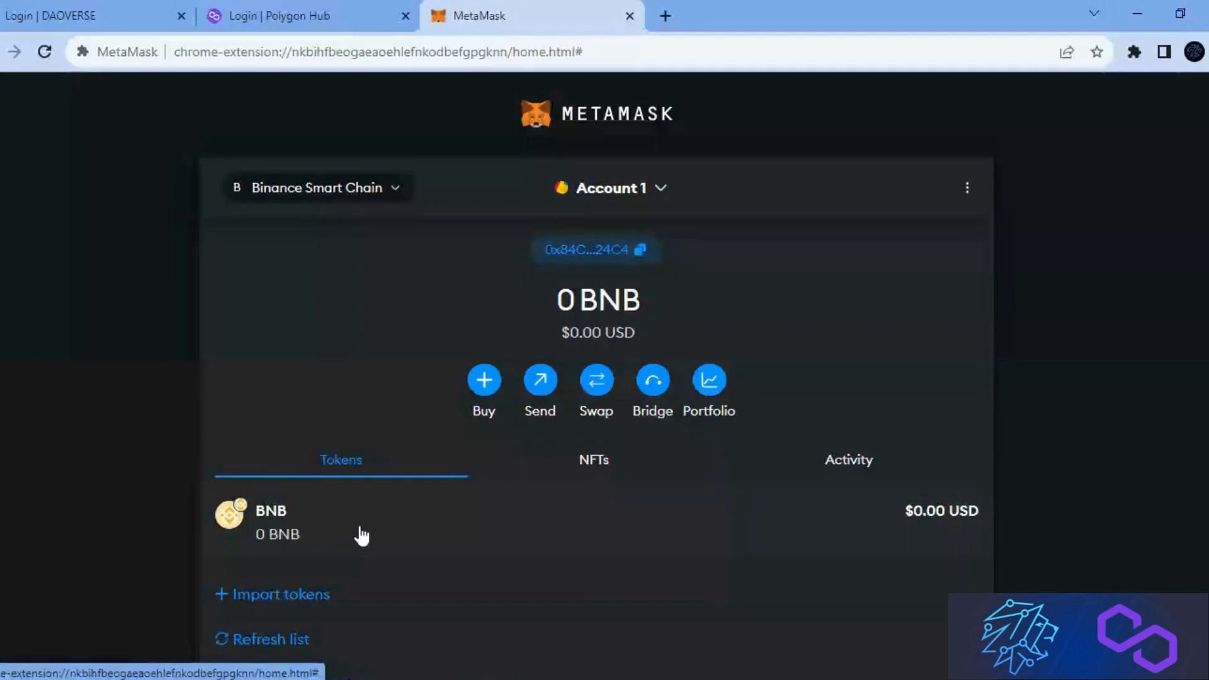
mouse_move(380, 534)
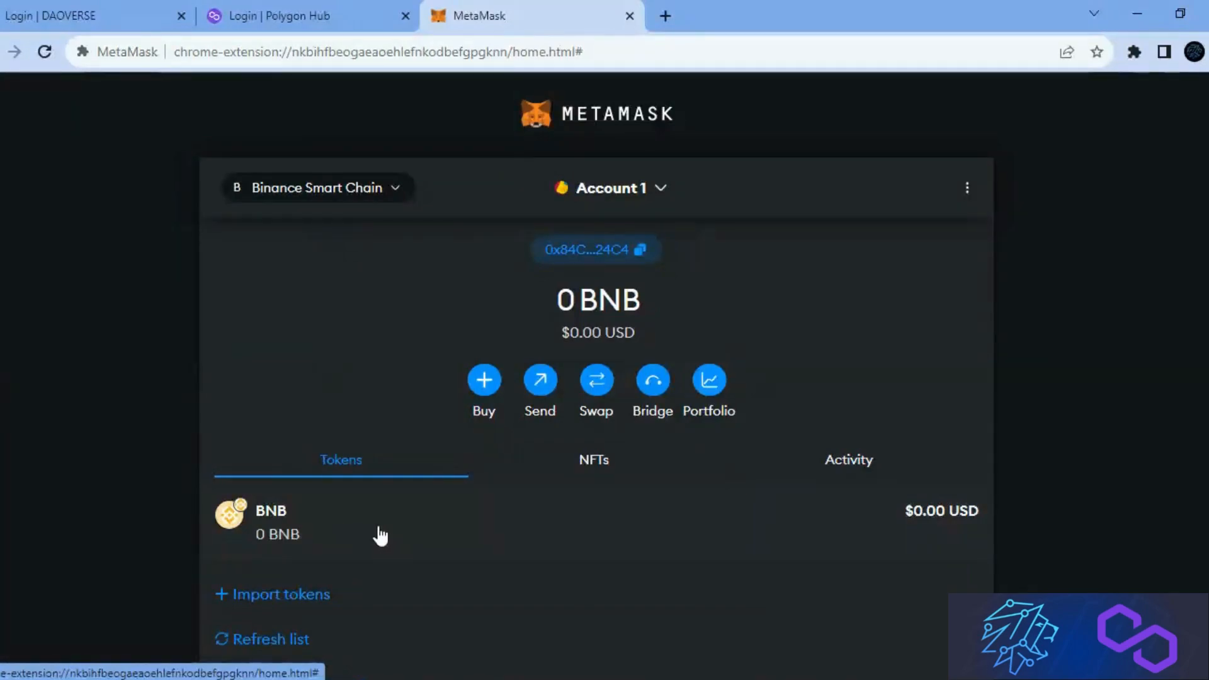
Start importing a custom token from the Binance Smart Chain wallet home.
scroll("down", 3)
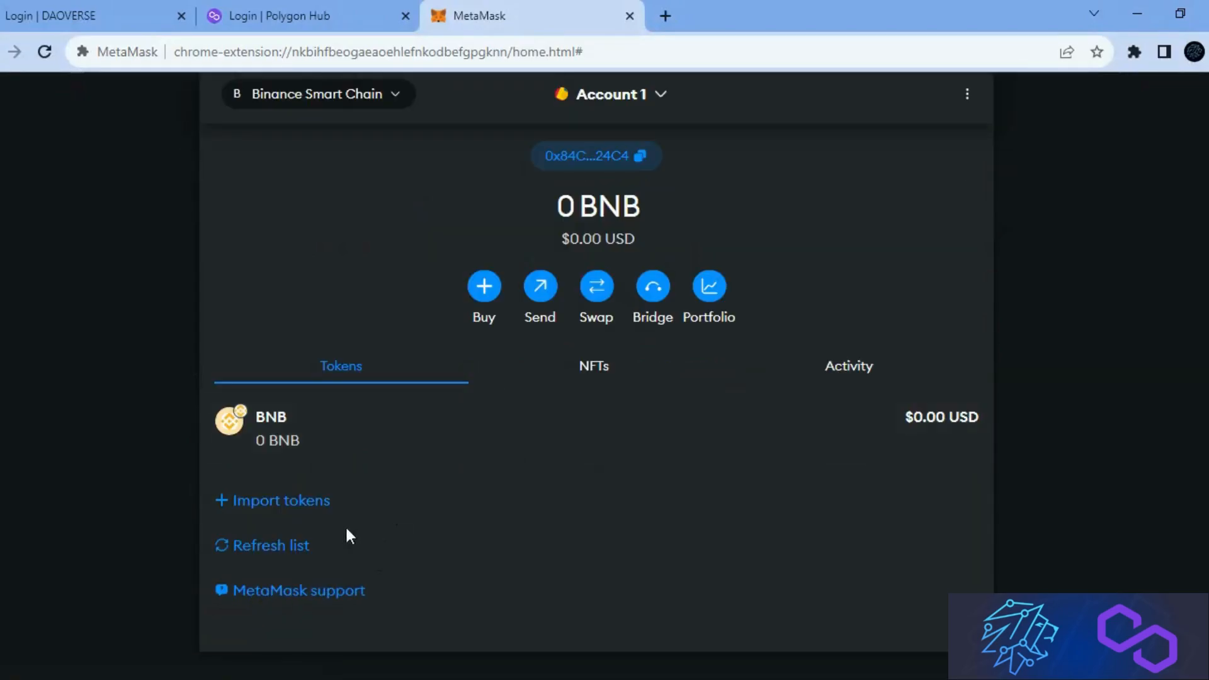
left_click(280, 500)
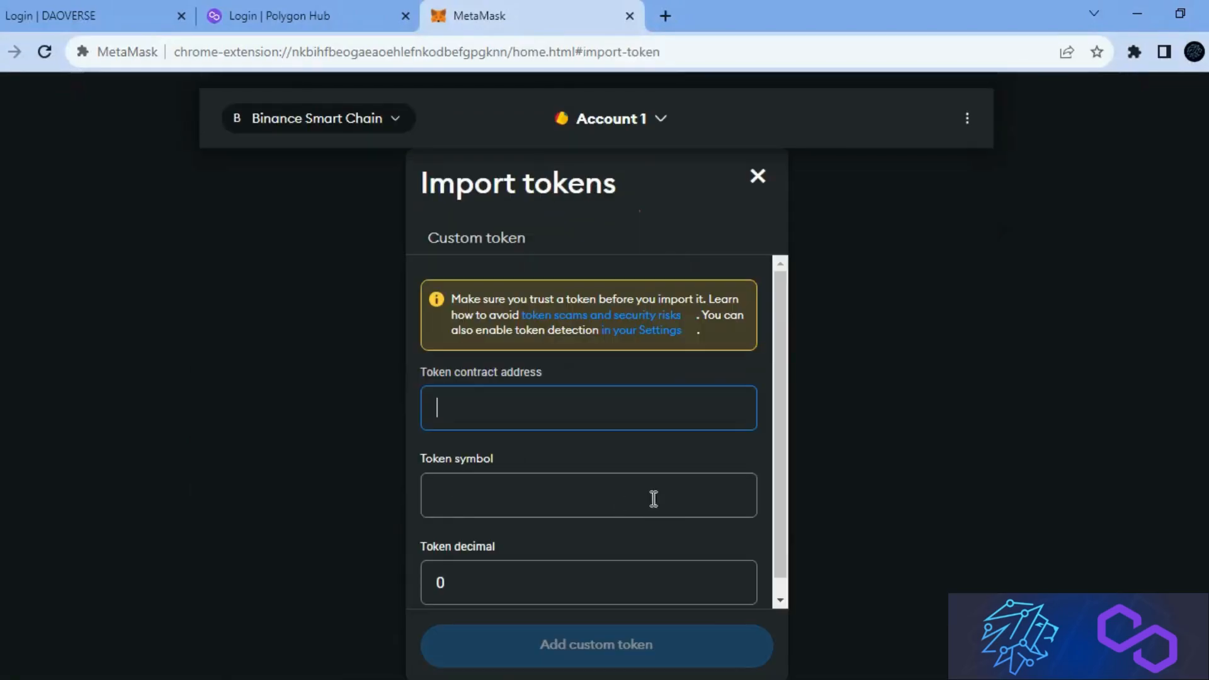
mouse_move(663, 15)
type("techrook how to a")
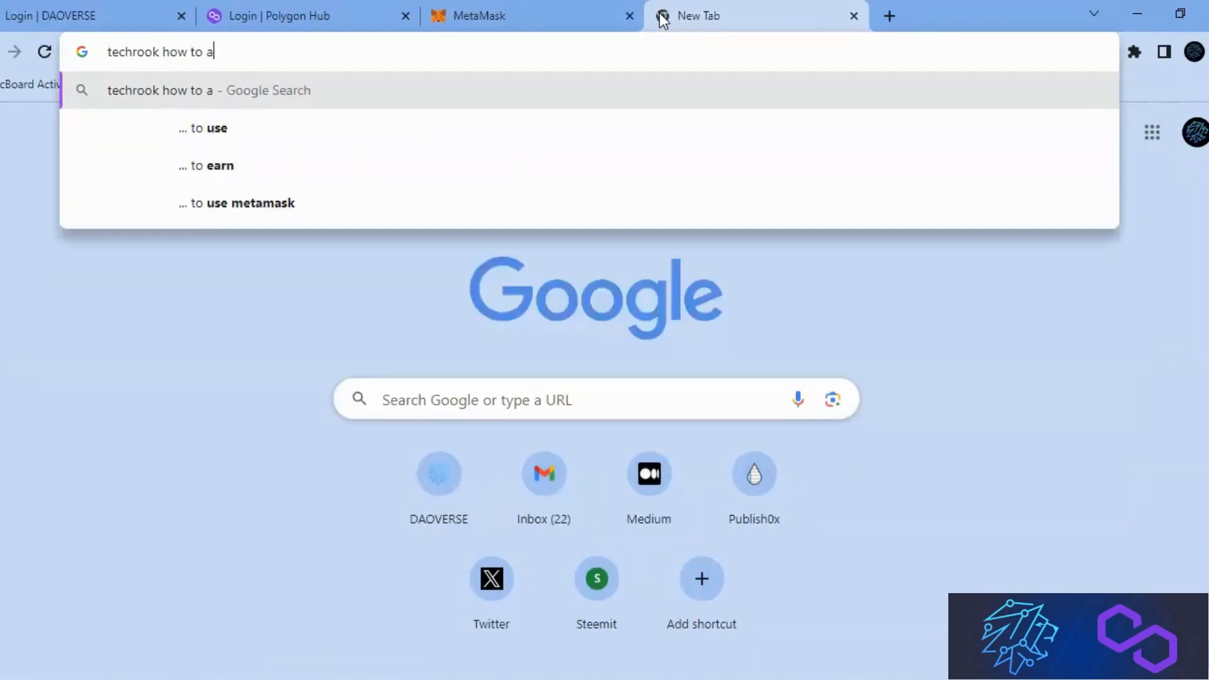
Find the TechCrook BUSD guide via Google and enter its BUSD contract address, auto-filling BUSD and 18 decimals.
type("dd metam")
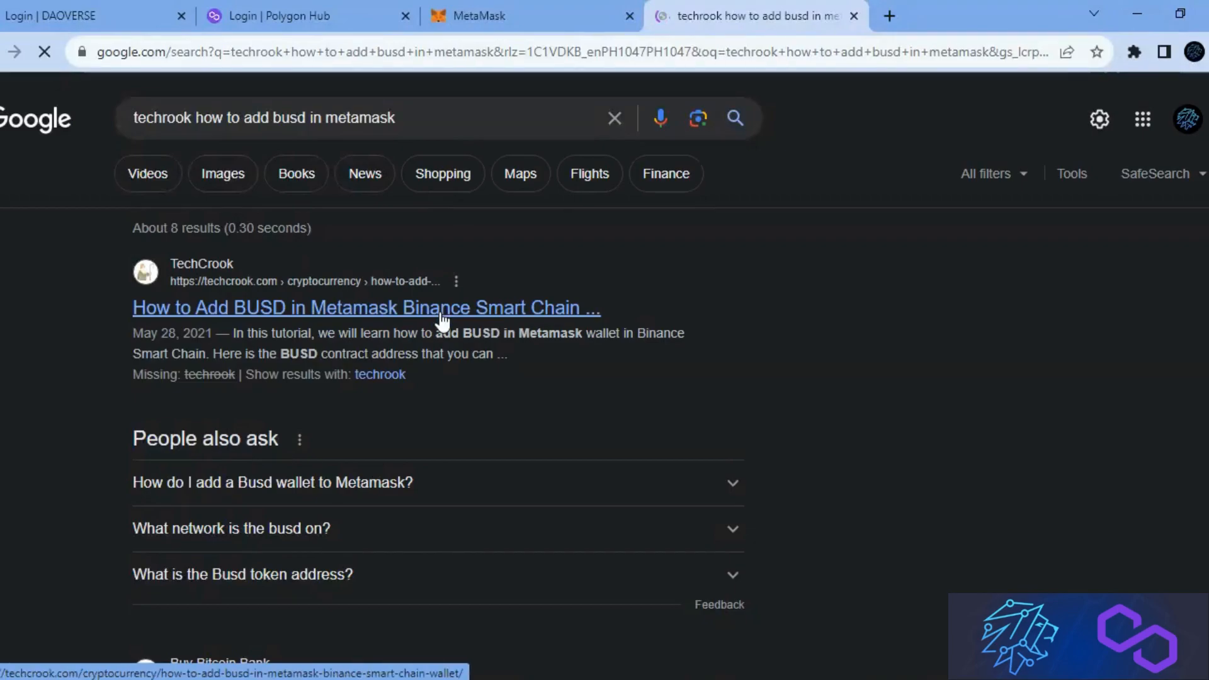
left_click(365, 307)
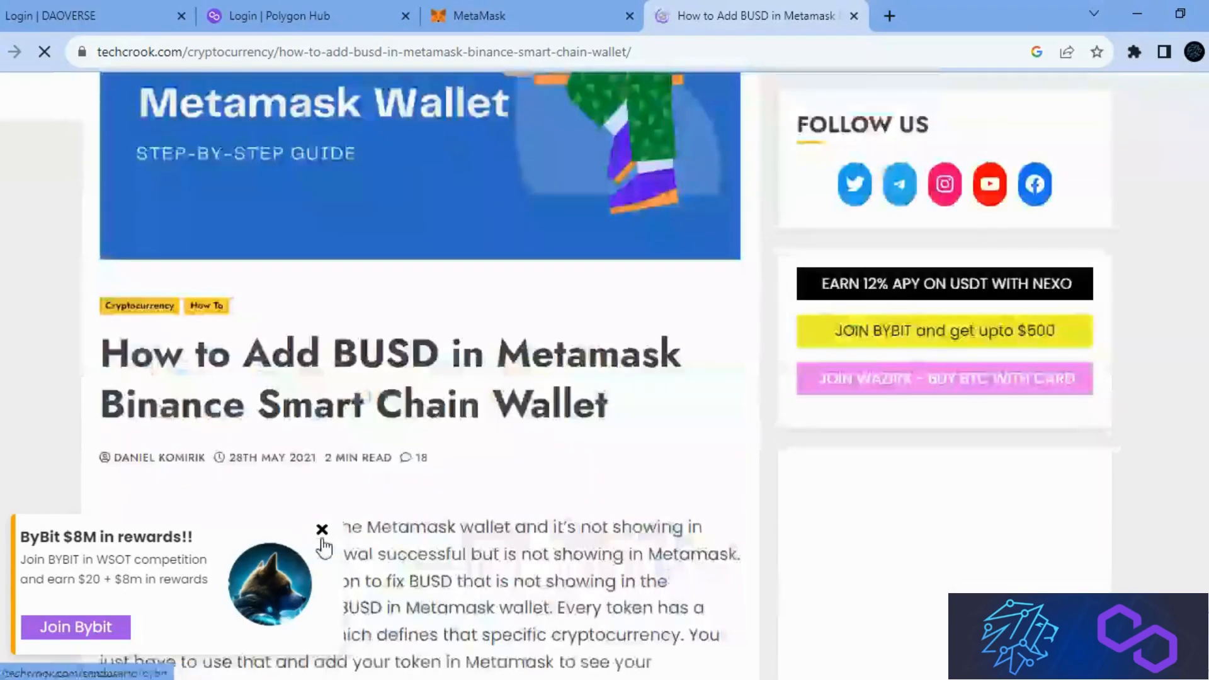
scroll("down", 3)
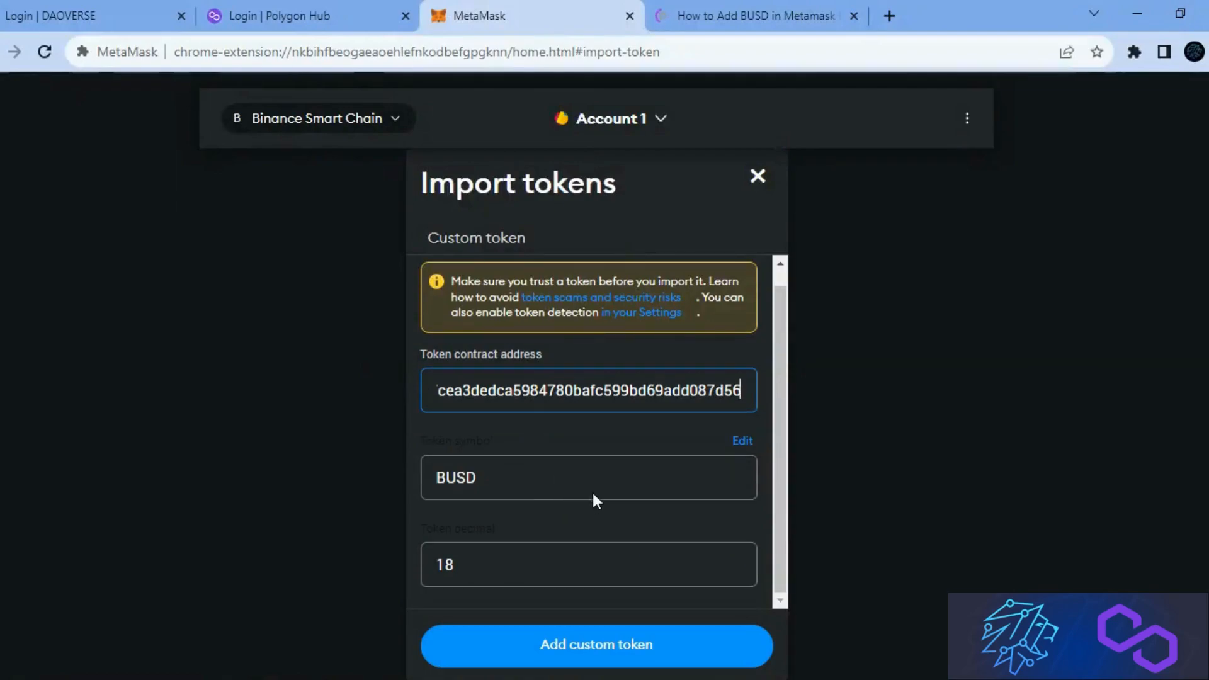
Import BUSD into the Binance Smart Chain token list, then return to the DAOVERSE login page.
left_click(596, 645)
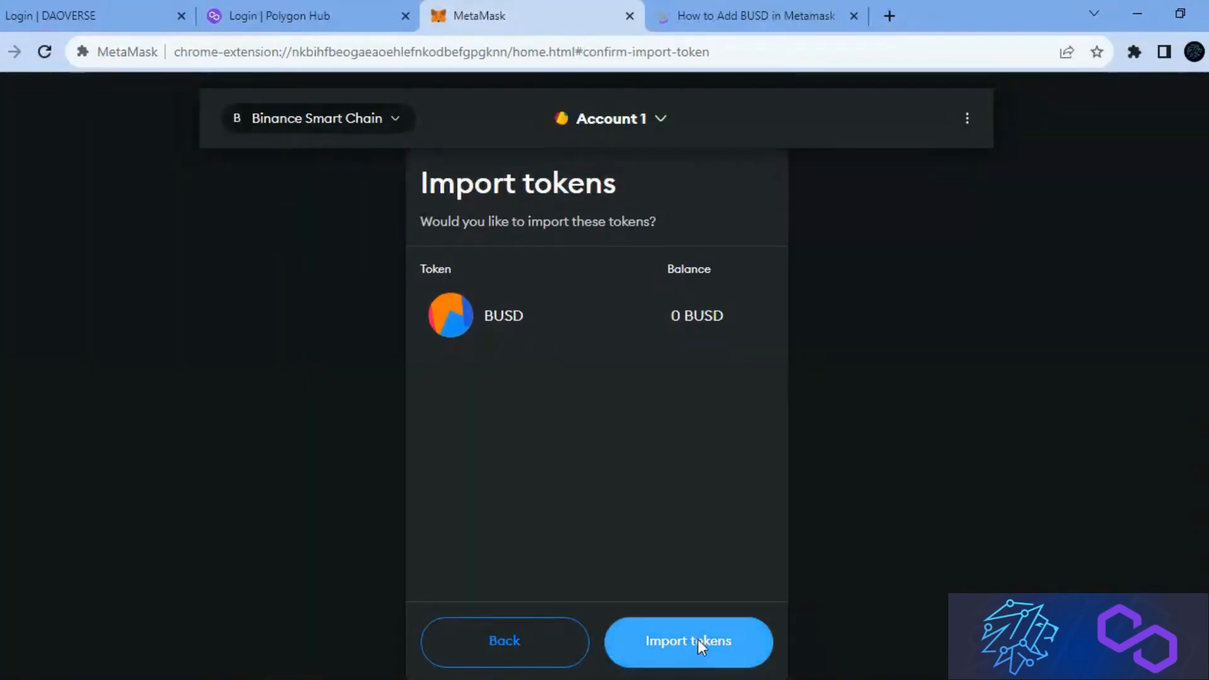
left_click(687, 641)
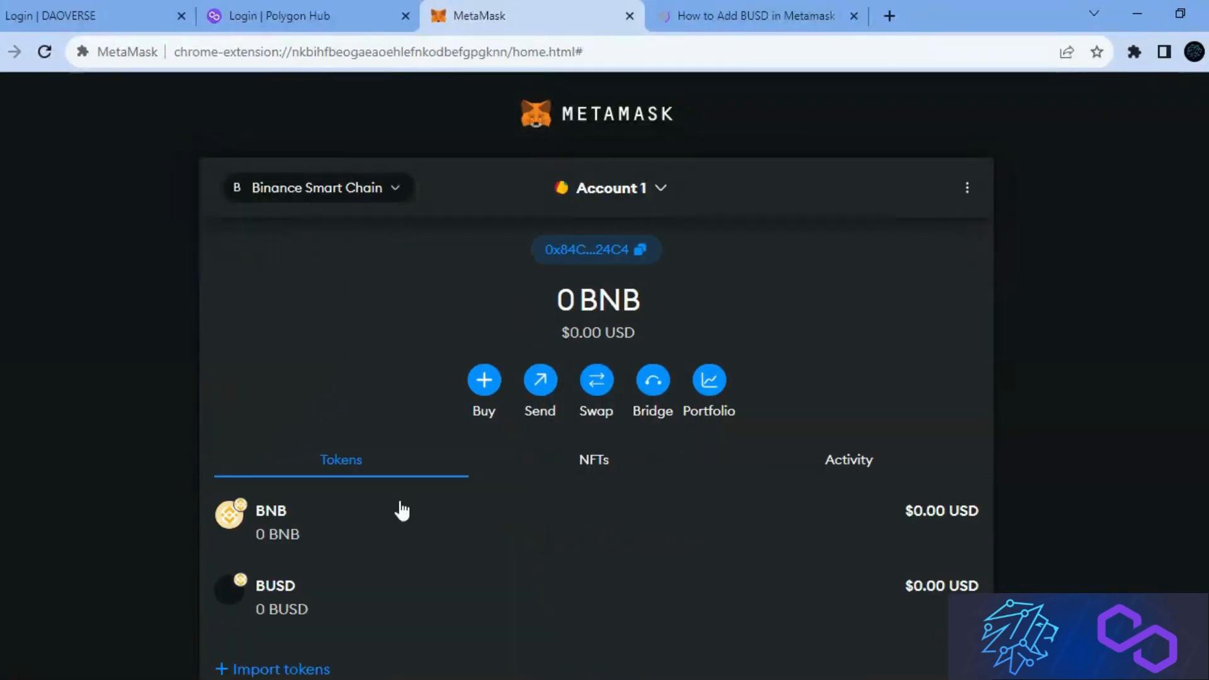
scroll("down", 3)
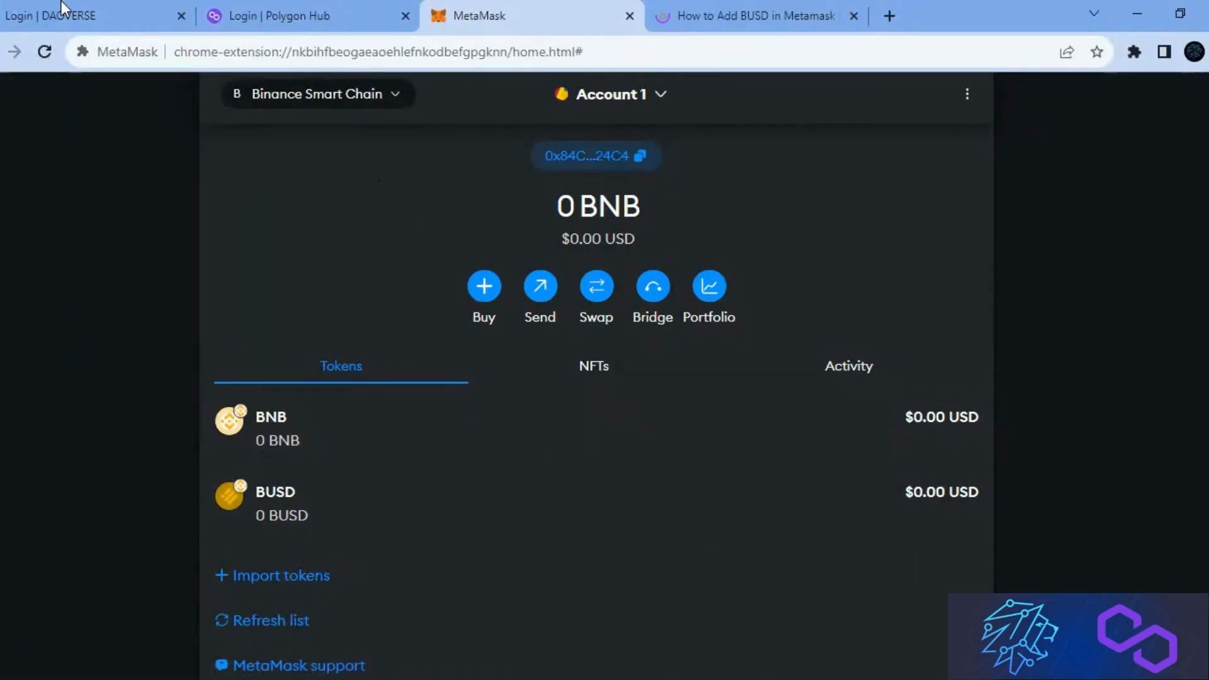
left_click(85, 15)
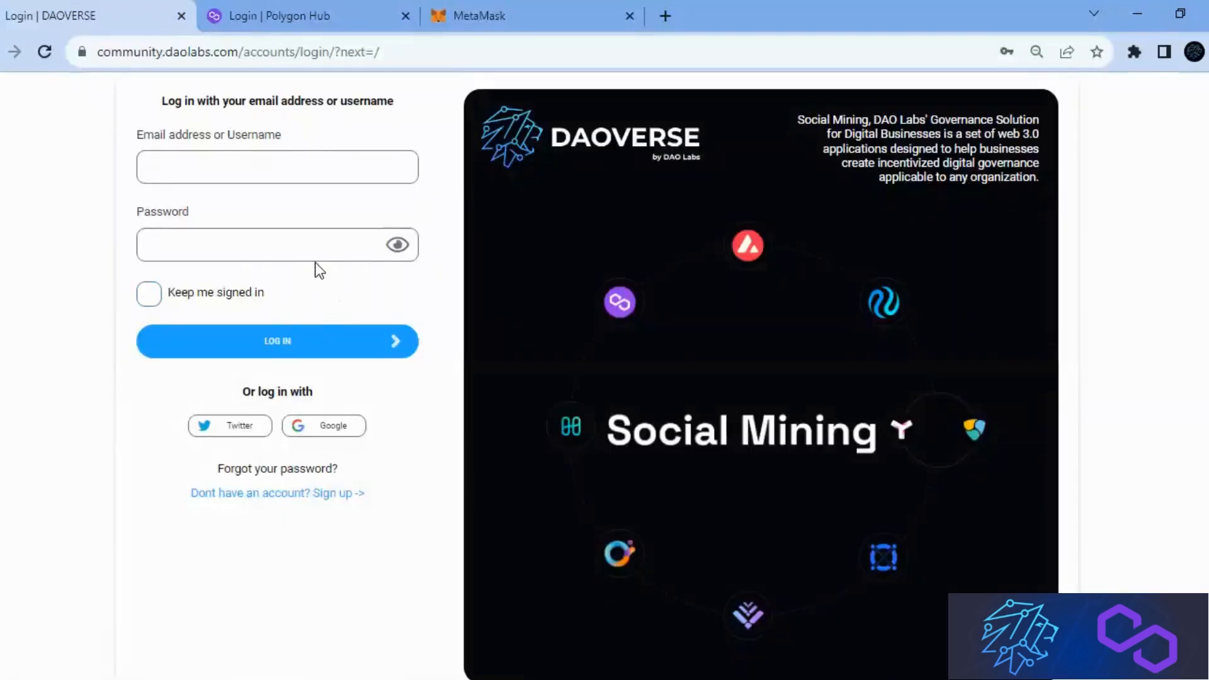
mouse_move(240, 342)
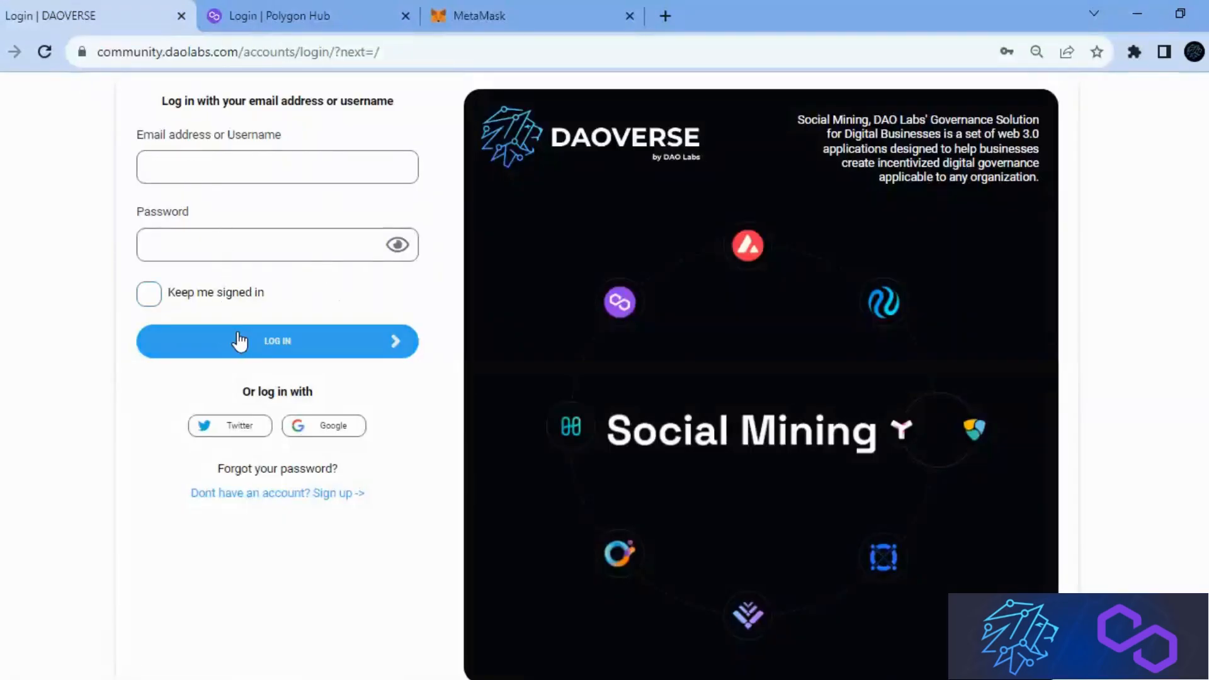
mouse_move(324, 425)
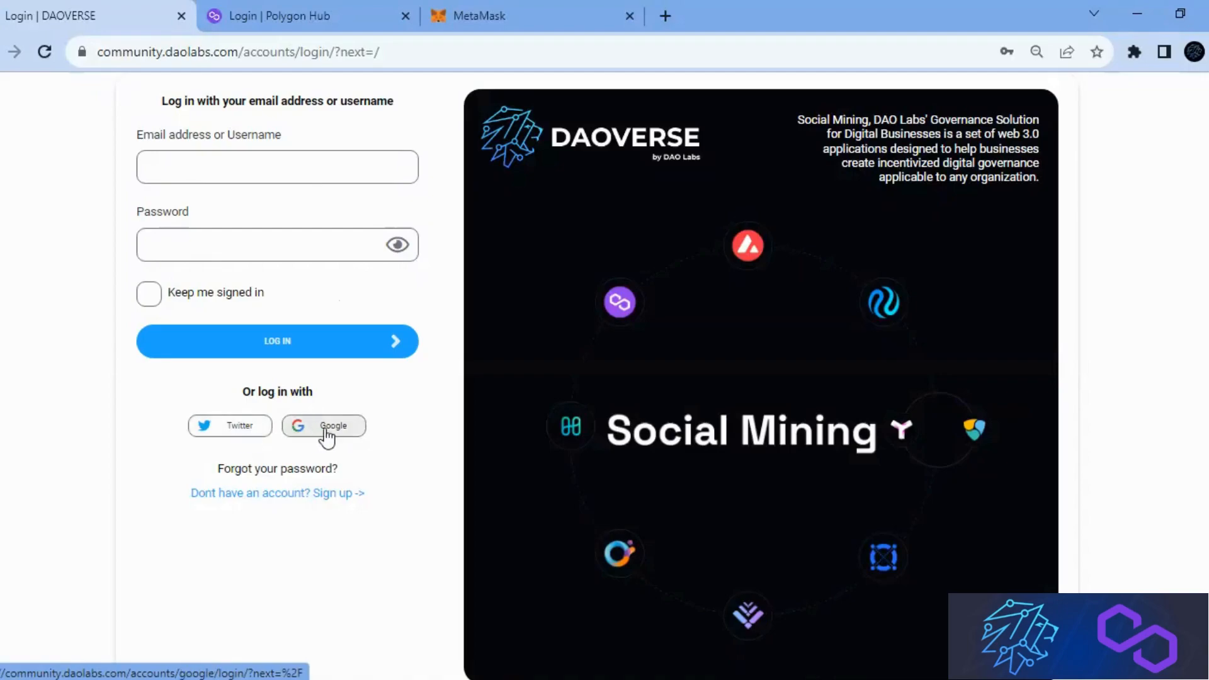
mouse_move(327, 476)
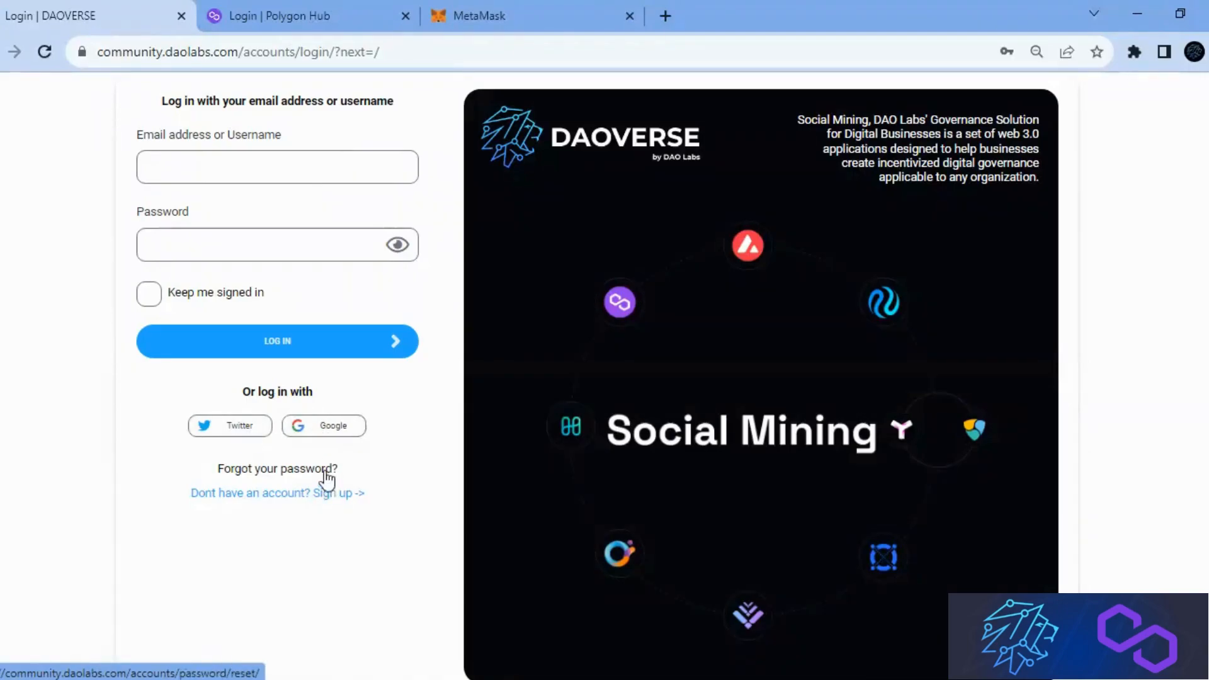
mouse_move(323, 426)
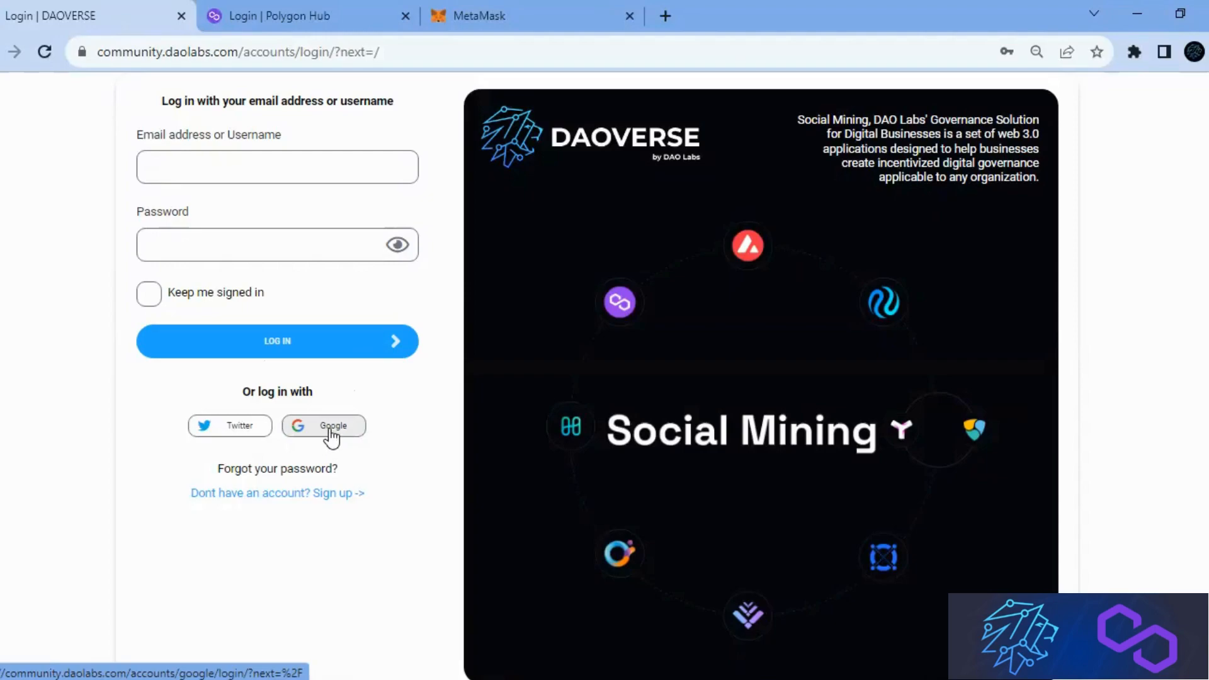
Log in to DAOVERSE with Google, dismiss the onboarding survey and go to the profile page.
left_click(324, 425)
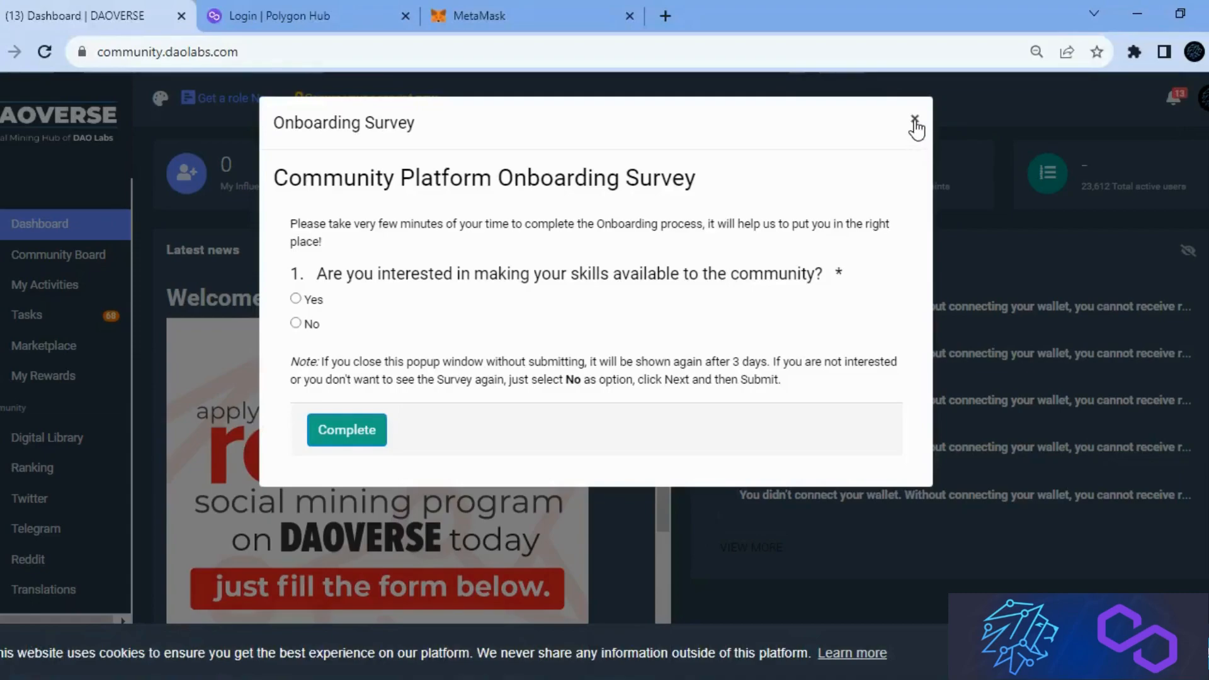
left_click(915, 123)
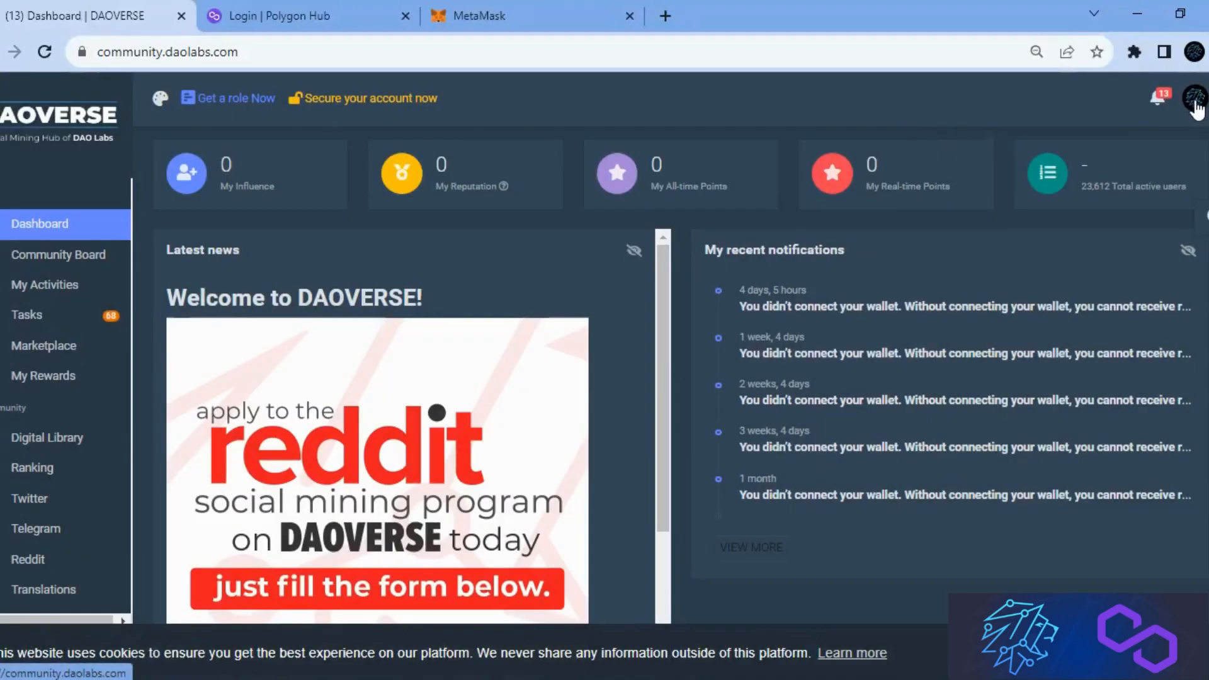
left_click(1194, 98)
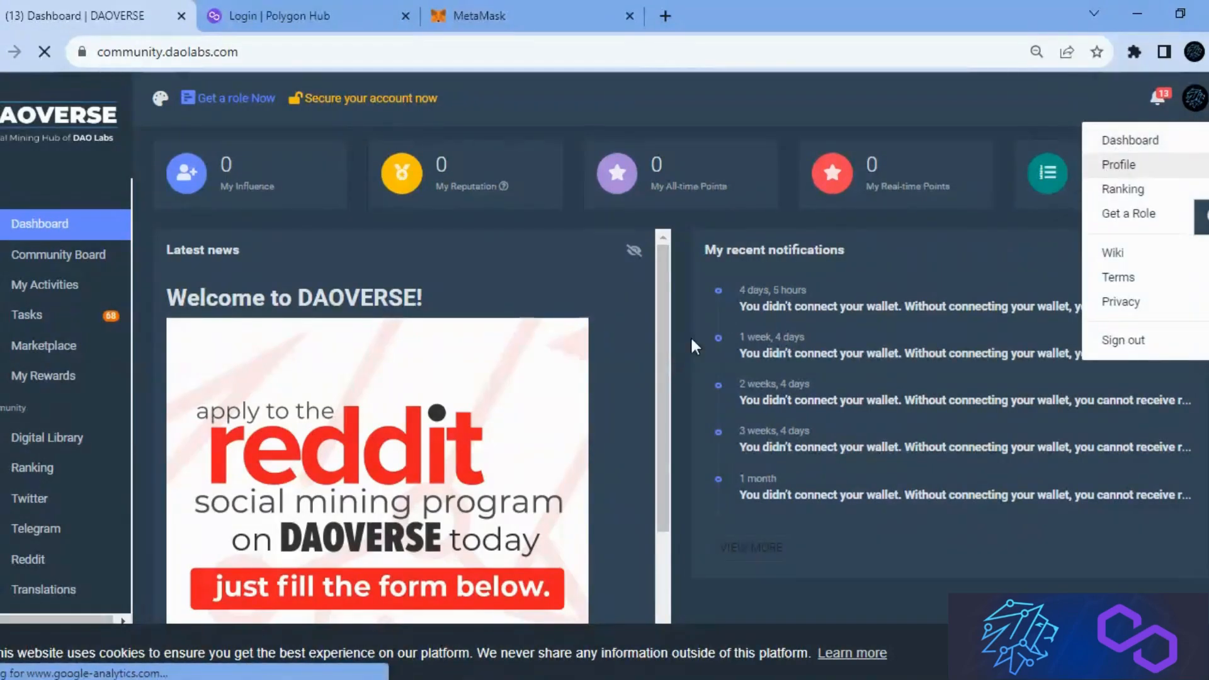
left_click(1117, 164)
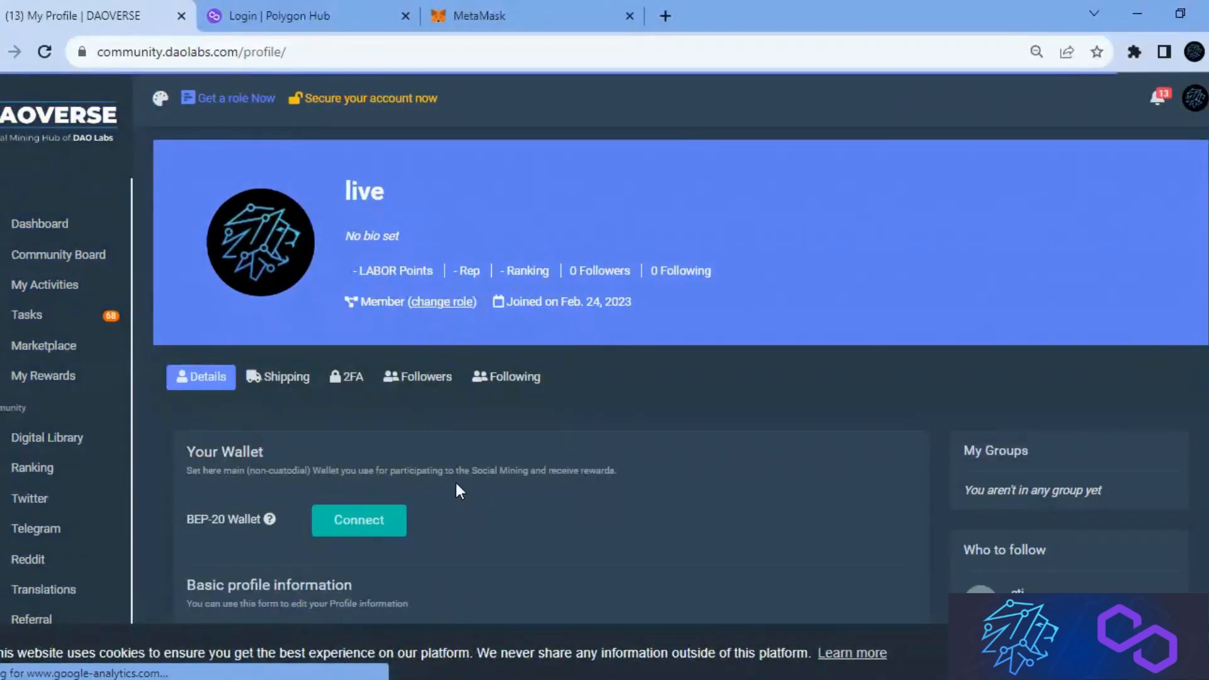
Connect MetaMask Account 1 as the DAOVERSE profile's BEP-20 wallet and dismiss the success message.
left_click(358, 520)
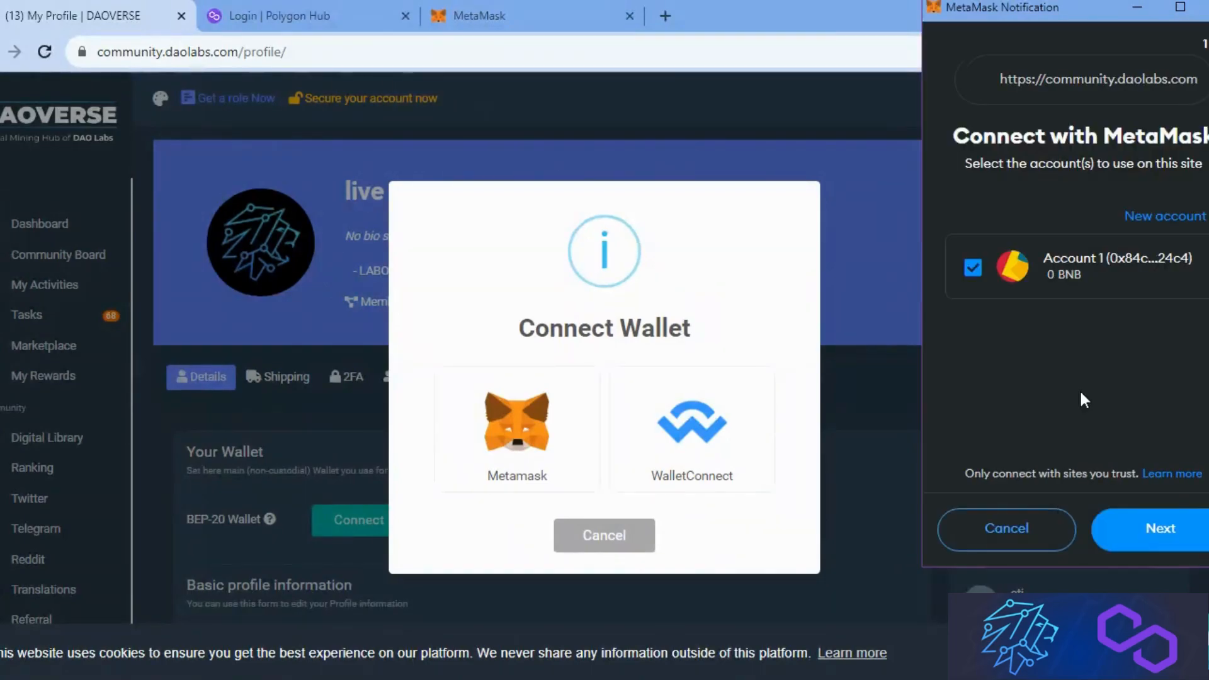
left_click(1158, 528)
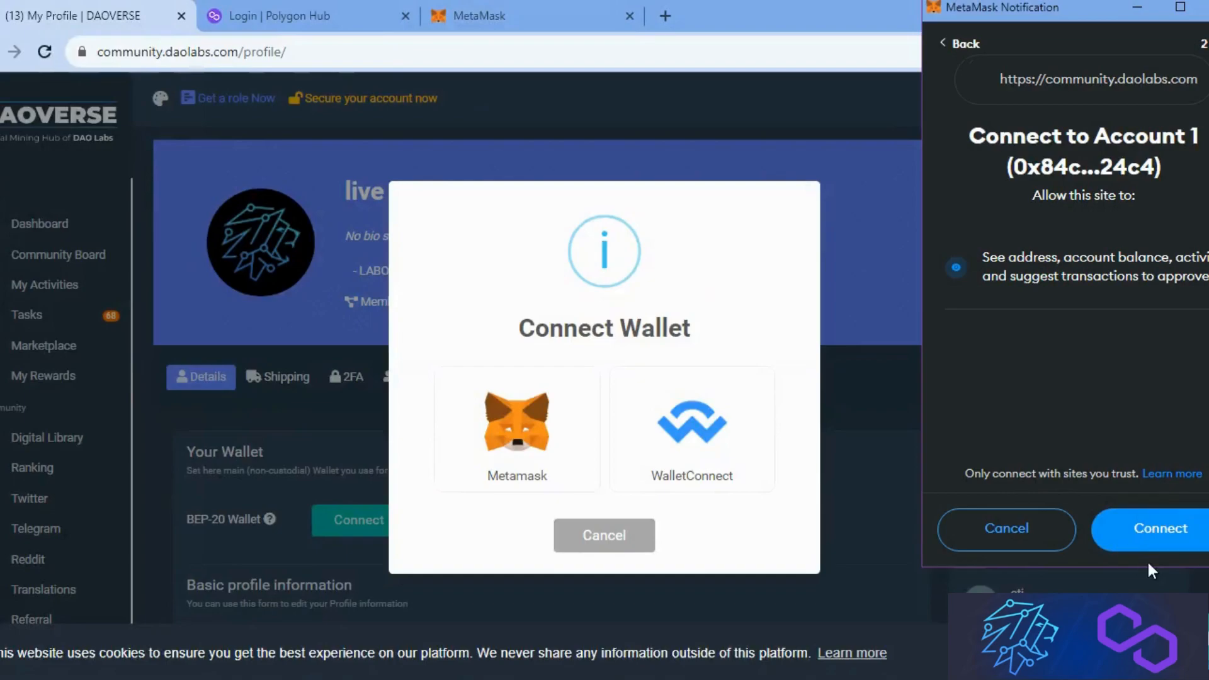
left_click(1159, 528)
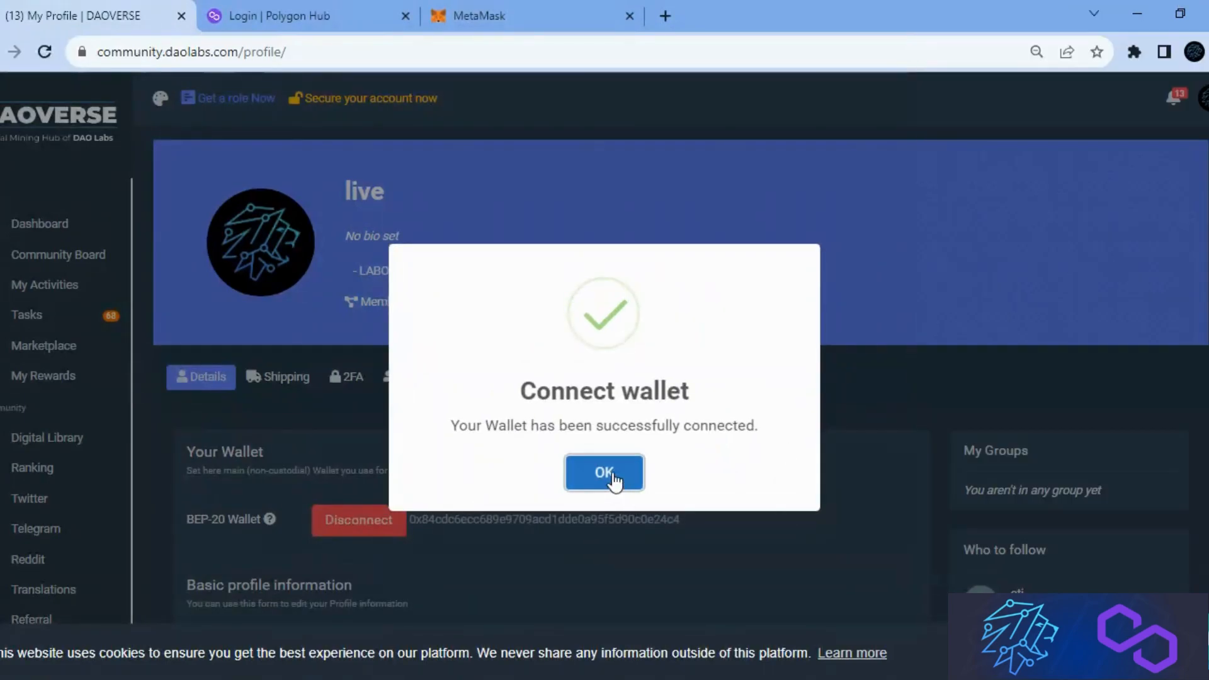
left_click(603, 472)
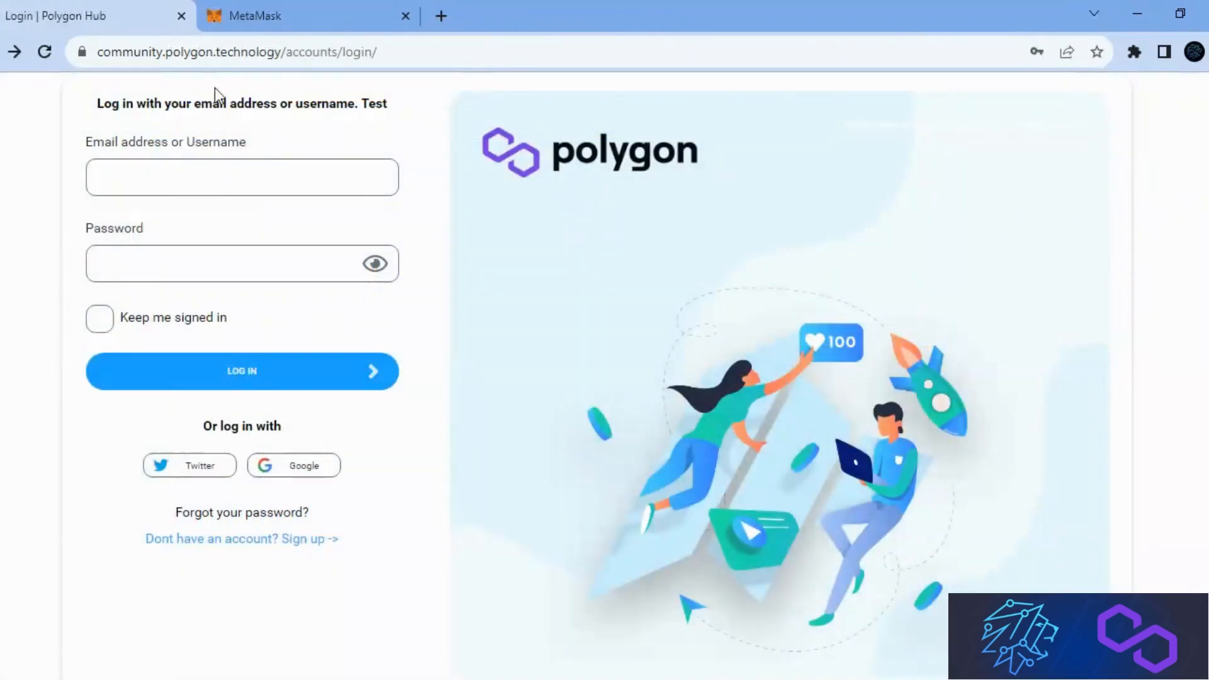
mouse_move(214, 106)
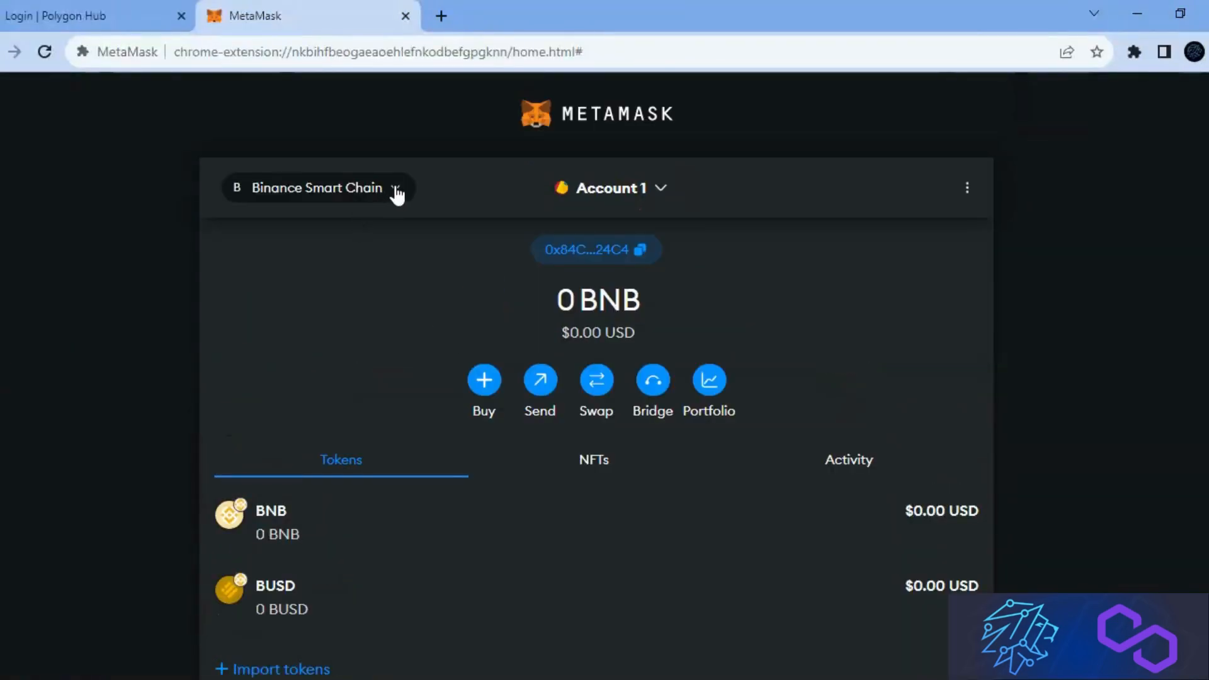
Reach the Networks settings and the manual add-network form, with the Polygon setup notes alongside.
left_click(316, 188)
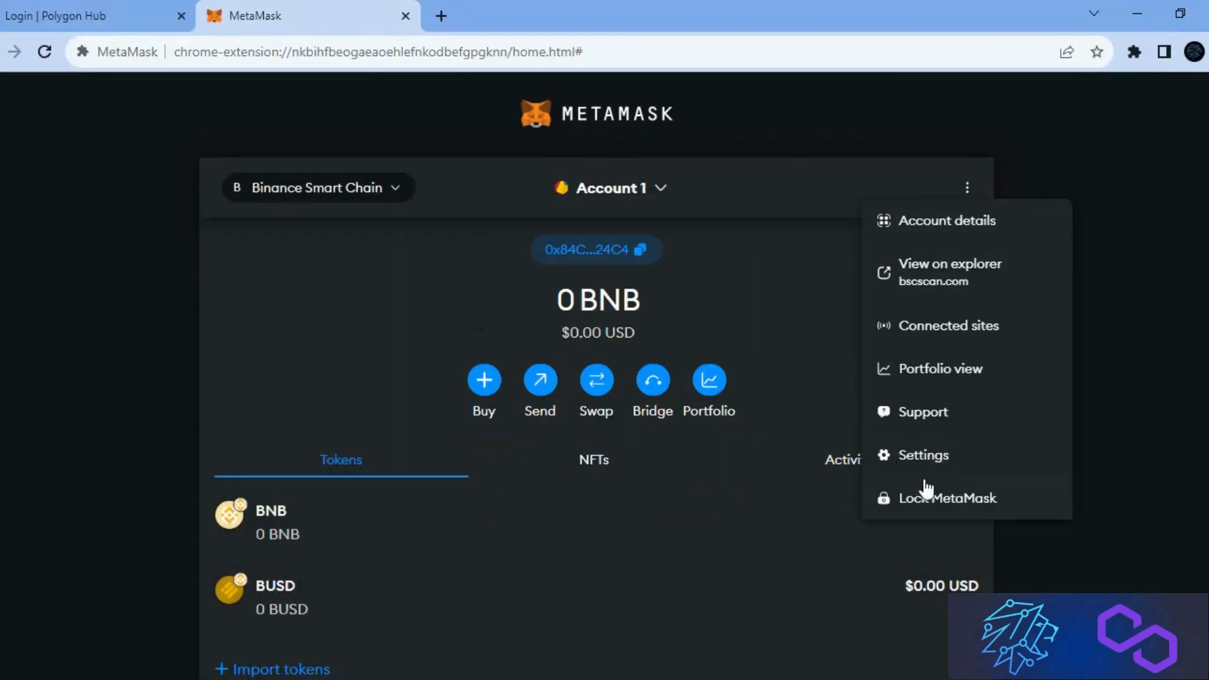
left_click(923, 455)
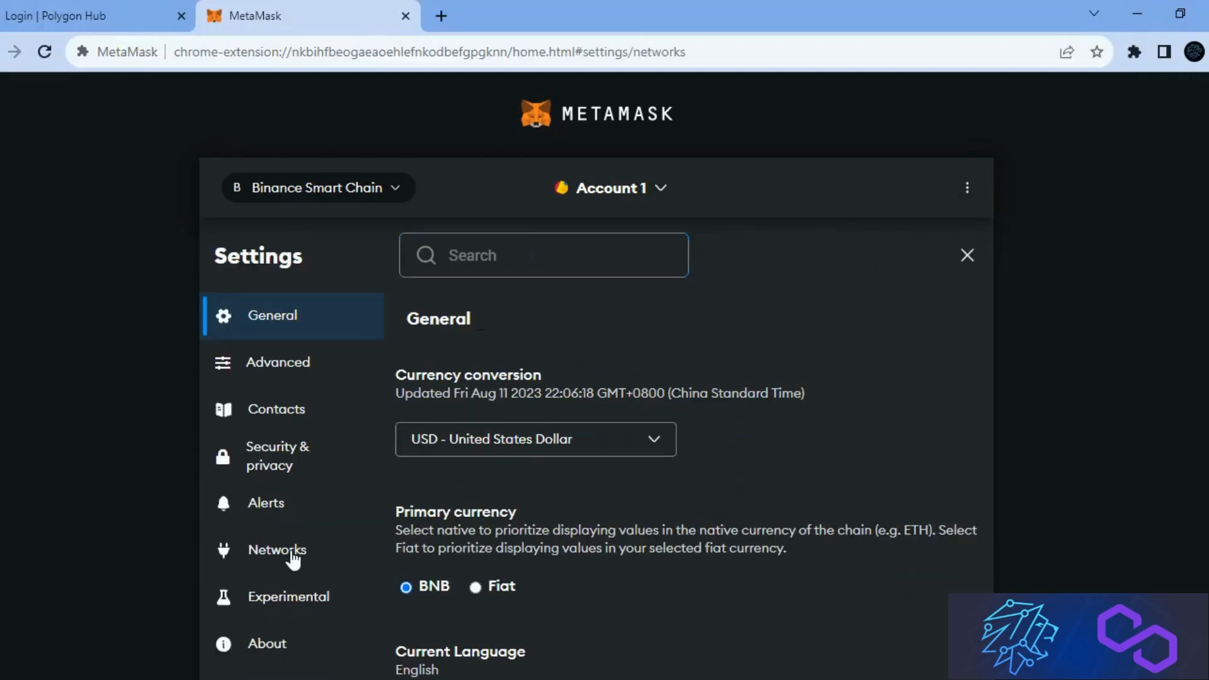
left_click(277, 550)
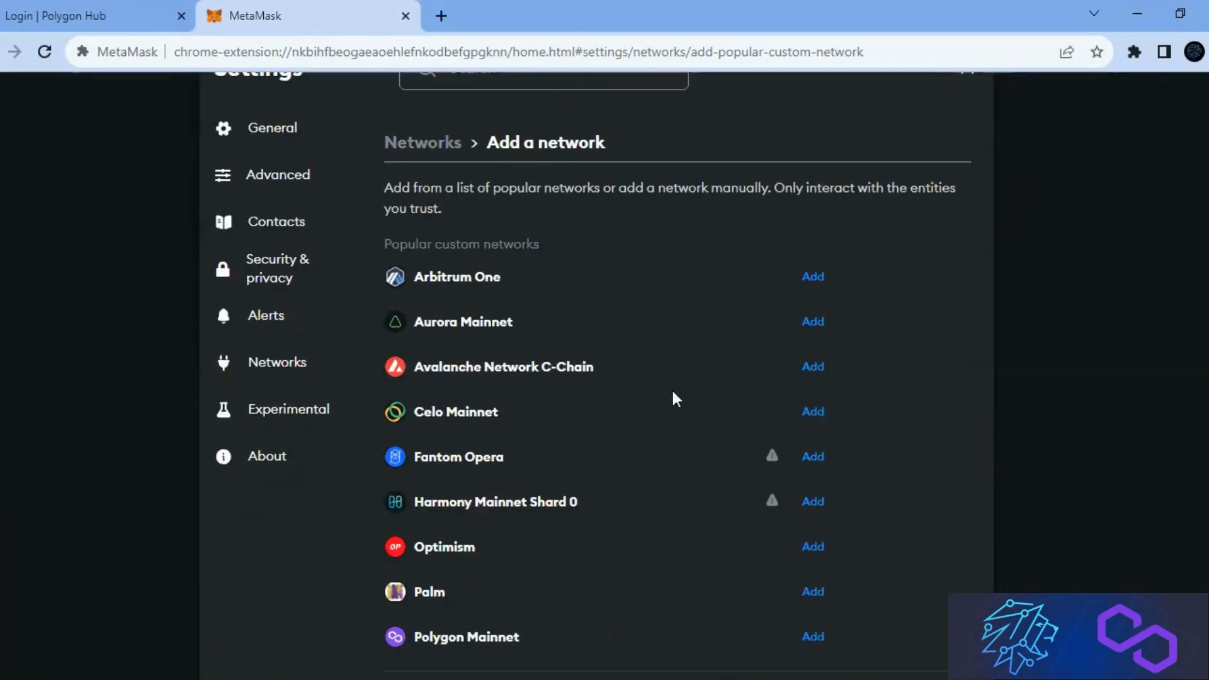
scroll("down", 3)
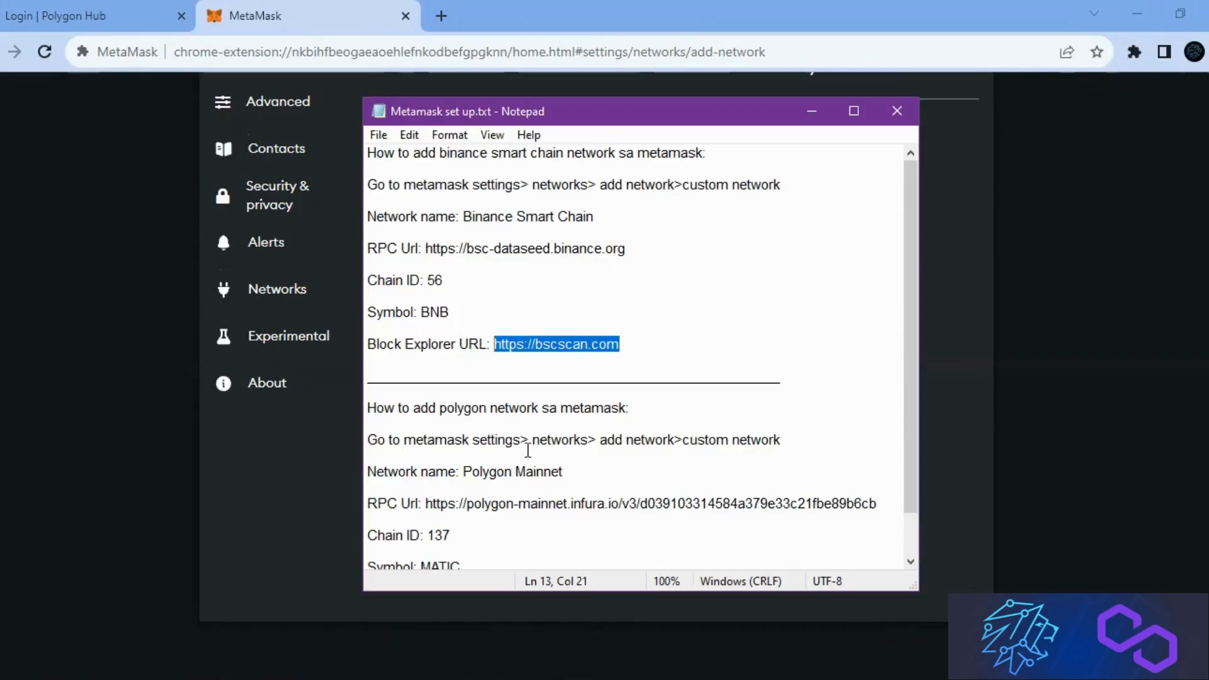
Save Polygon Mainnet (chain ID 137, MATIC, polygonscan.com) from the notes and dismiss the switch notice.
double_click(512, 423)
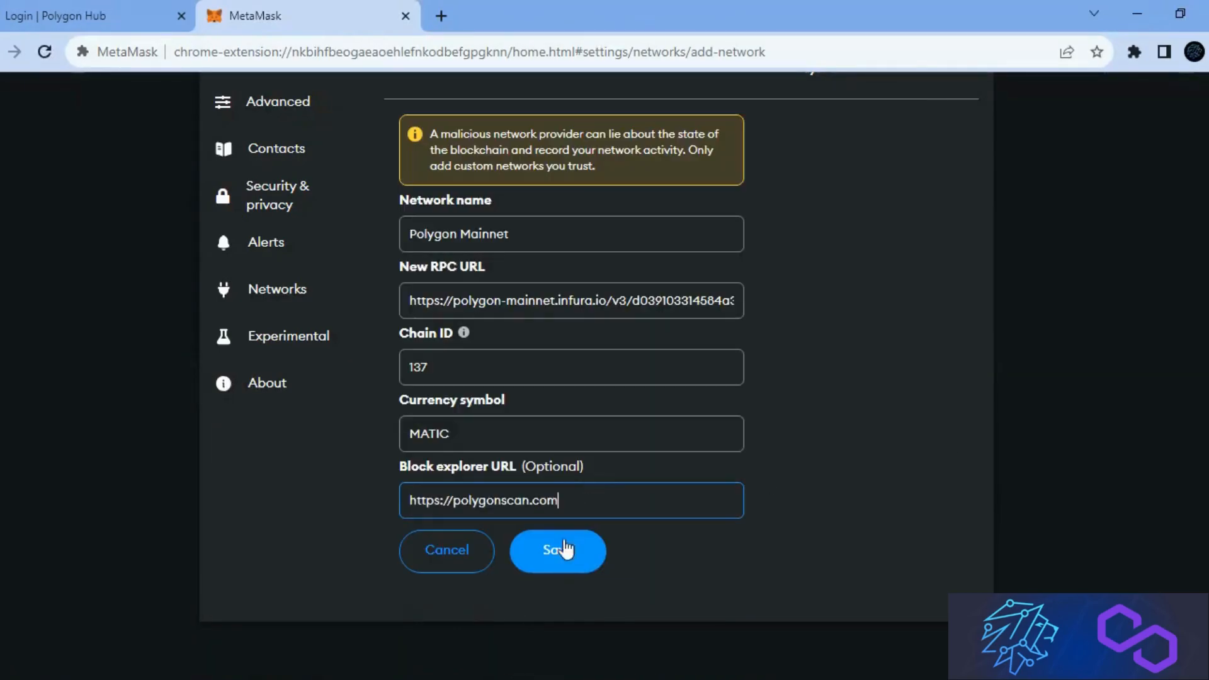
left_click(557, 550)
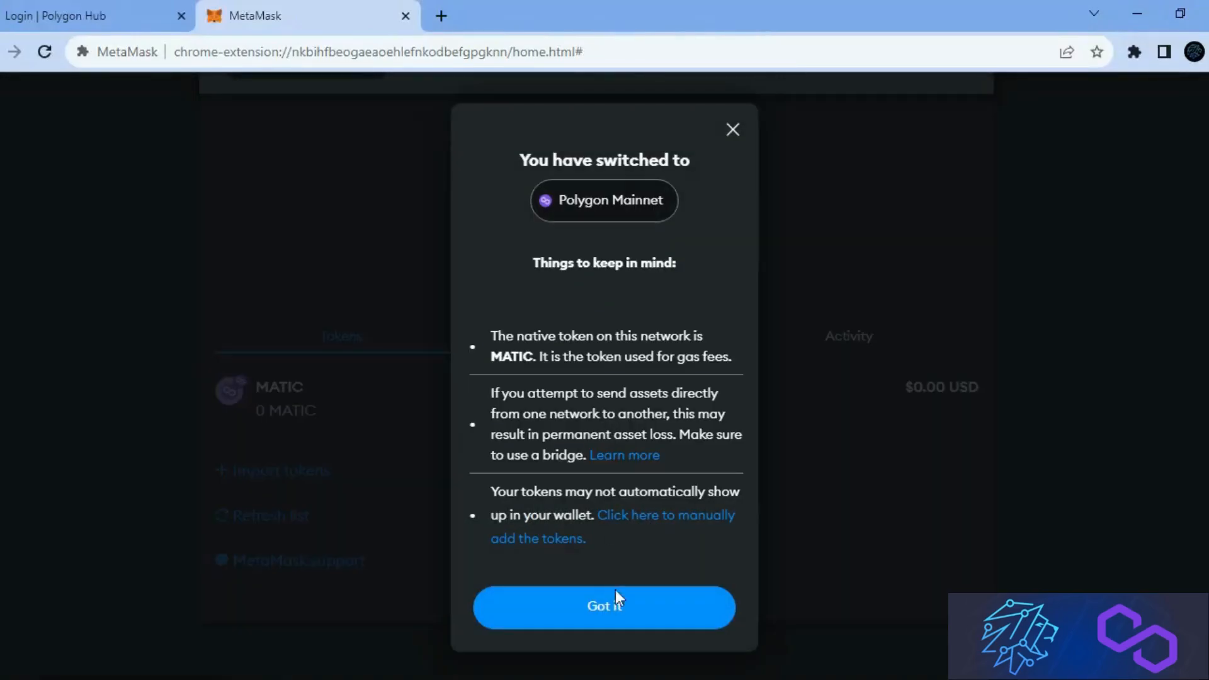
left_click(603, 605)
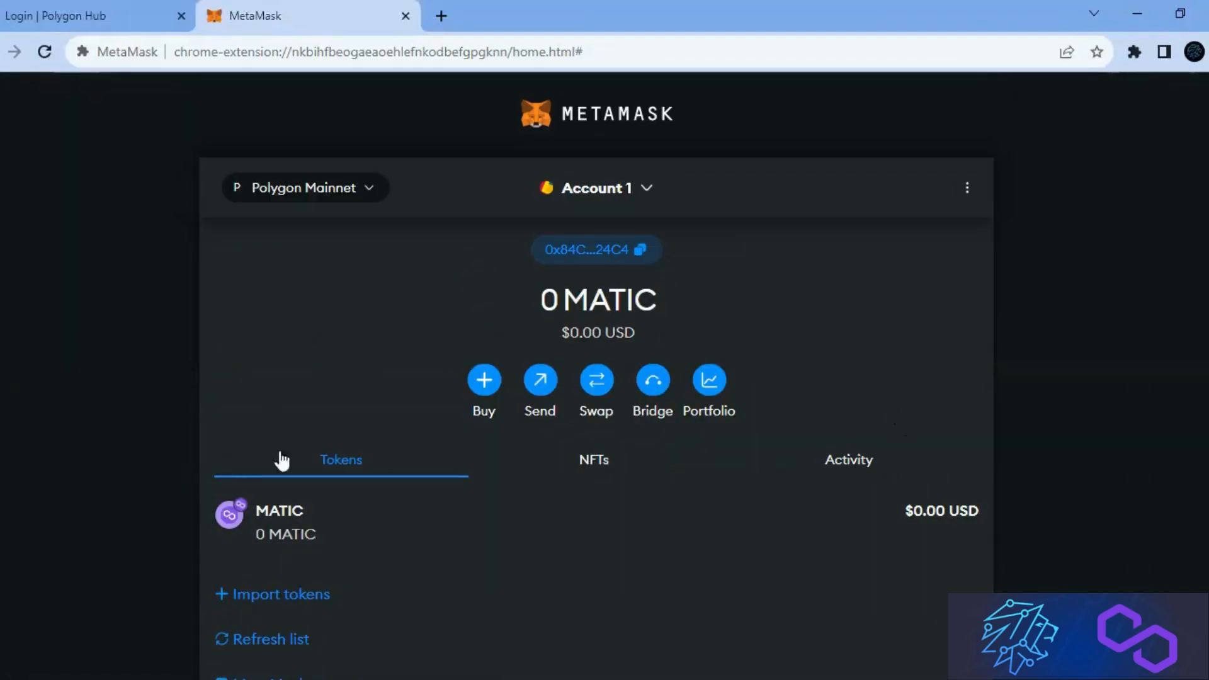
mouse_move(883, 445)
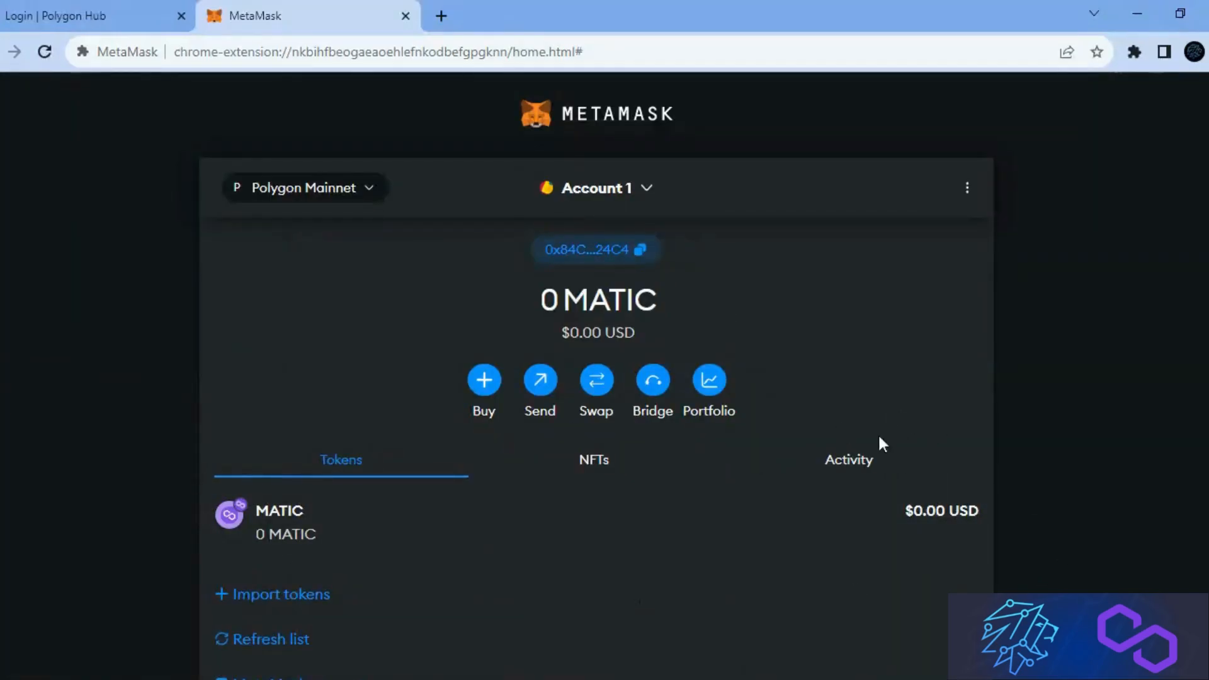
Sign in to Polygon Hub with Google and go to the Profile page from the avatar menu.
left_click(92, 15)
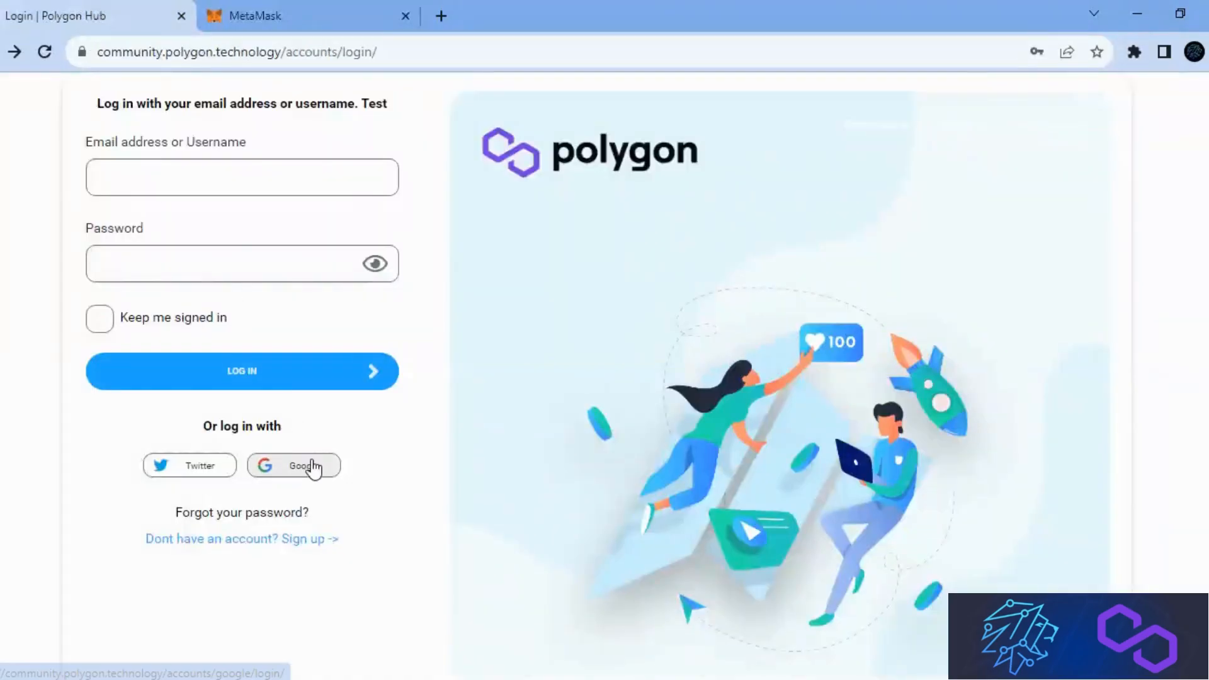
left_click(293, 465)
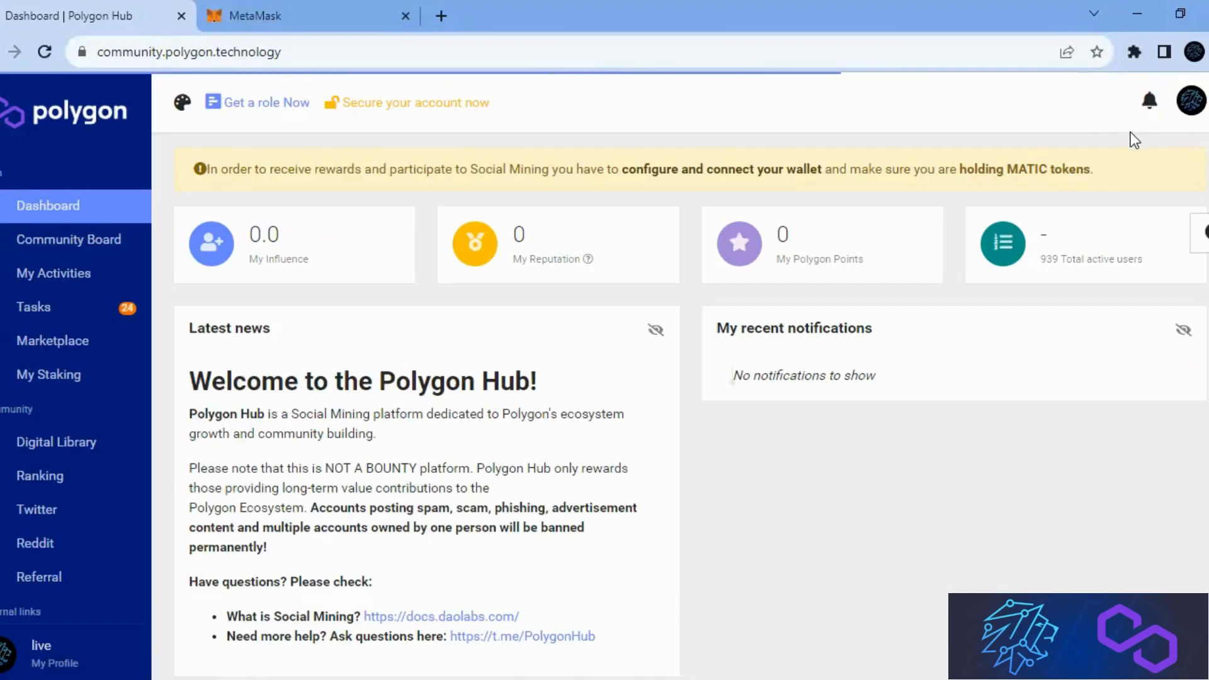
left_click(1193, 101)
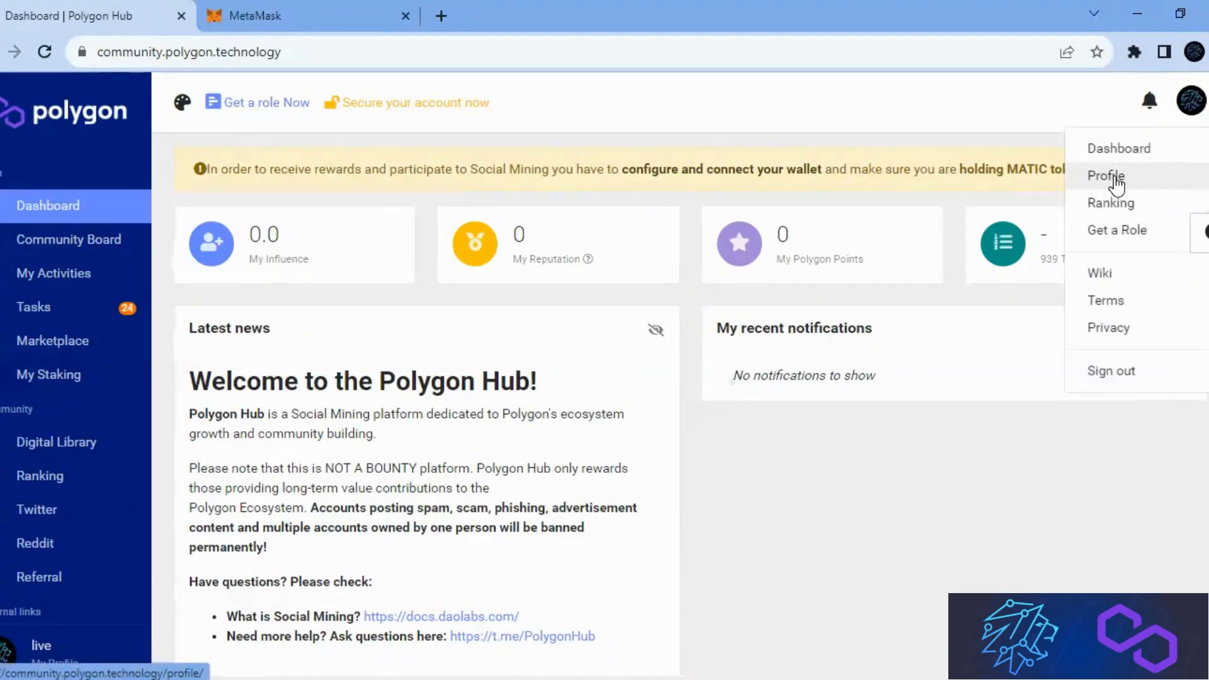
left_click(1105, 176)
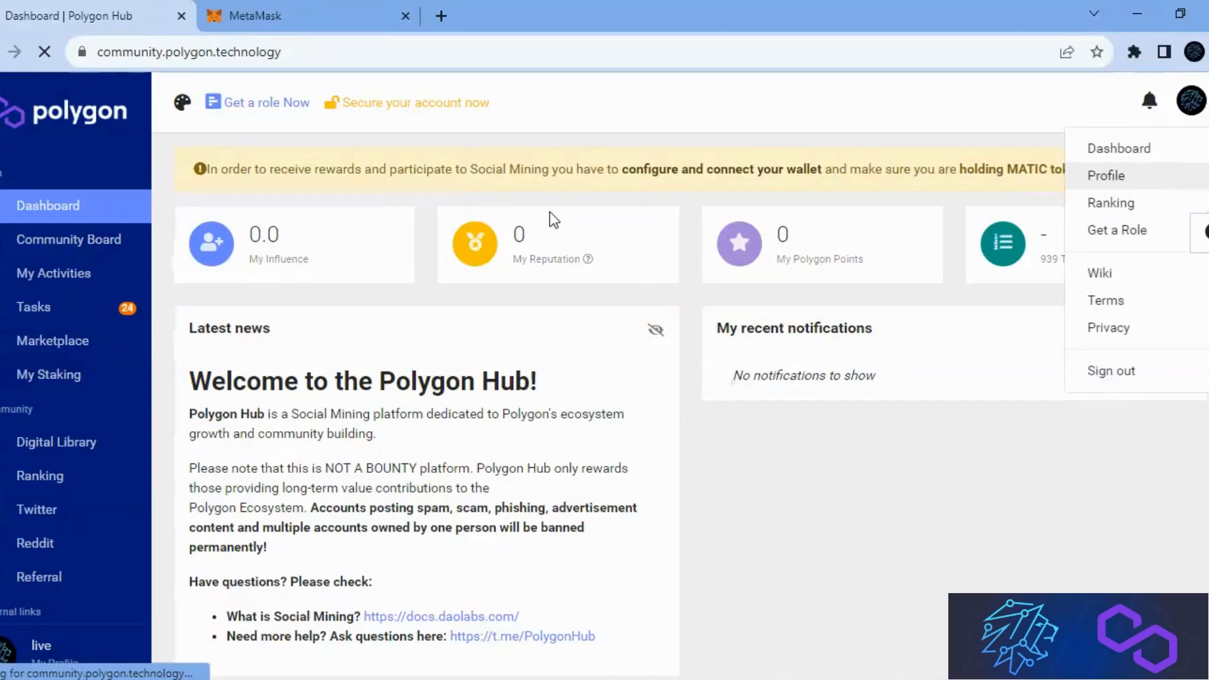
left_click(1105, 175)
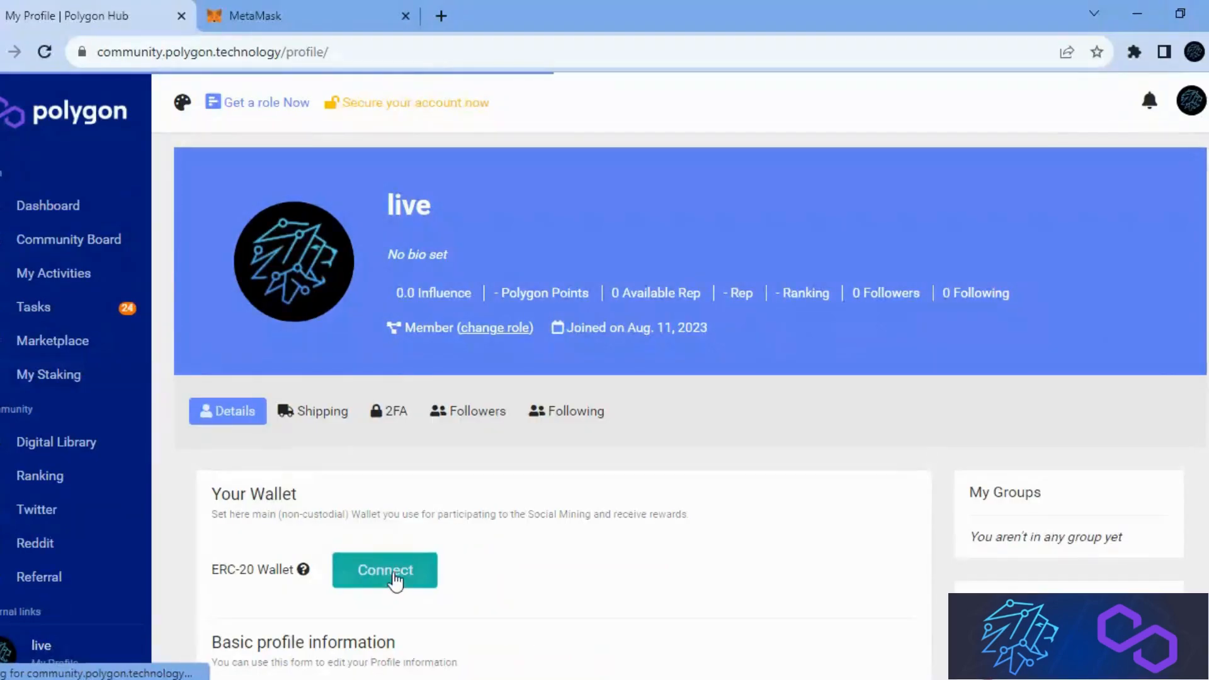
Connect the ERC-20 wallet on the profile and approve Account 1 in the MetaMask prompt.
left_click(386, 569)
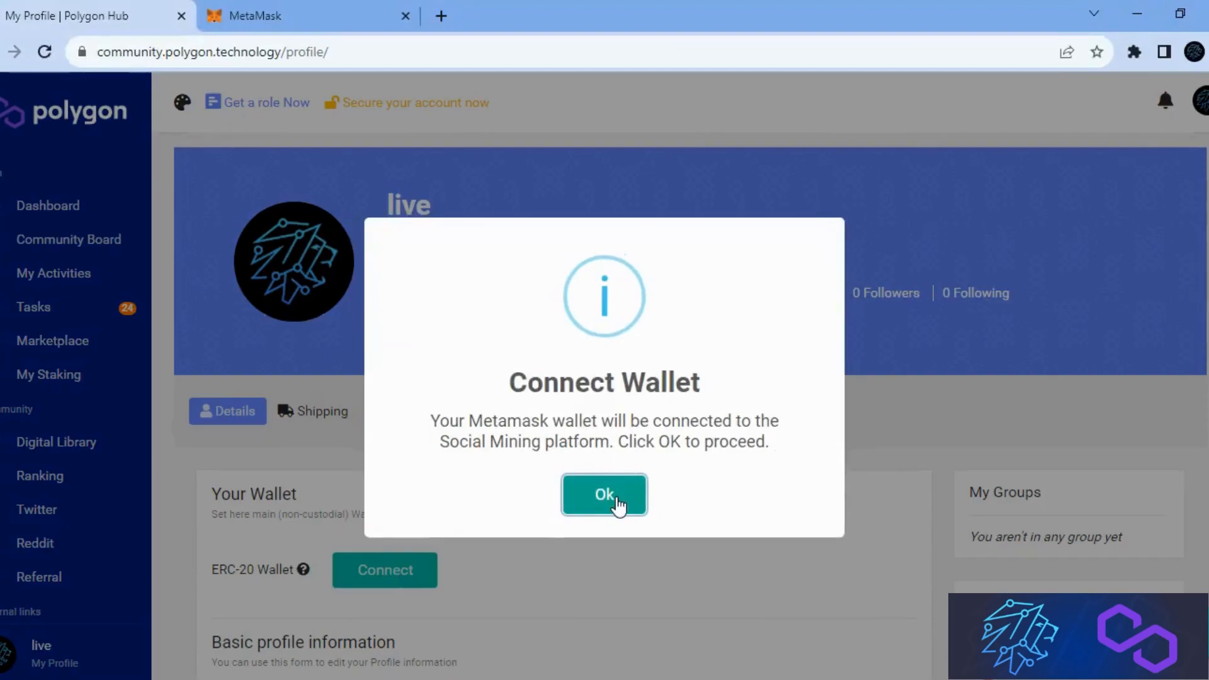
left_click(603, 494)
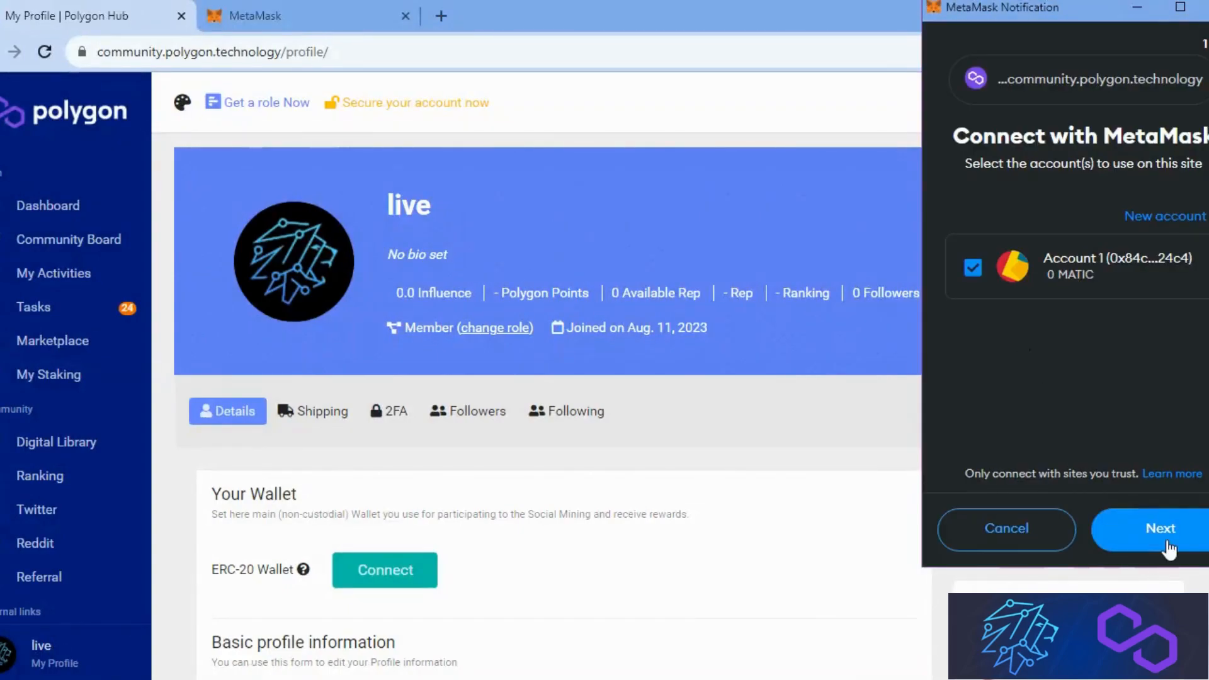
left_click(1160, 528)
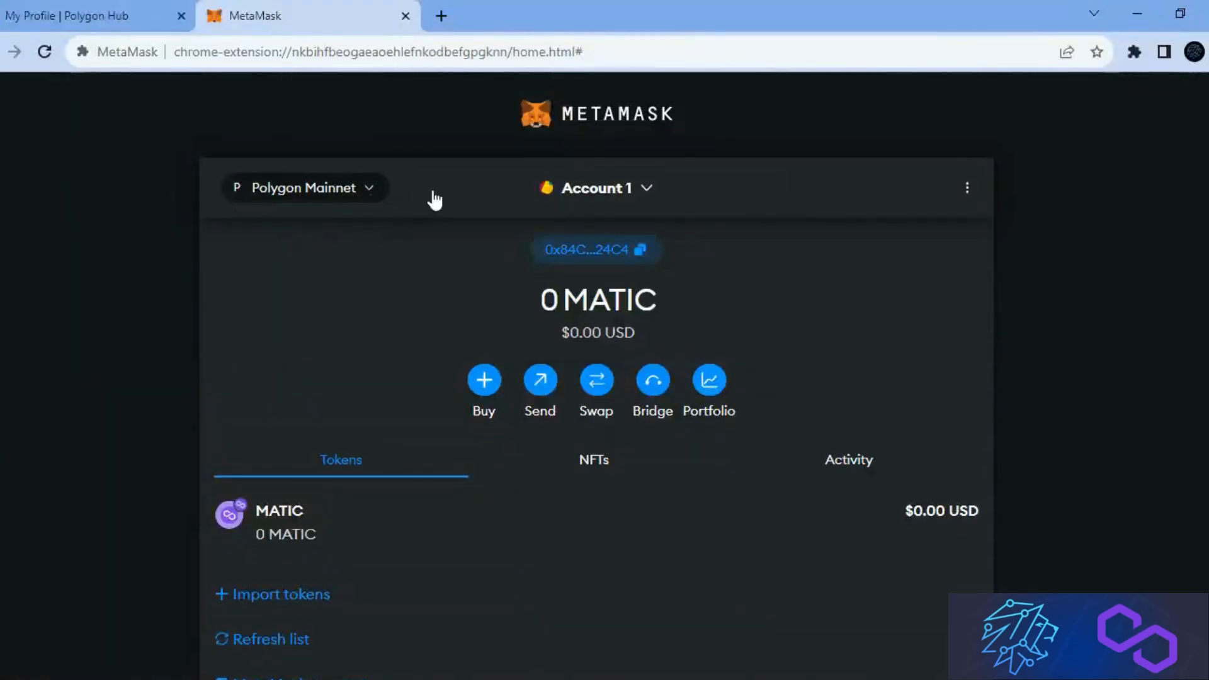
mouse_move(408, 214)
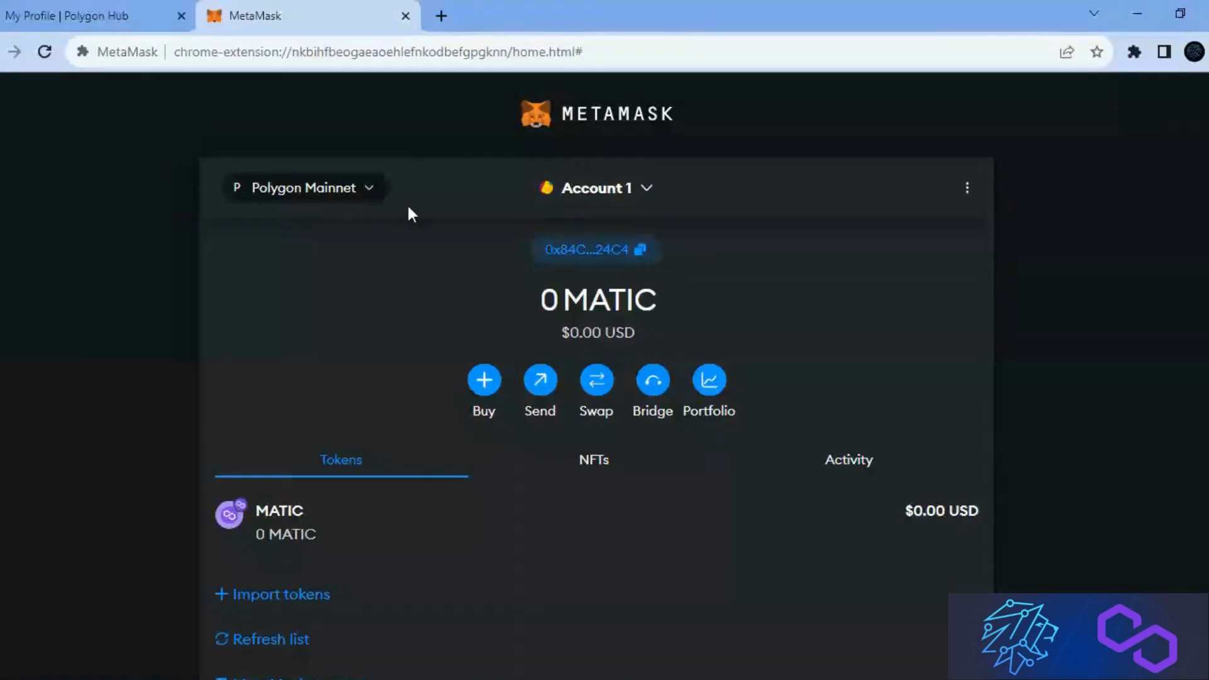
View Binance Smart Chain with BUSD, switch back to Polygon Mainnet, and return to the connected Polygon Hub profile.
left_click(303, 188)
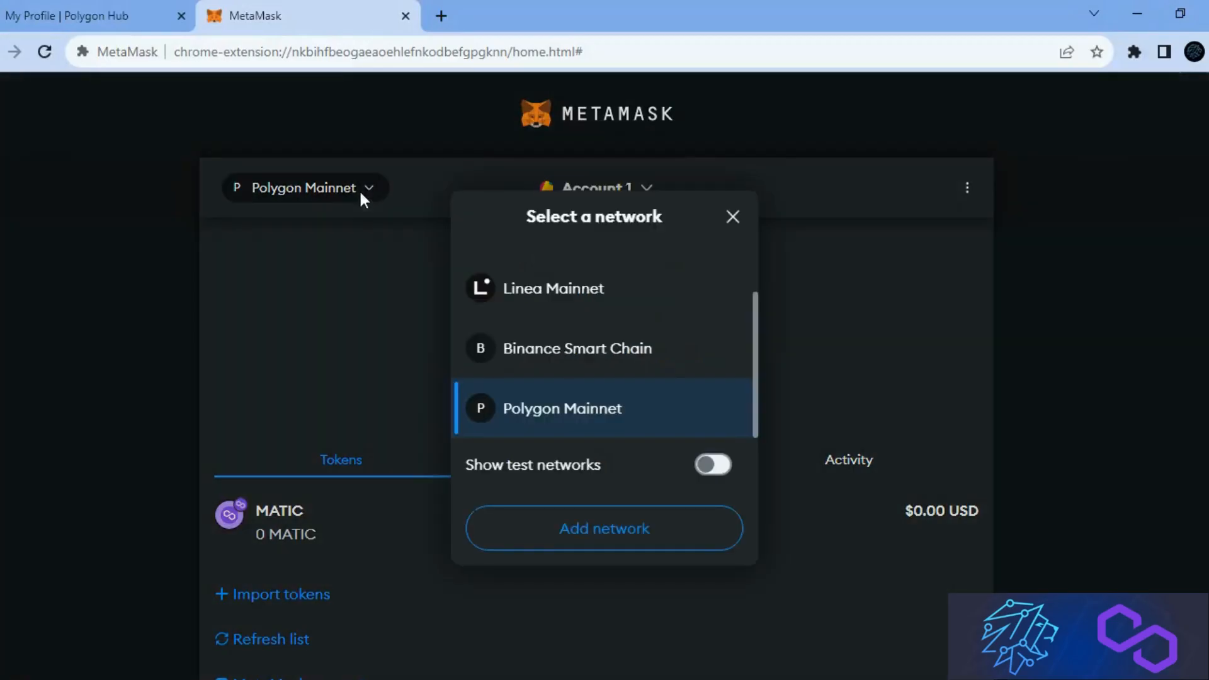
mouse_move(588, 369)
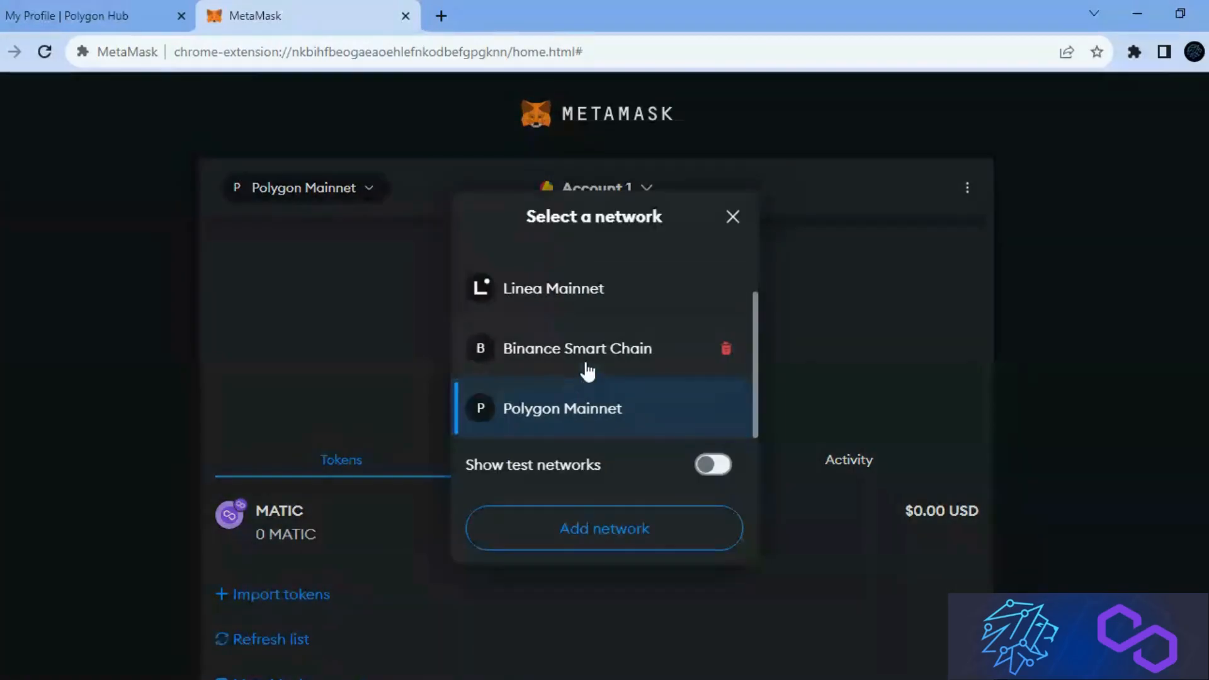
left_click(577, 347)
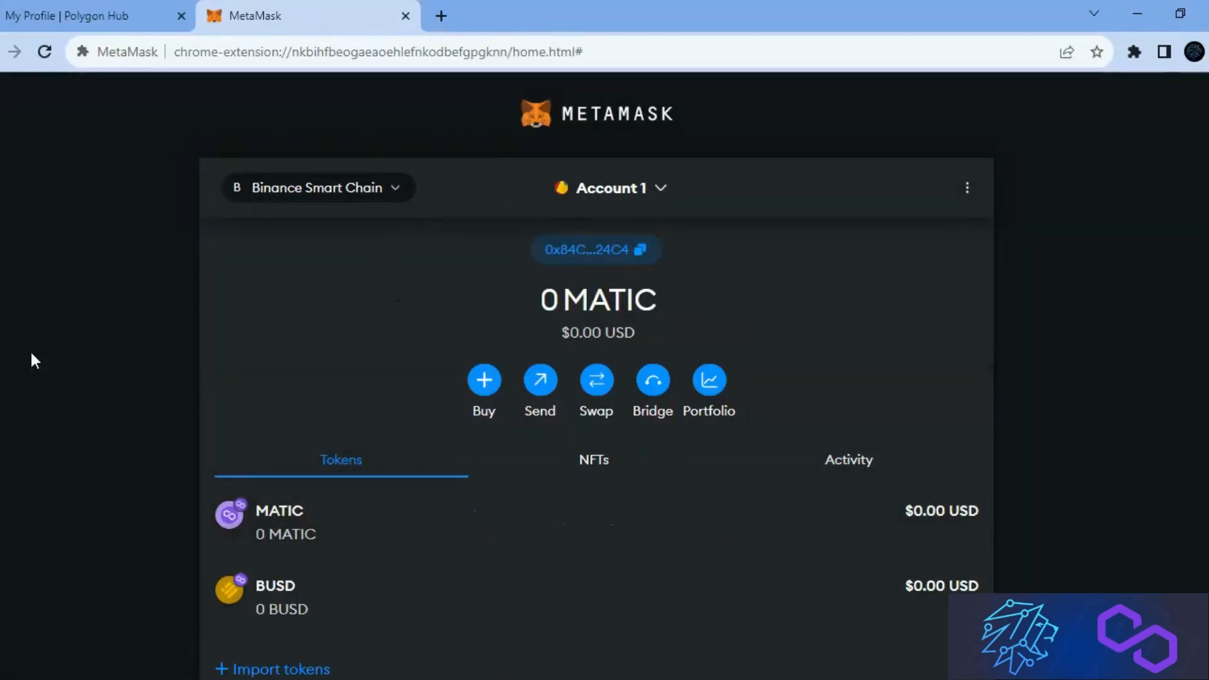
left_click(316, 188)
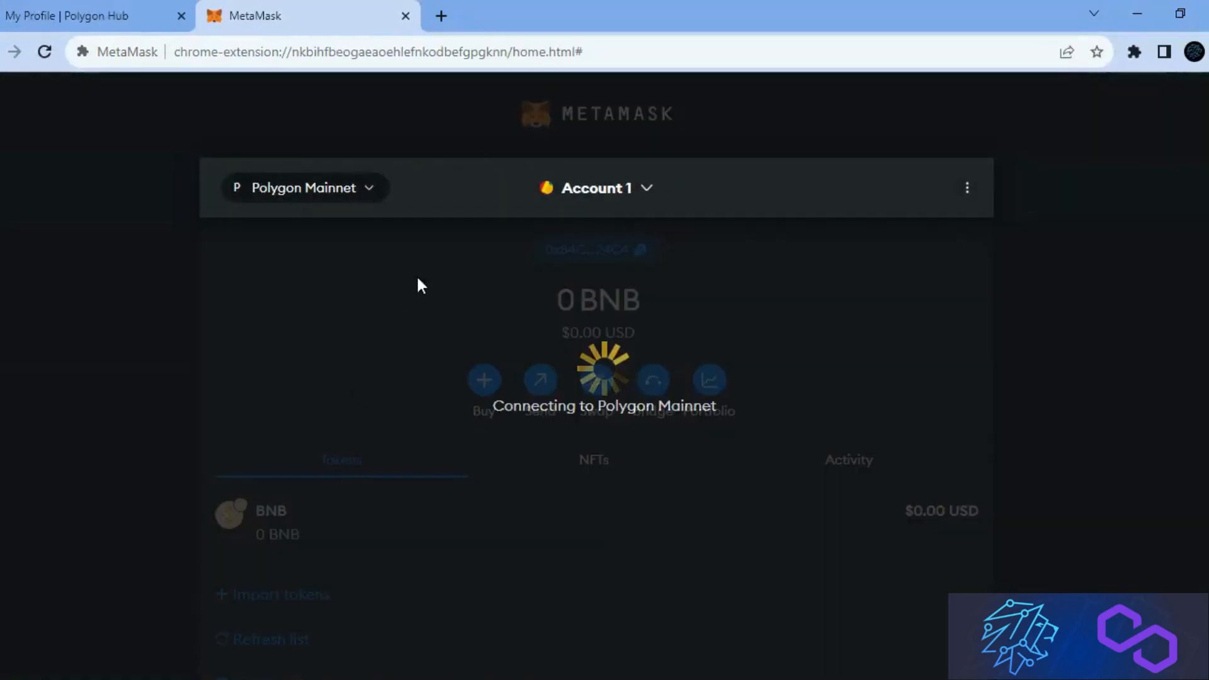
left_click(66, 15)
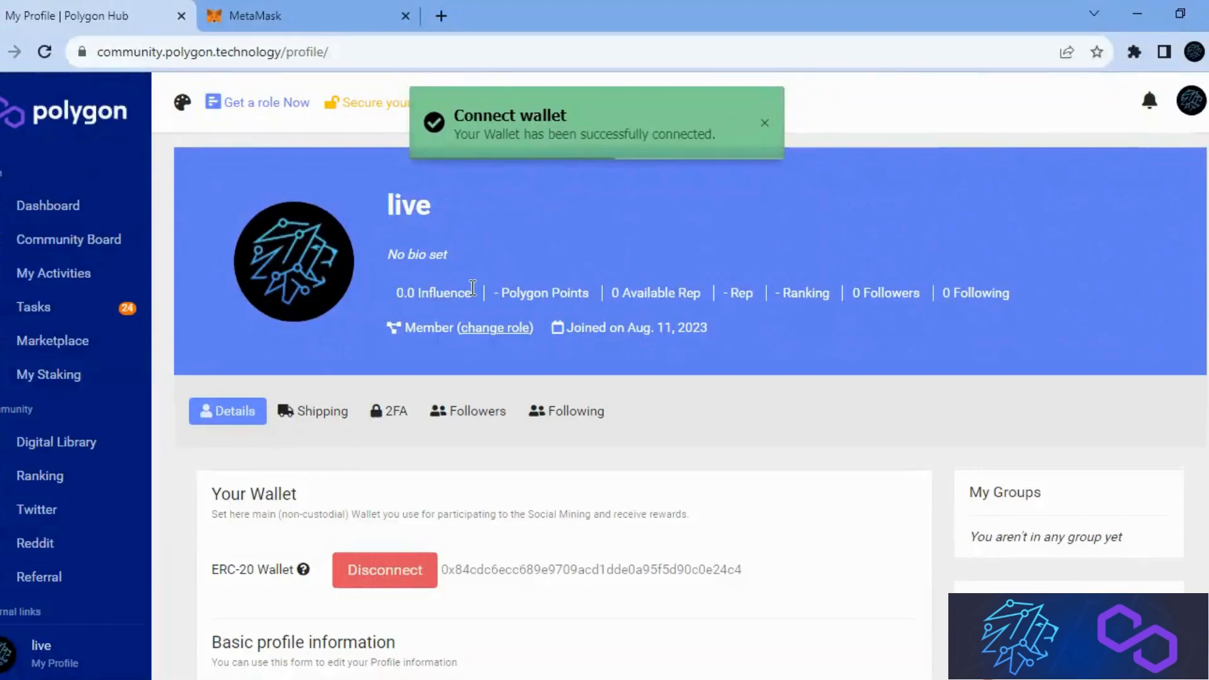